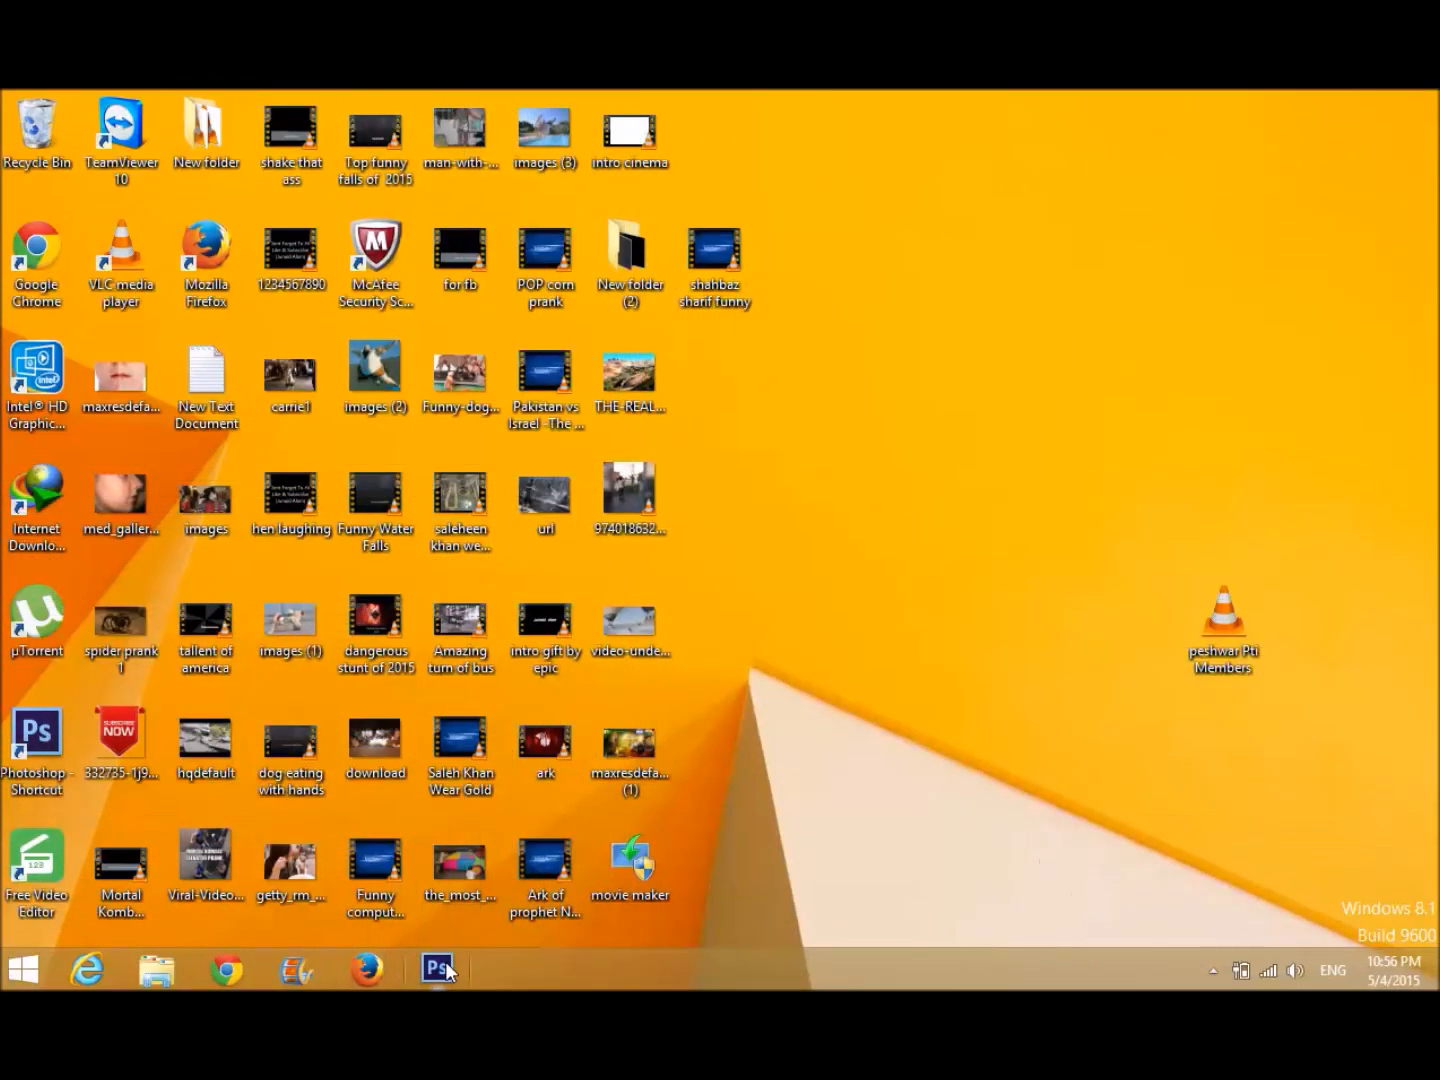
# - Launch Photoshop CS6 from the taskbar and minimize its empty window back to the desktop
pyautogui.click(460, 862)
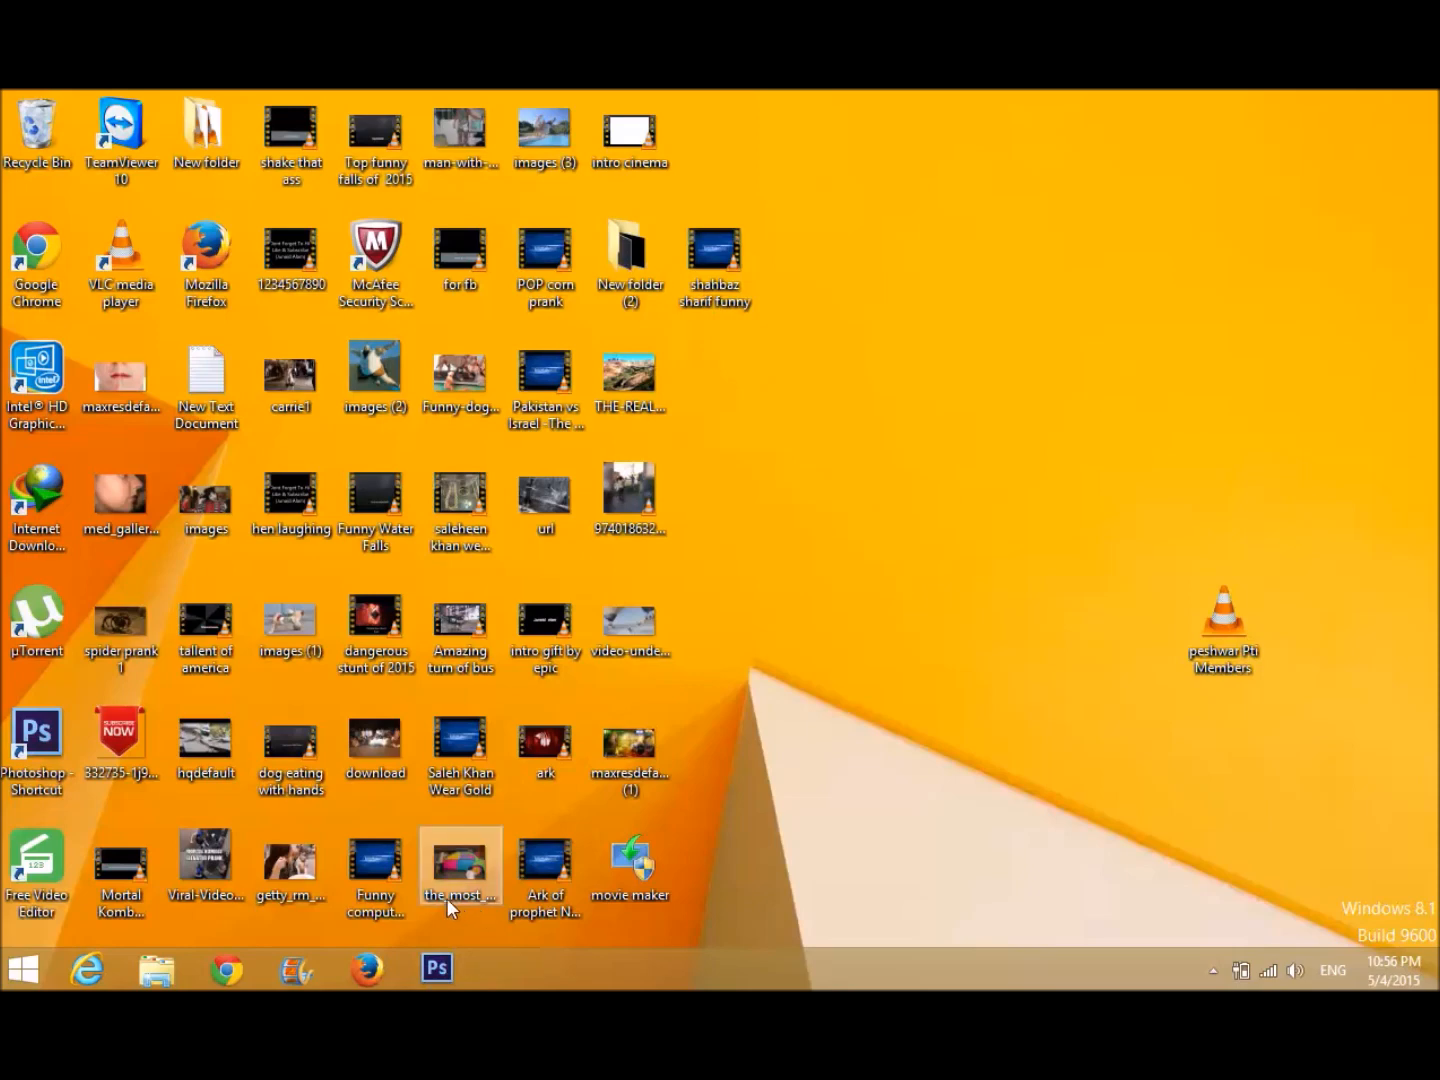
pyautogui.click(544, 870)
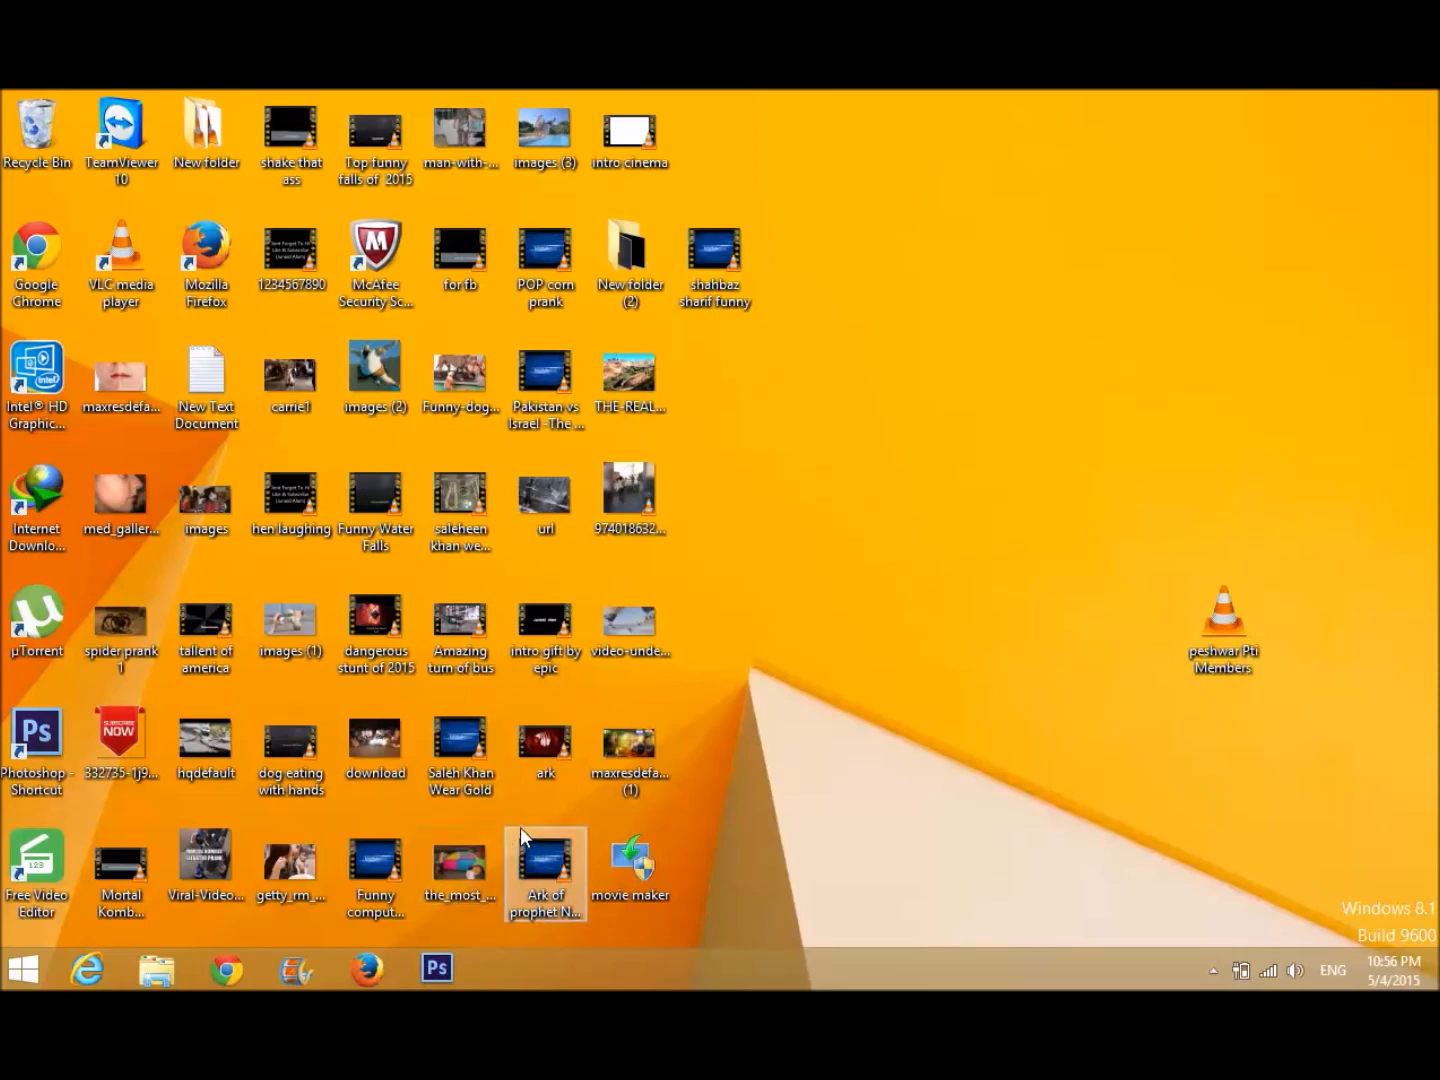
pyautogui.click(460, 864)
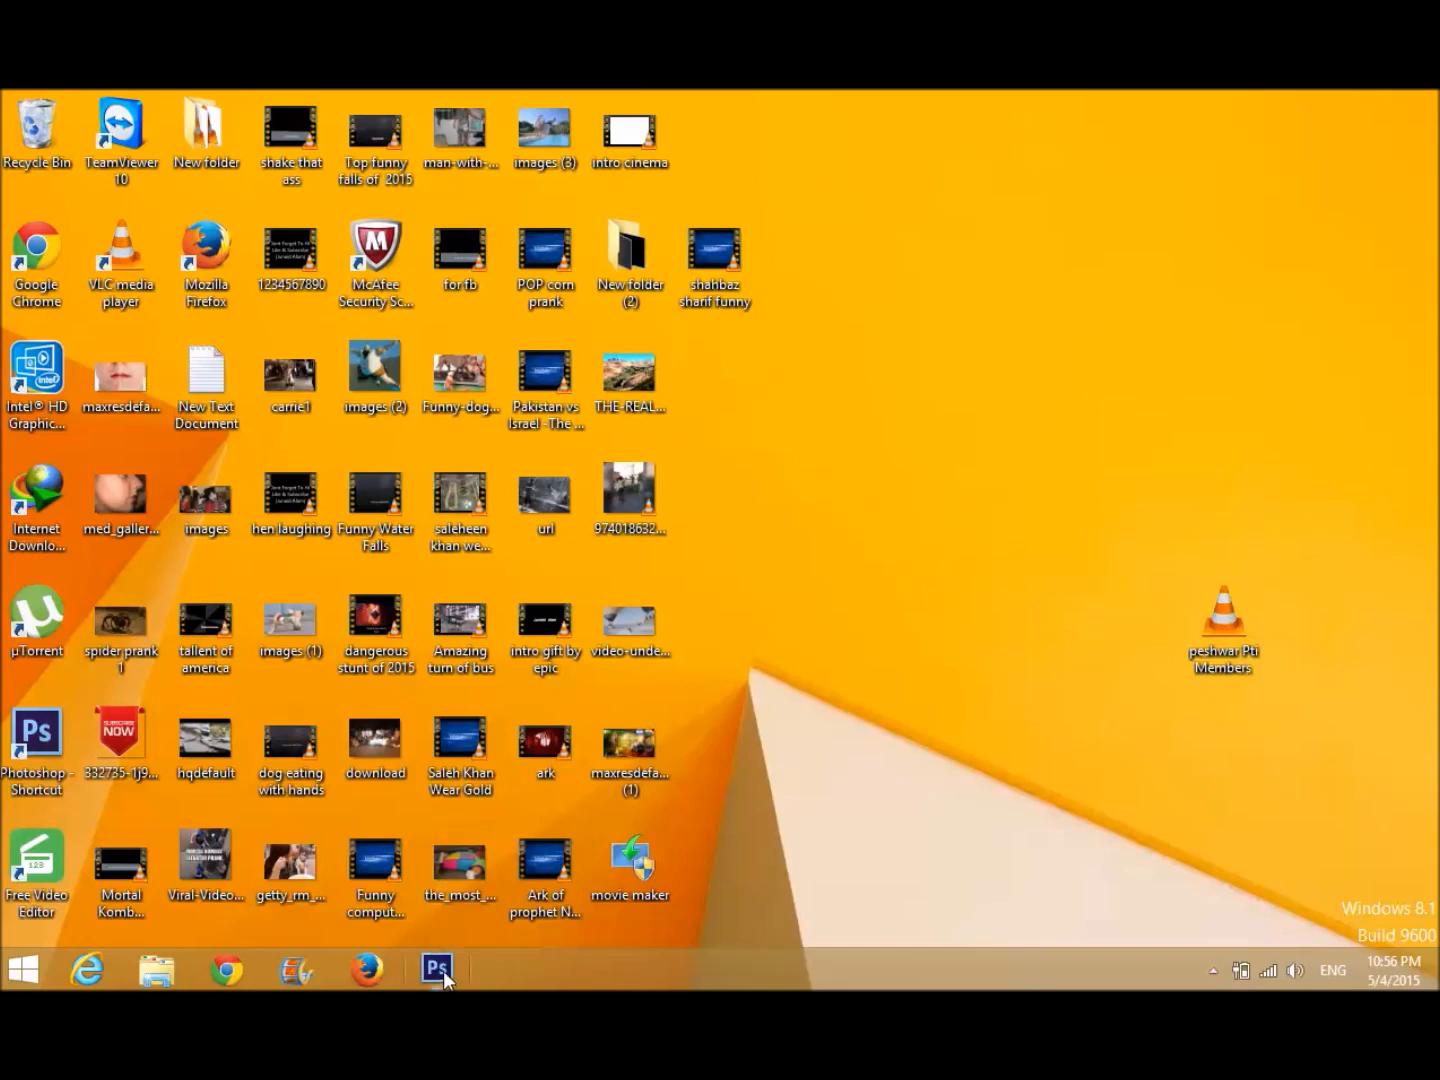
pyautogui.moveTo(436, 968)
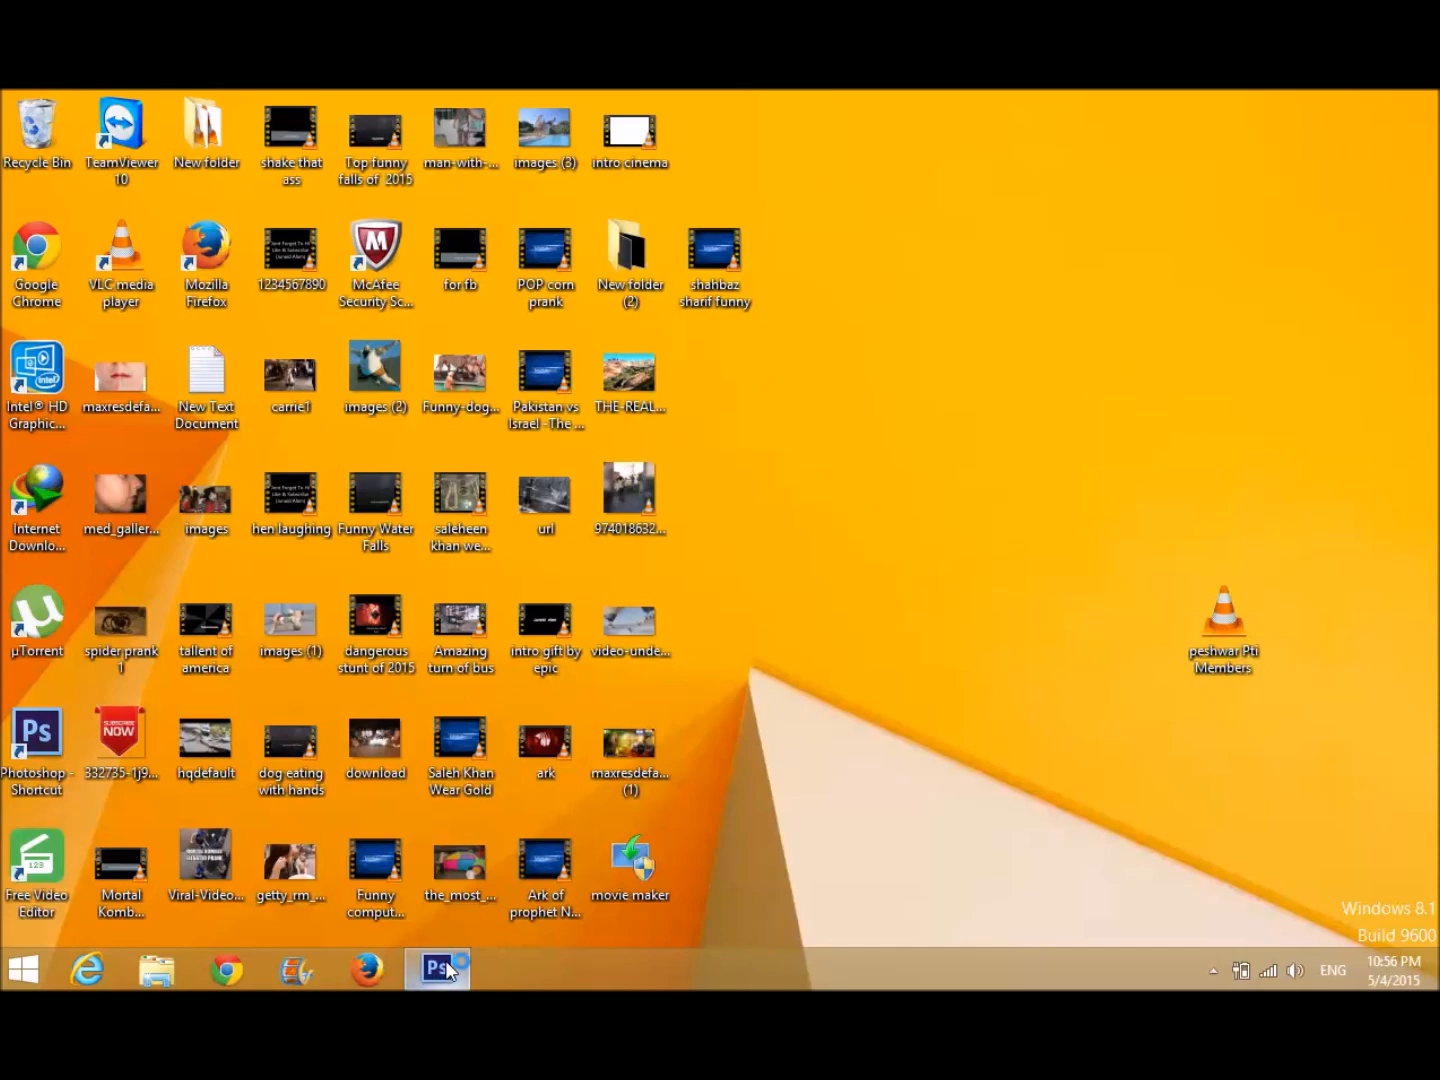
pyautogui.moveTo(472, 932)
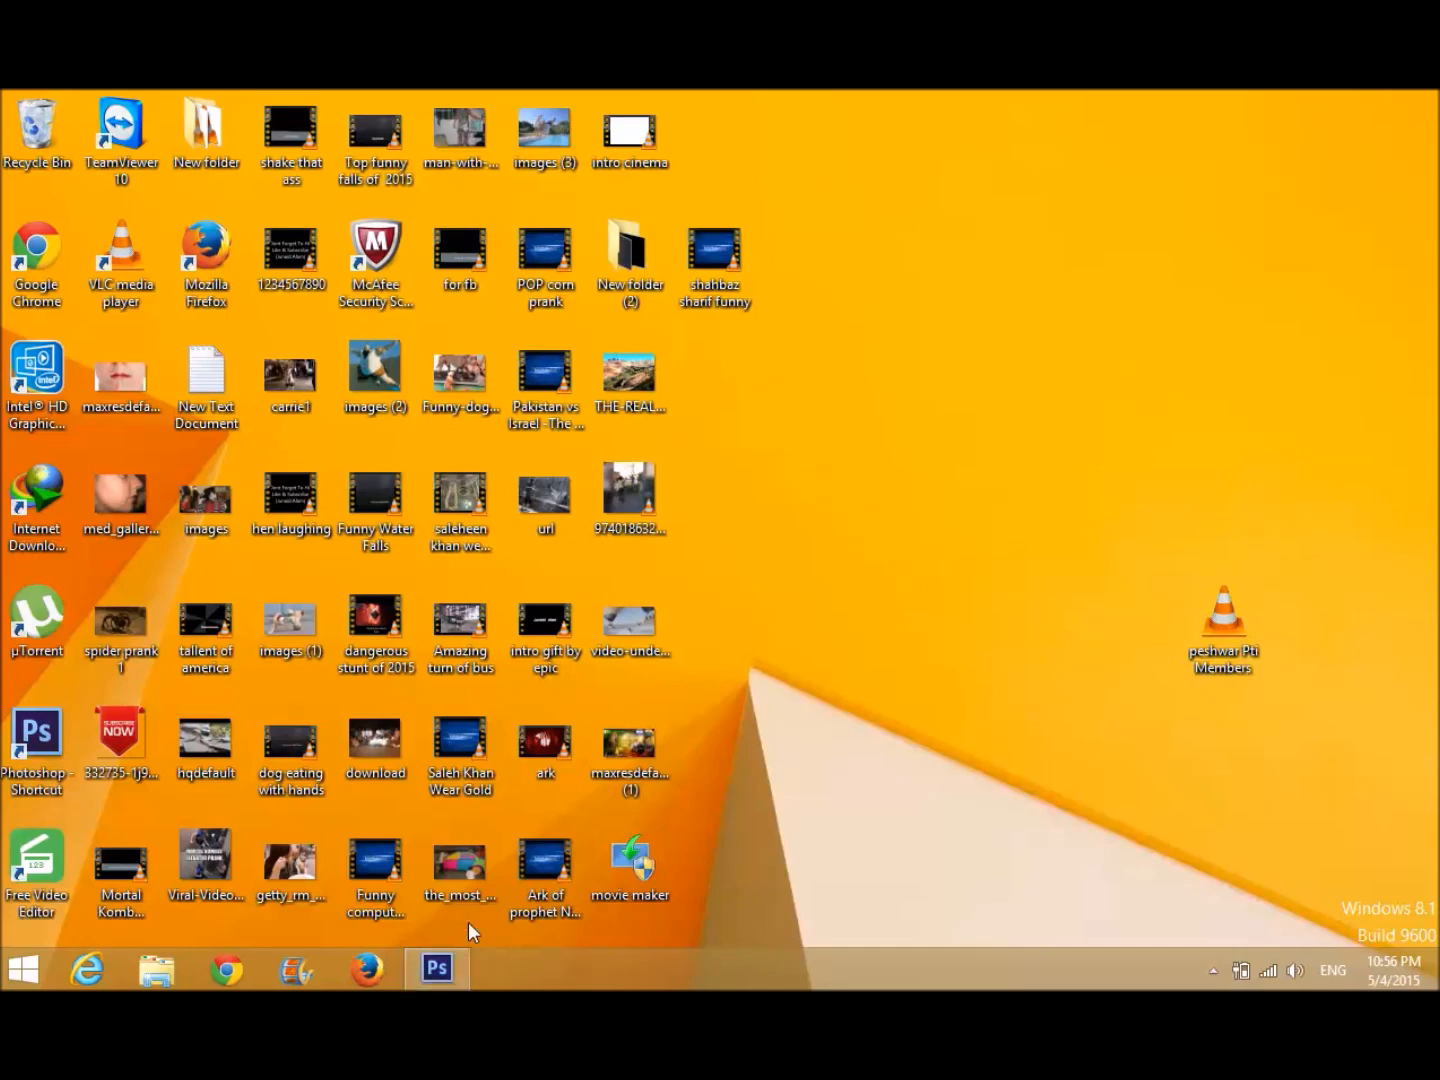
pyautogui.click(436, 968)
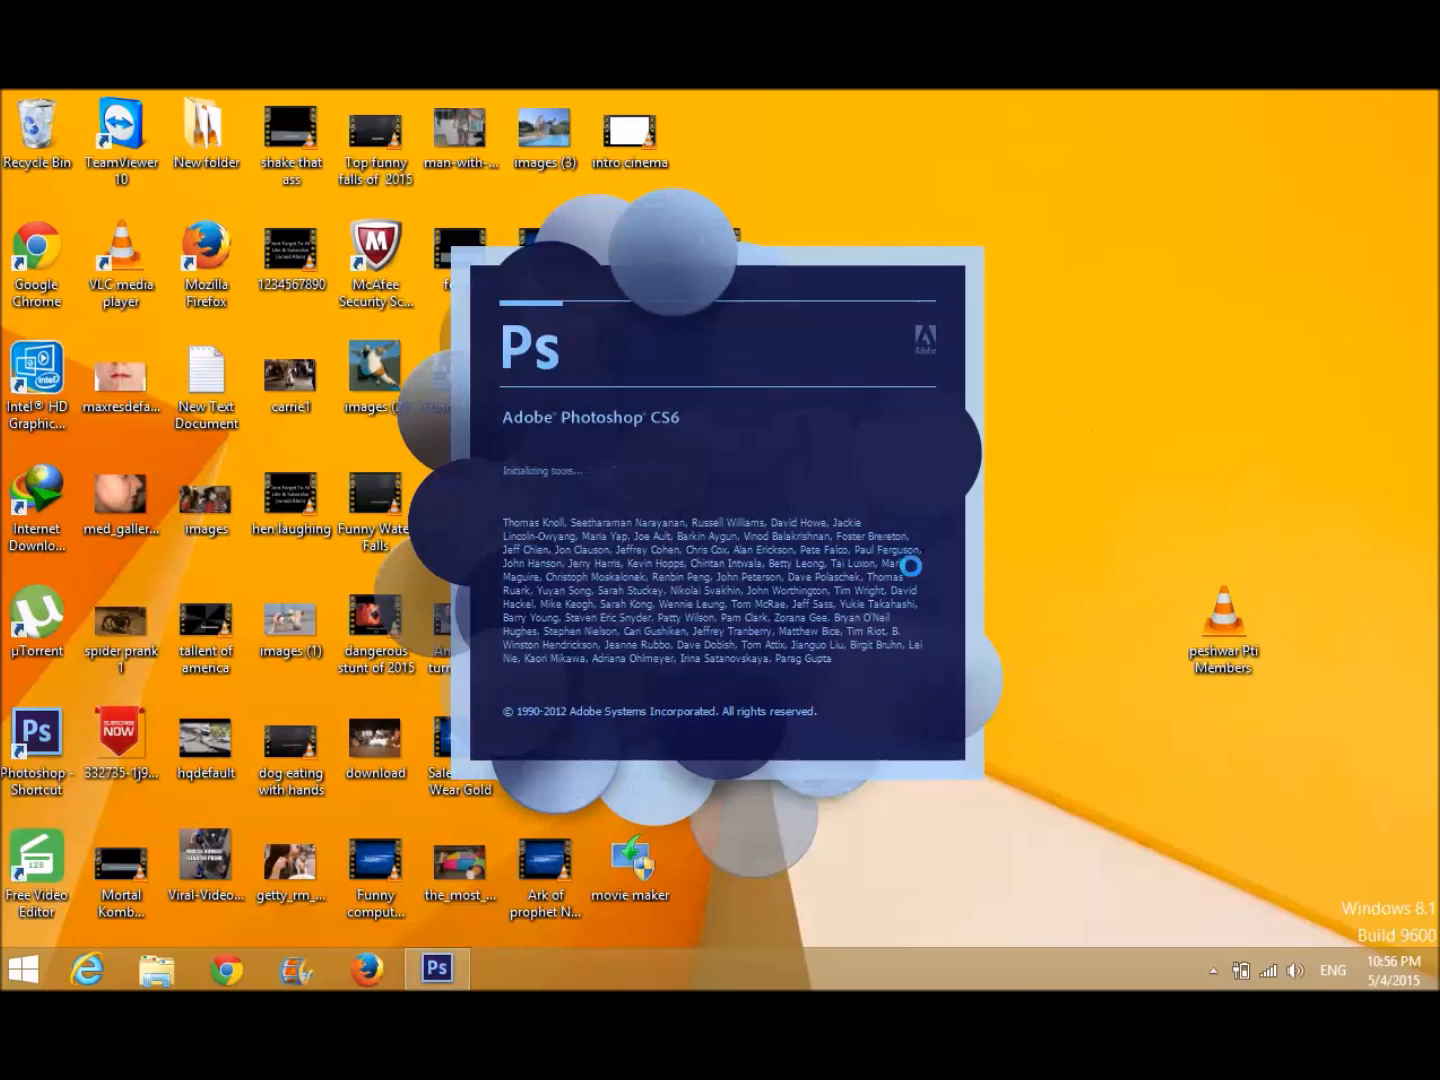
pyautogui.moveTo(1016, 724)
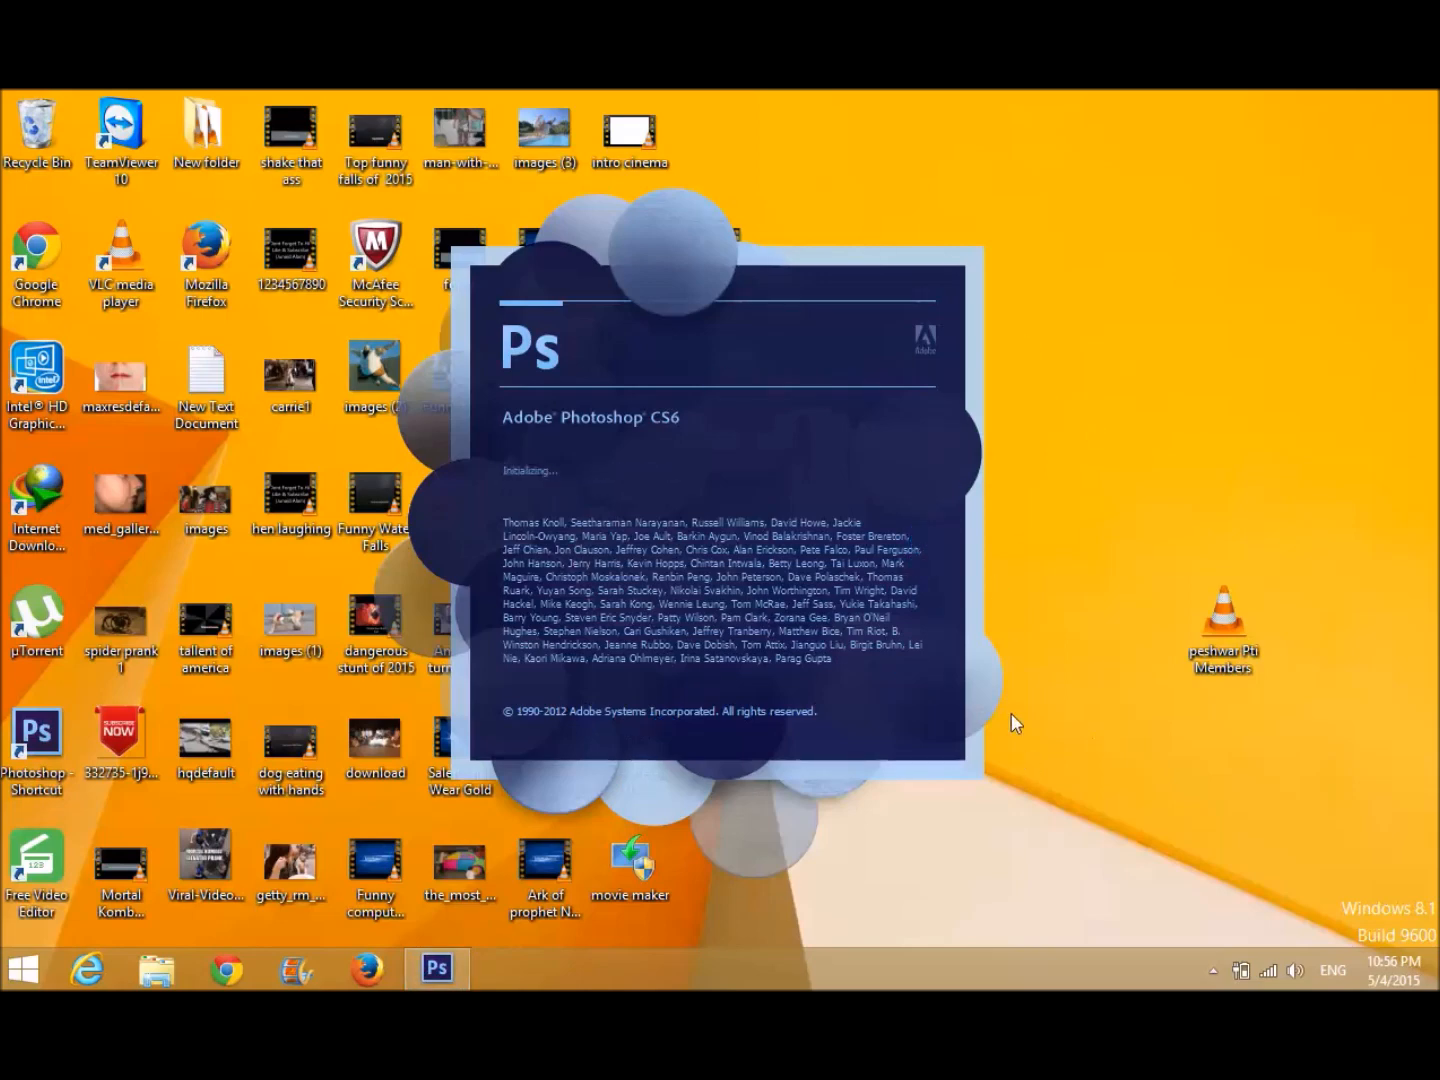
pyautogui.moveTo(1344, 556)
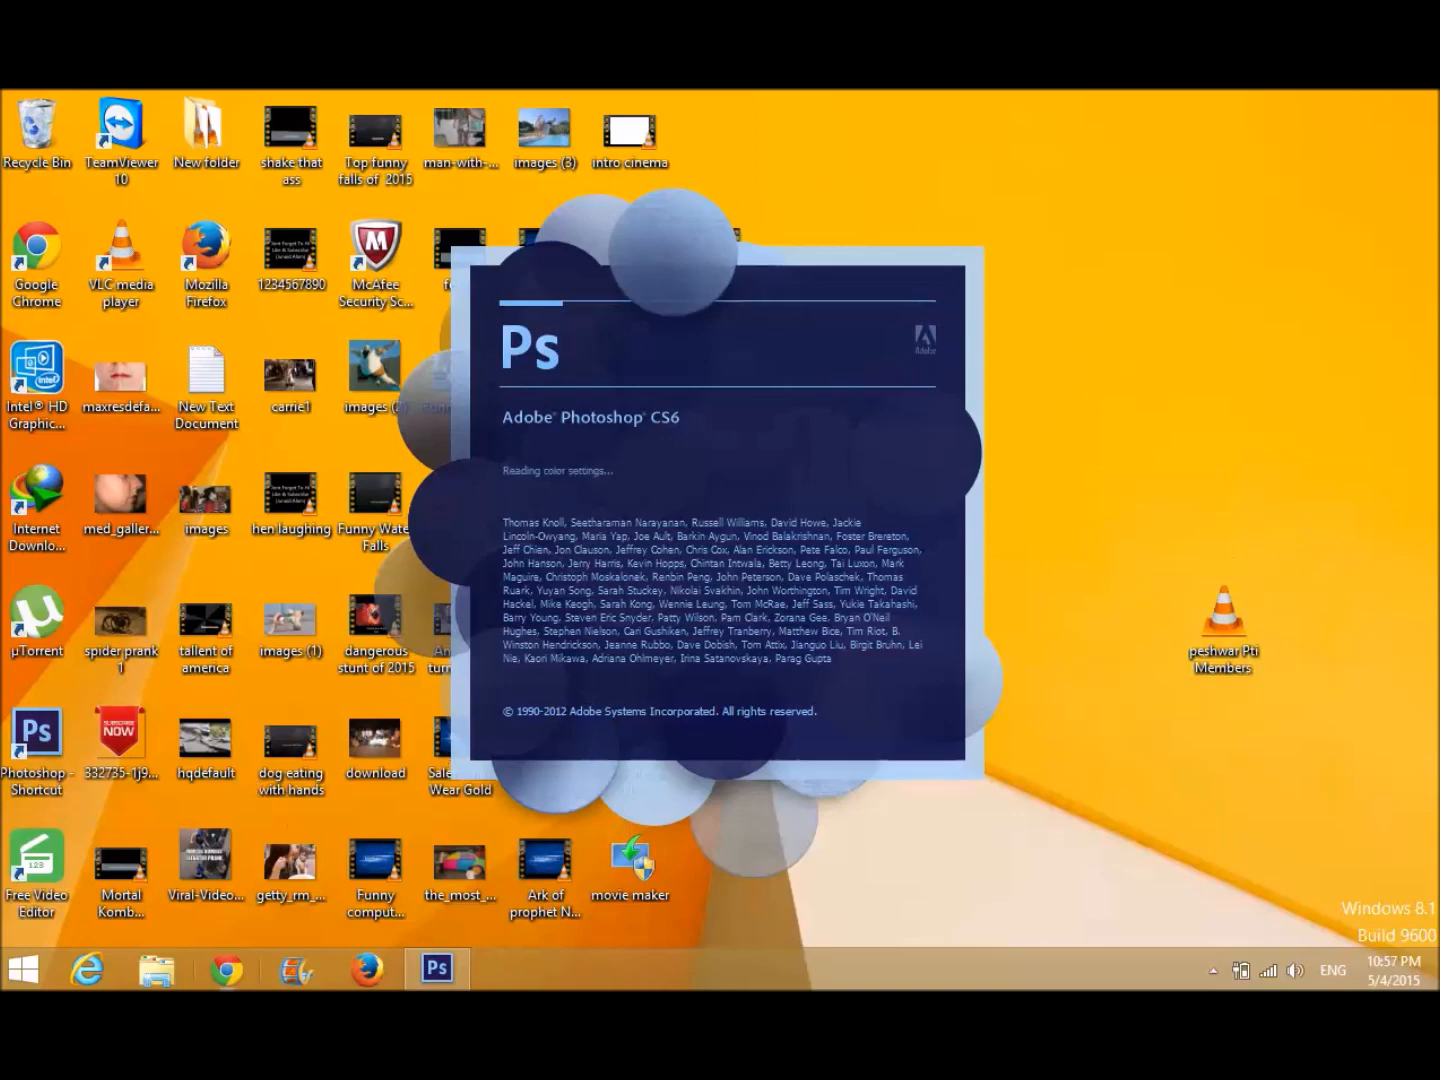
pyautogui.moveTo(418, 924)
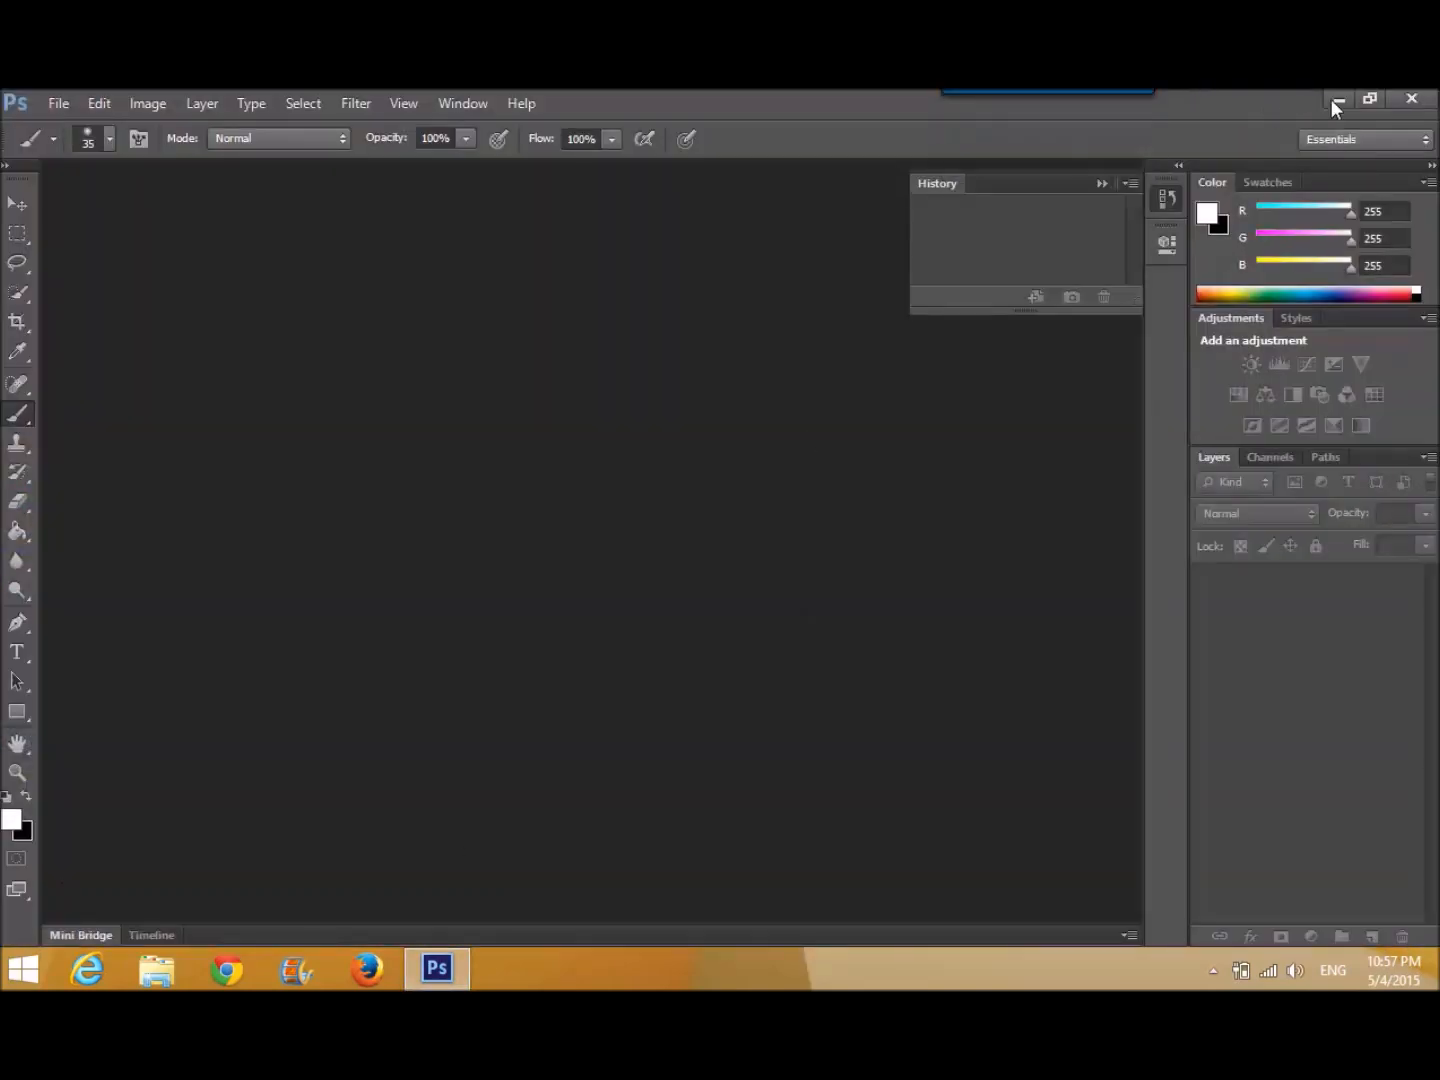
pyautogui.click(1338, 98)
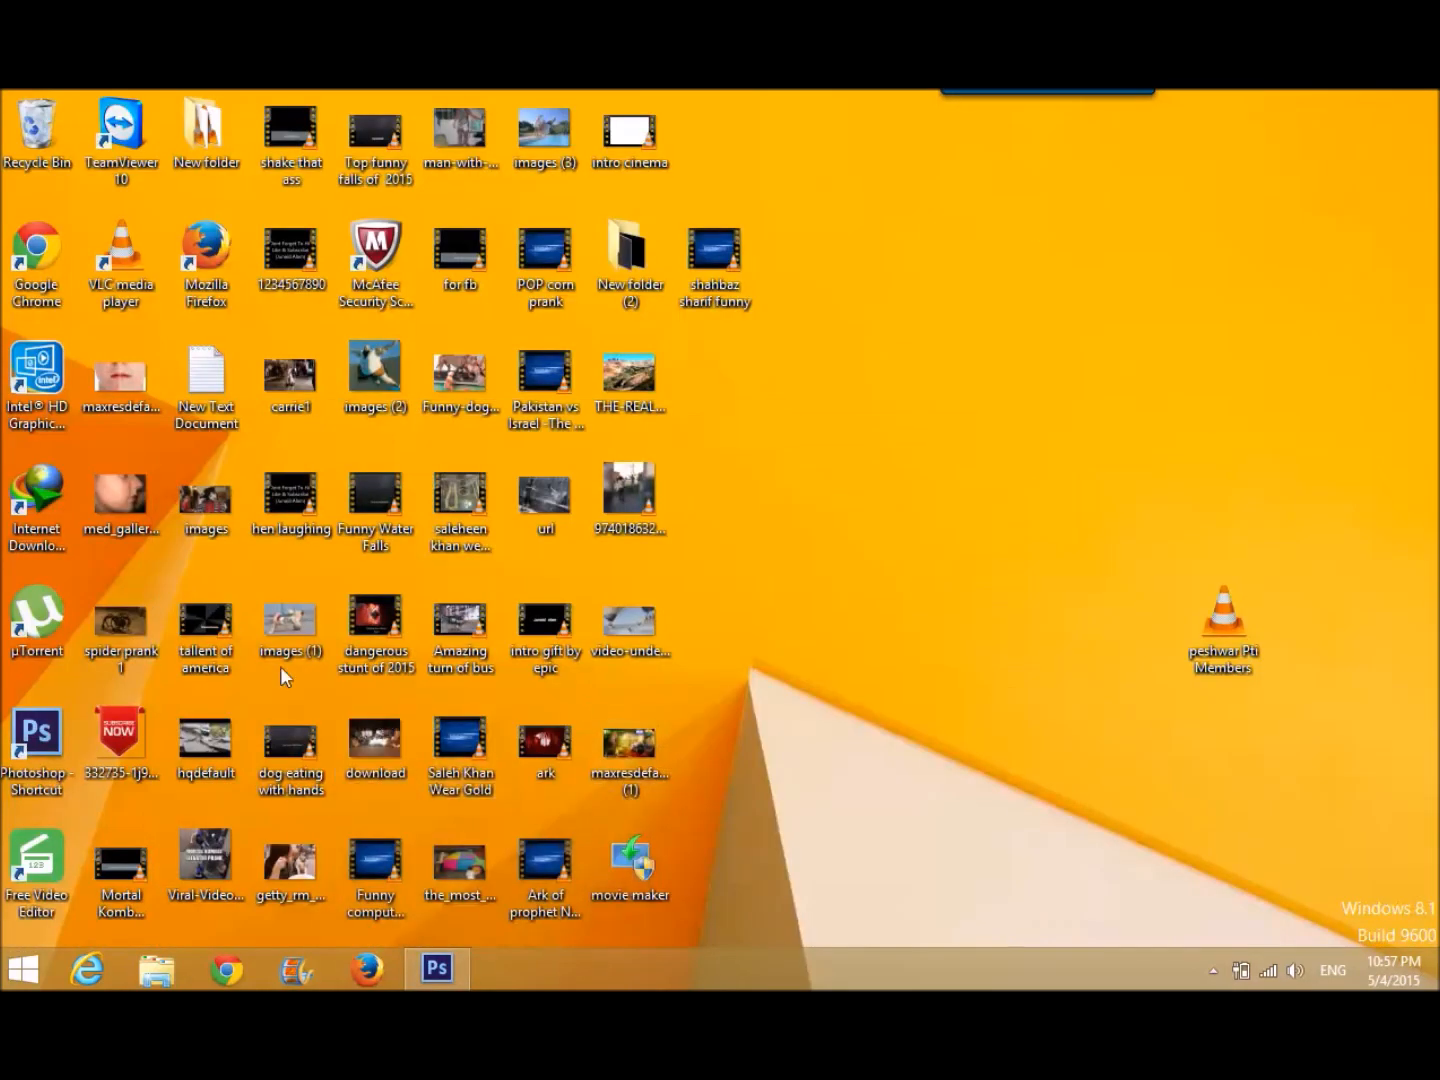
# - Open the med_gallery face close-up photo as a Photoshop document
pyautogui.click(436, 968)
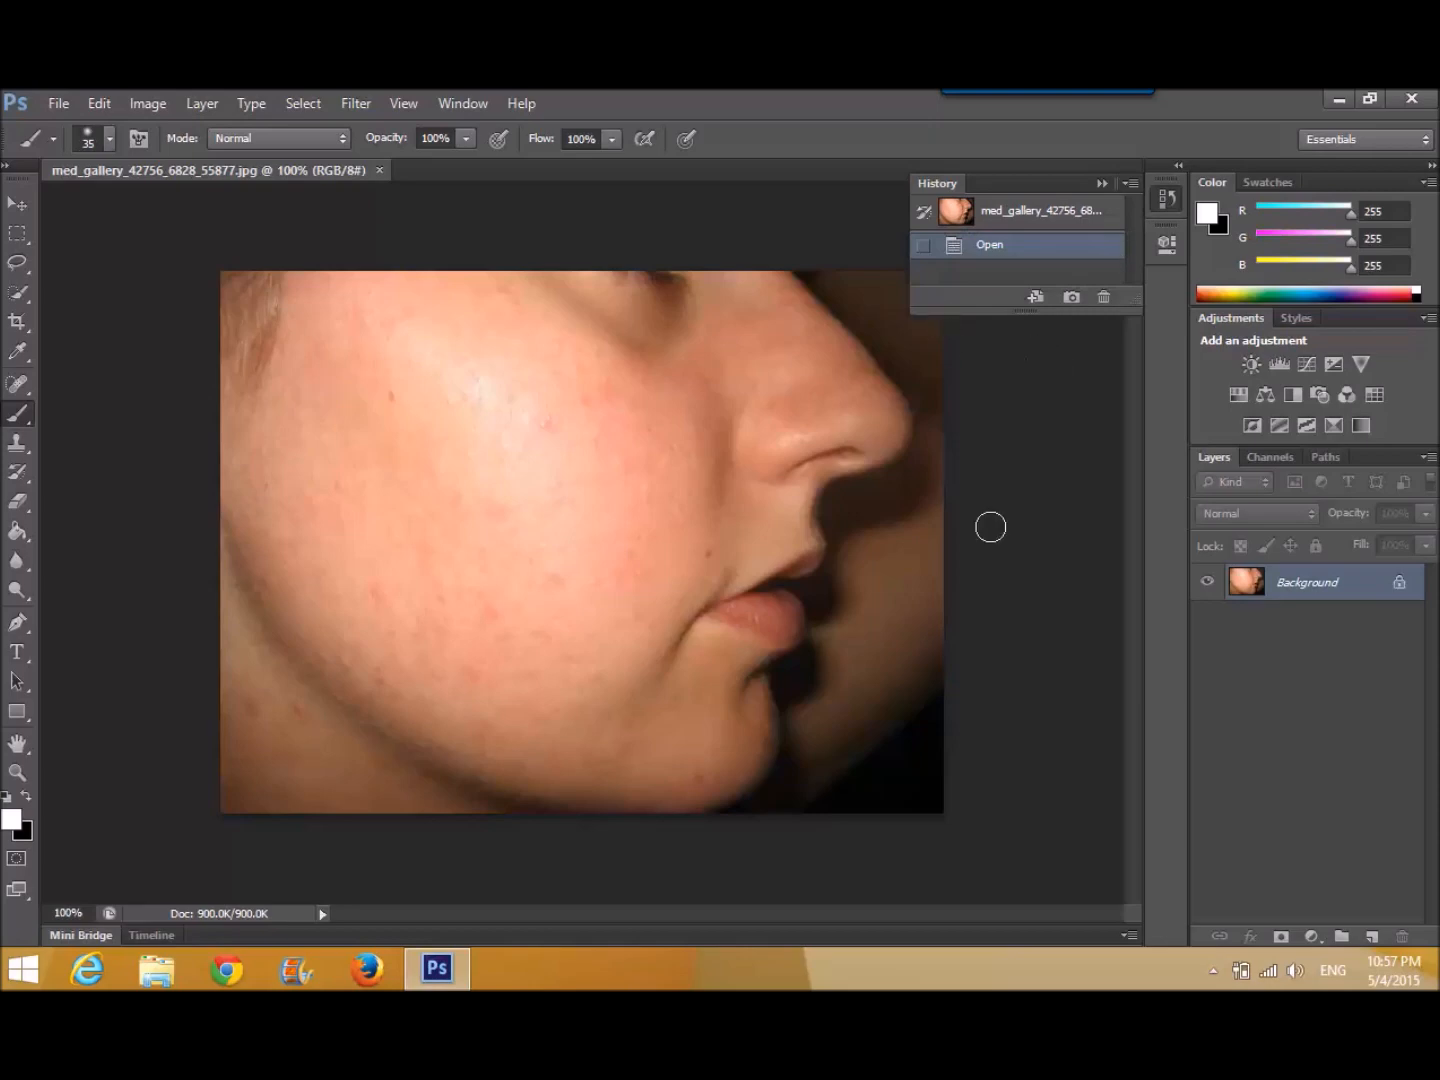
pyautogui.moveTo(1290, 544)
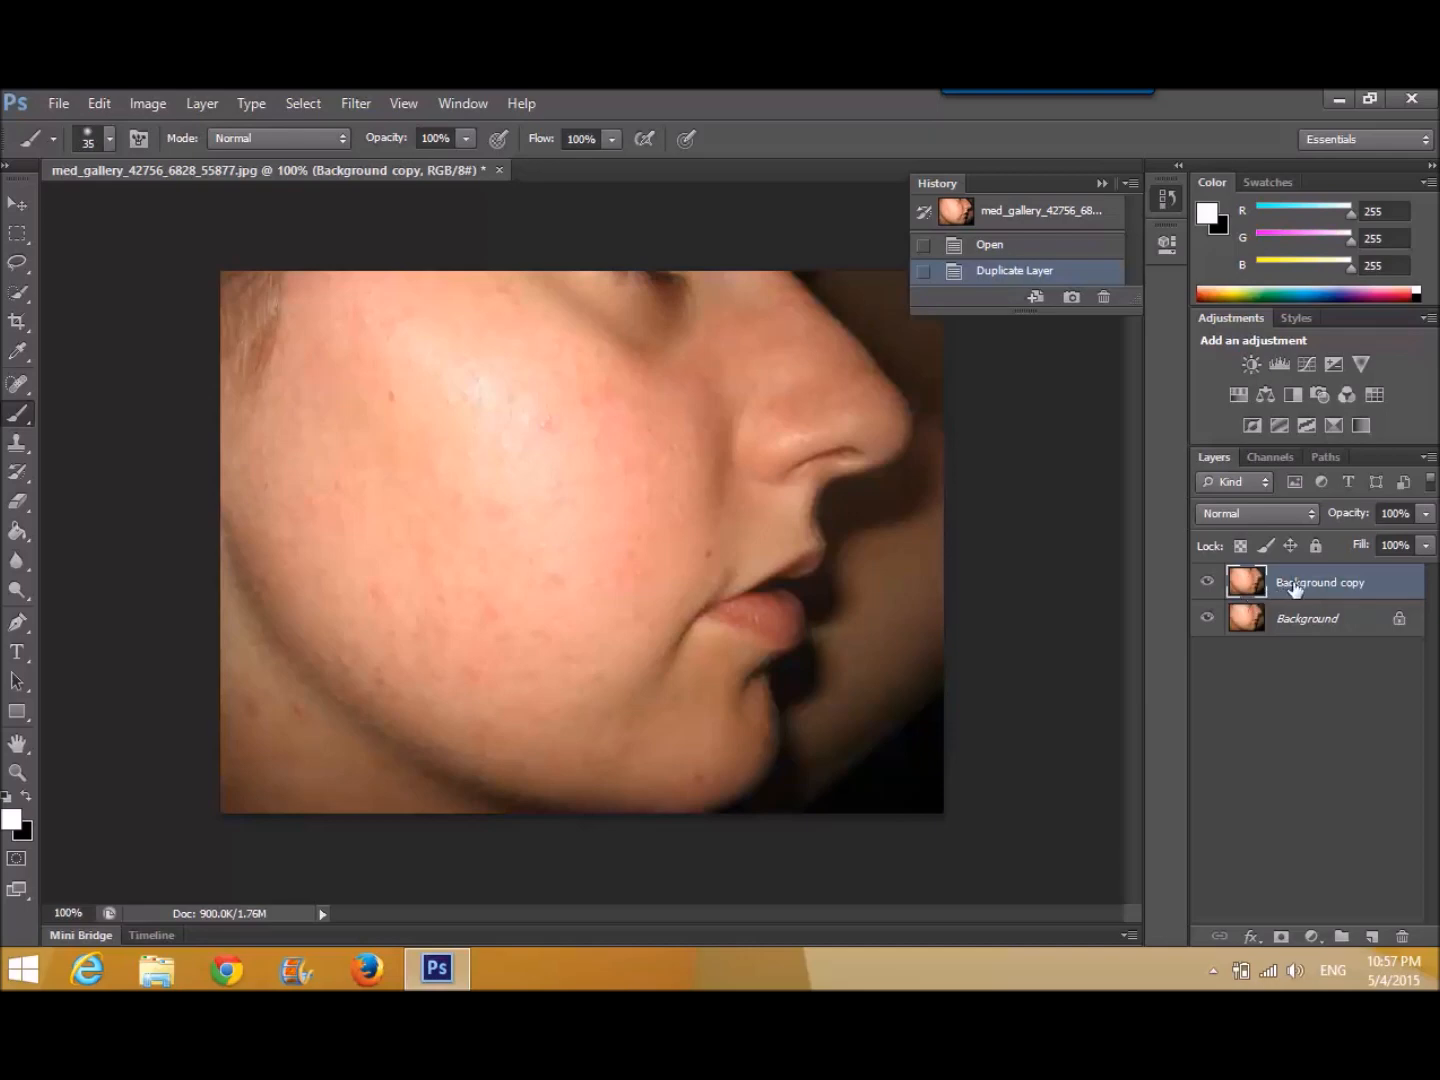
pyautogui.moveTo(1316, 590)
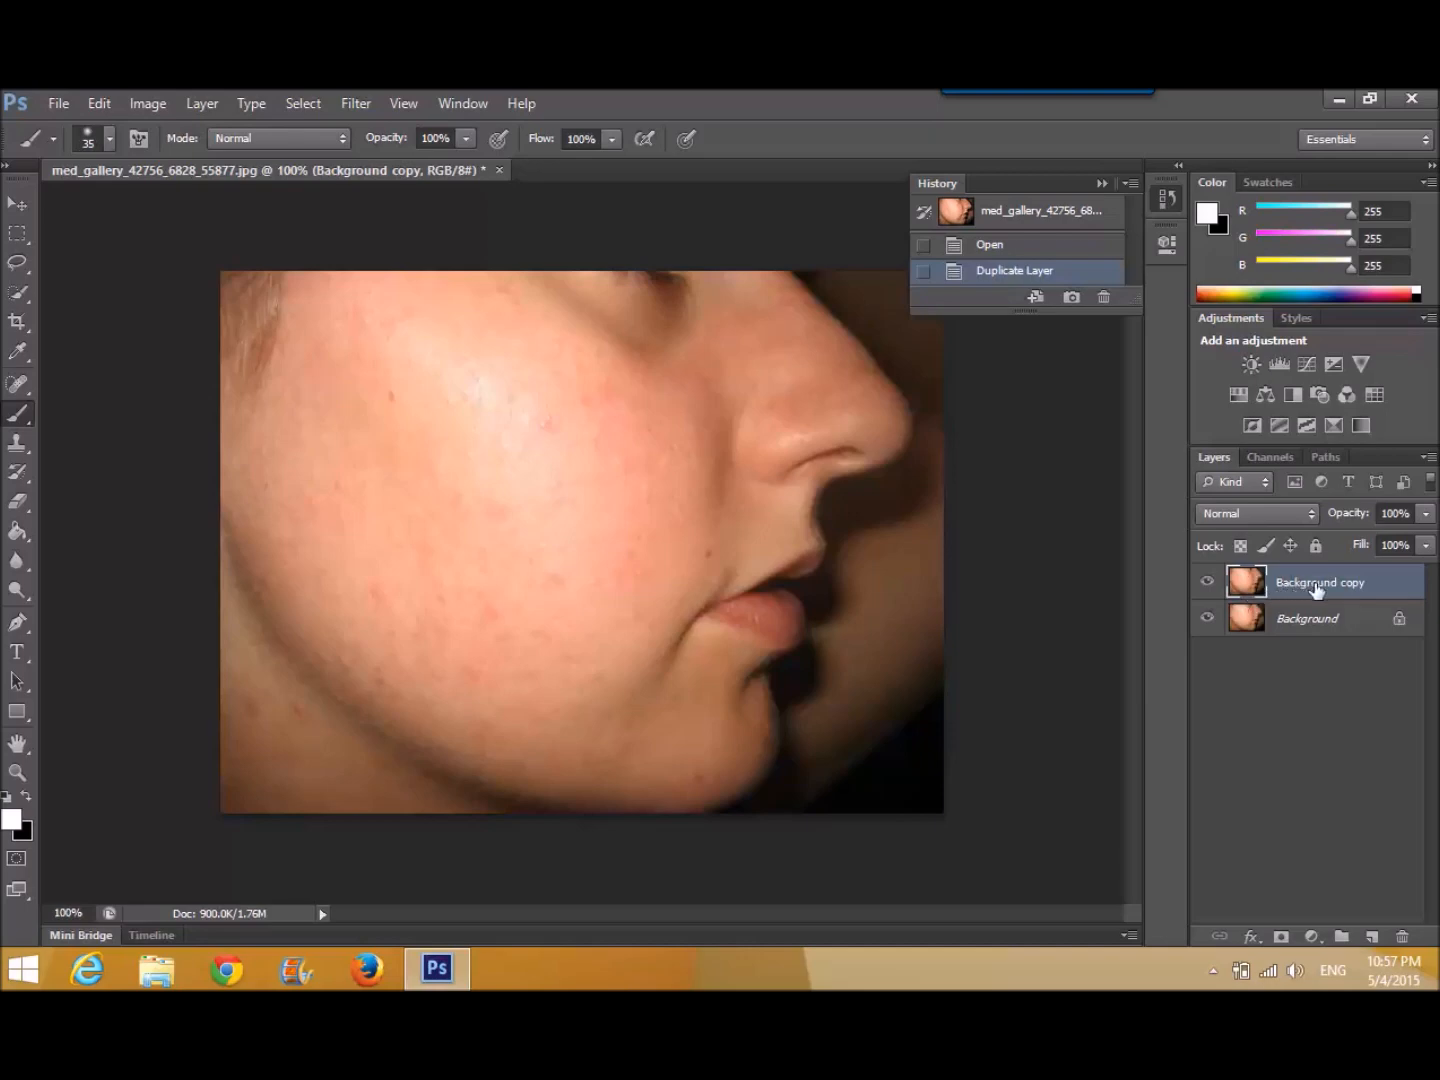
# - Convert the Background copy layer to a smart object from its context menu
pyautogui.rightClick(1320, 582)
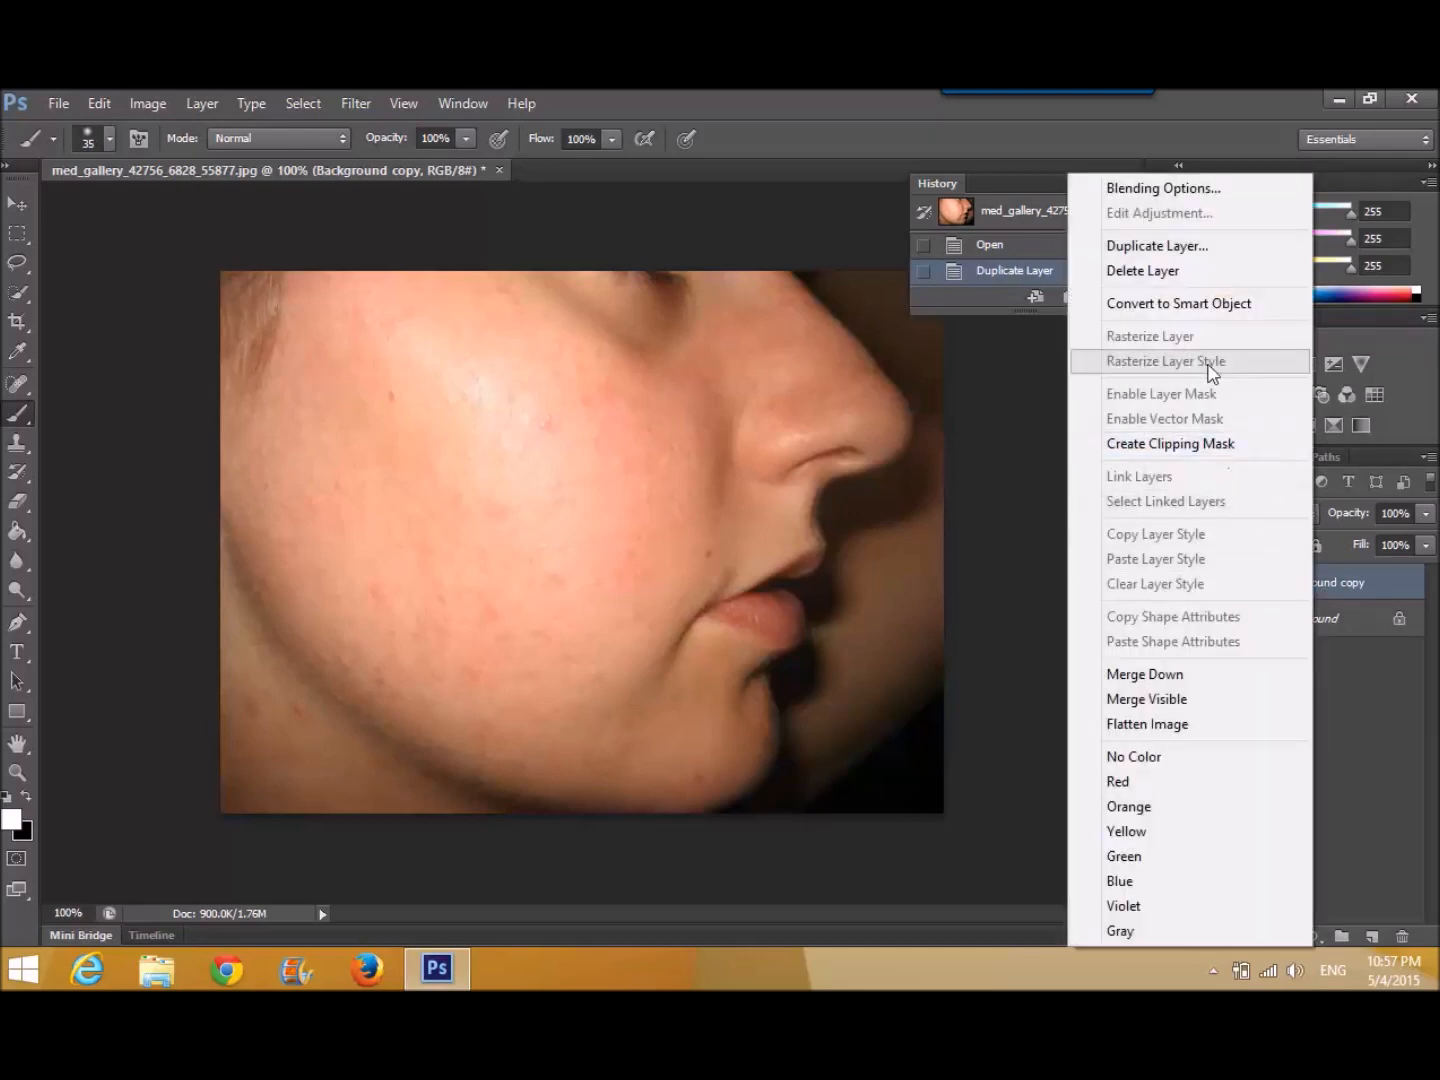
pyautogui.moveTo(1212, 304)
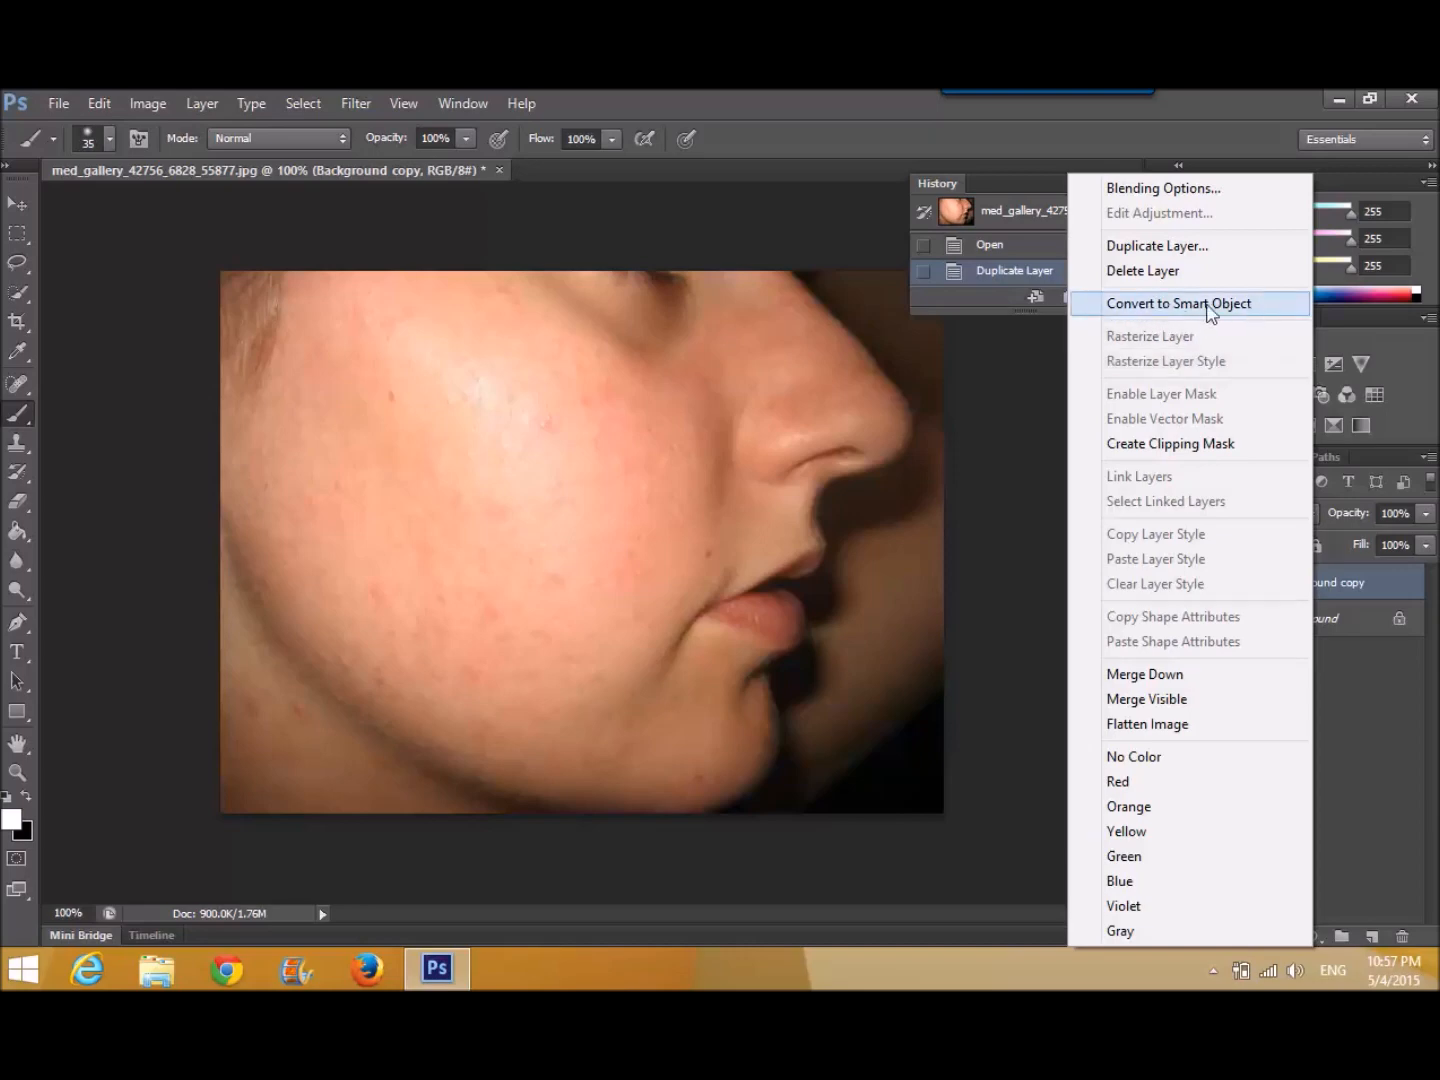
pyautogui.click(1178, 304)
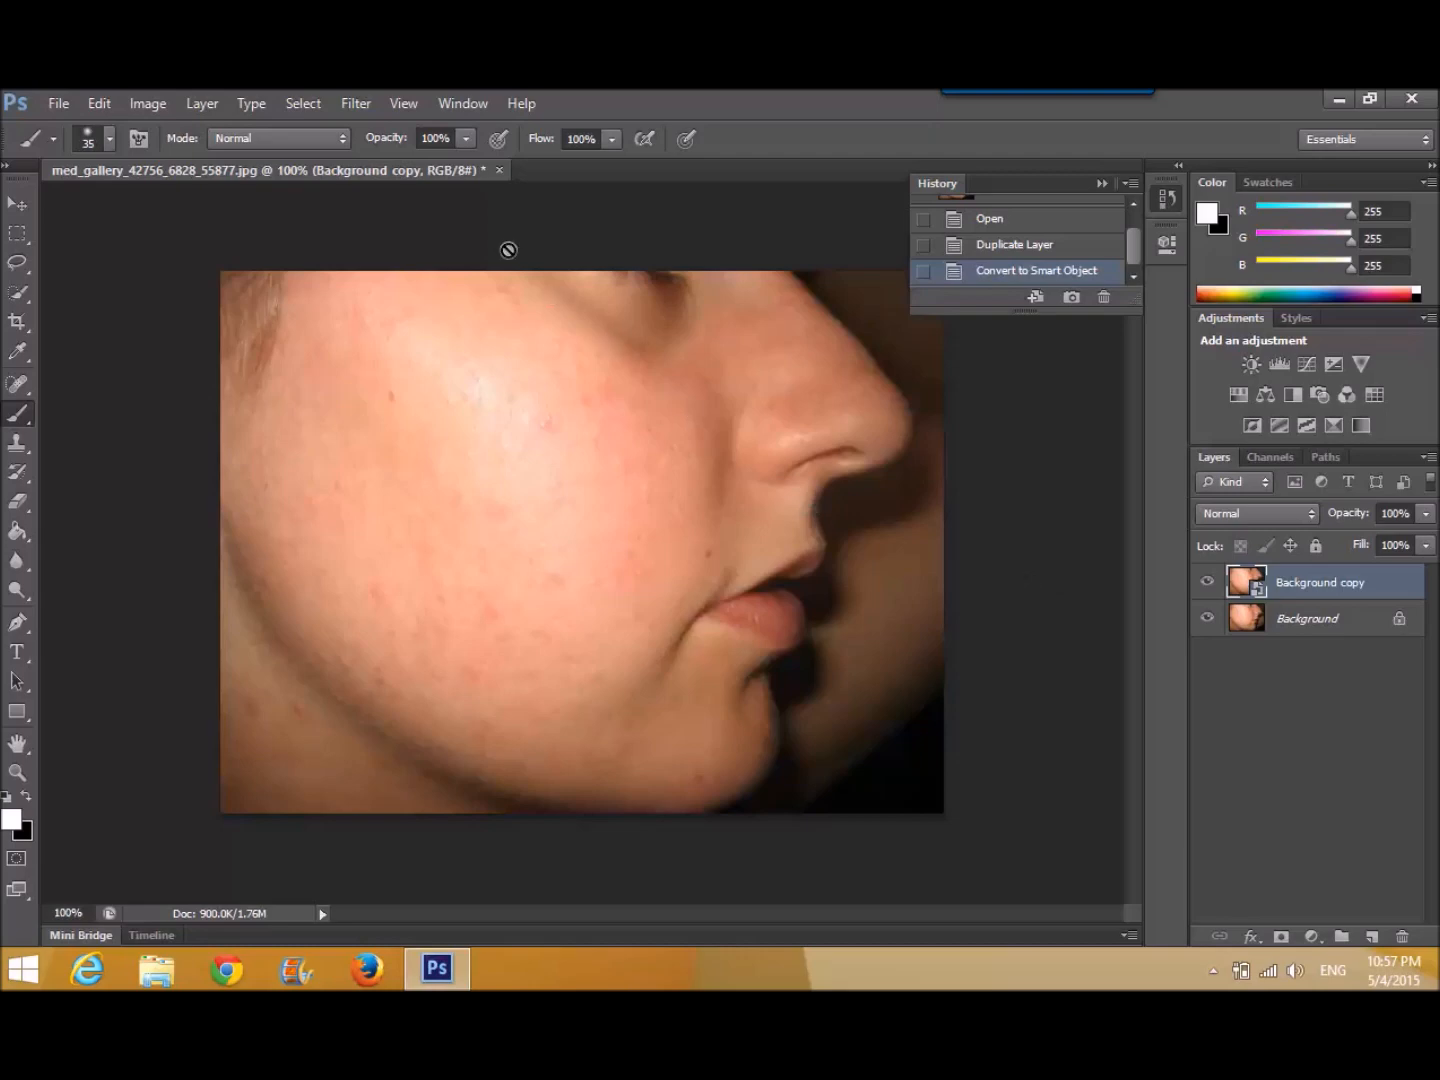
# - Apply a Gaussian Blur smart filter with a raised radius to soften the face copy
pyautogui.click(356, 104)
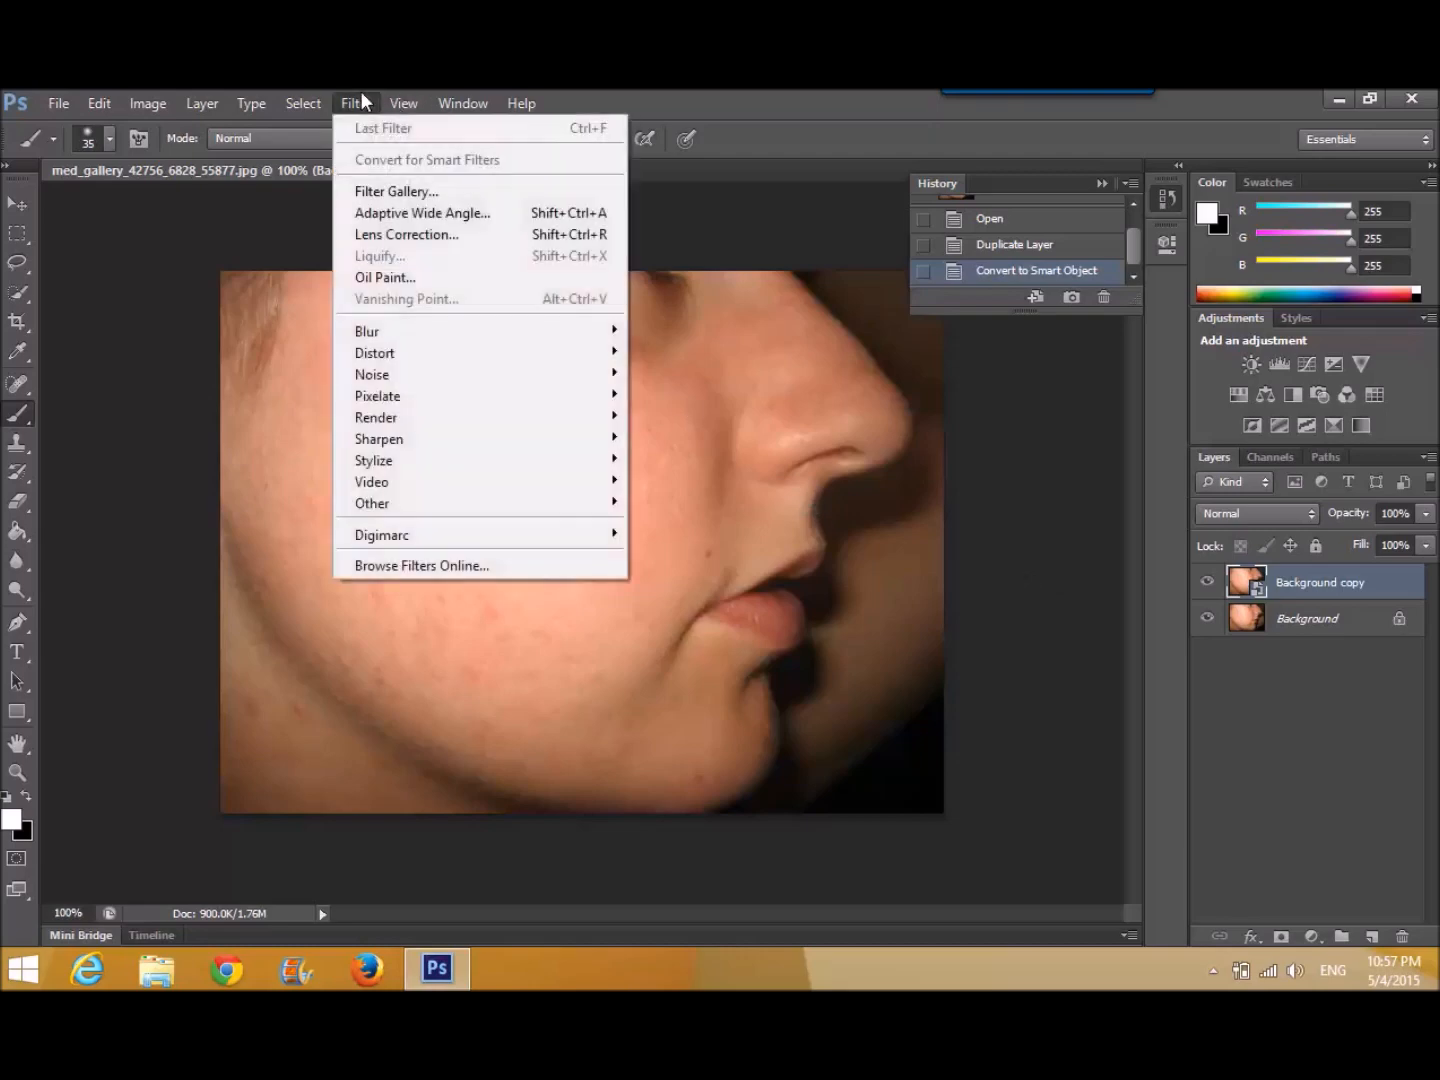
pyautogui.moveTo(368, 332)
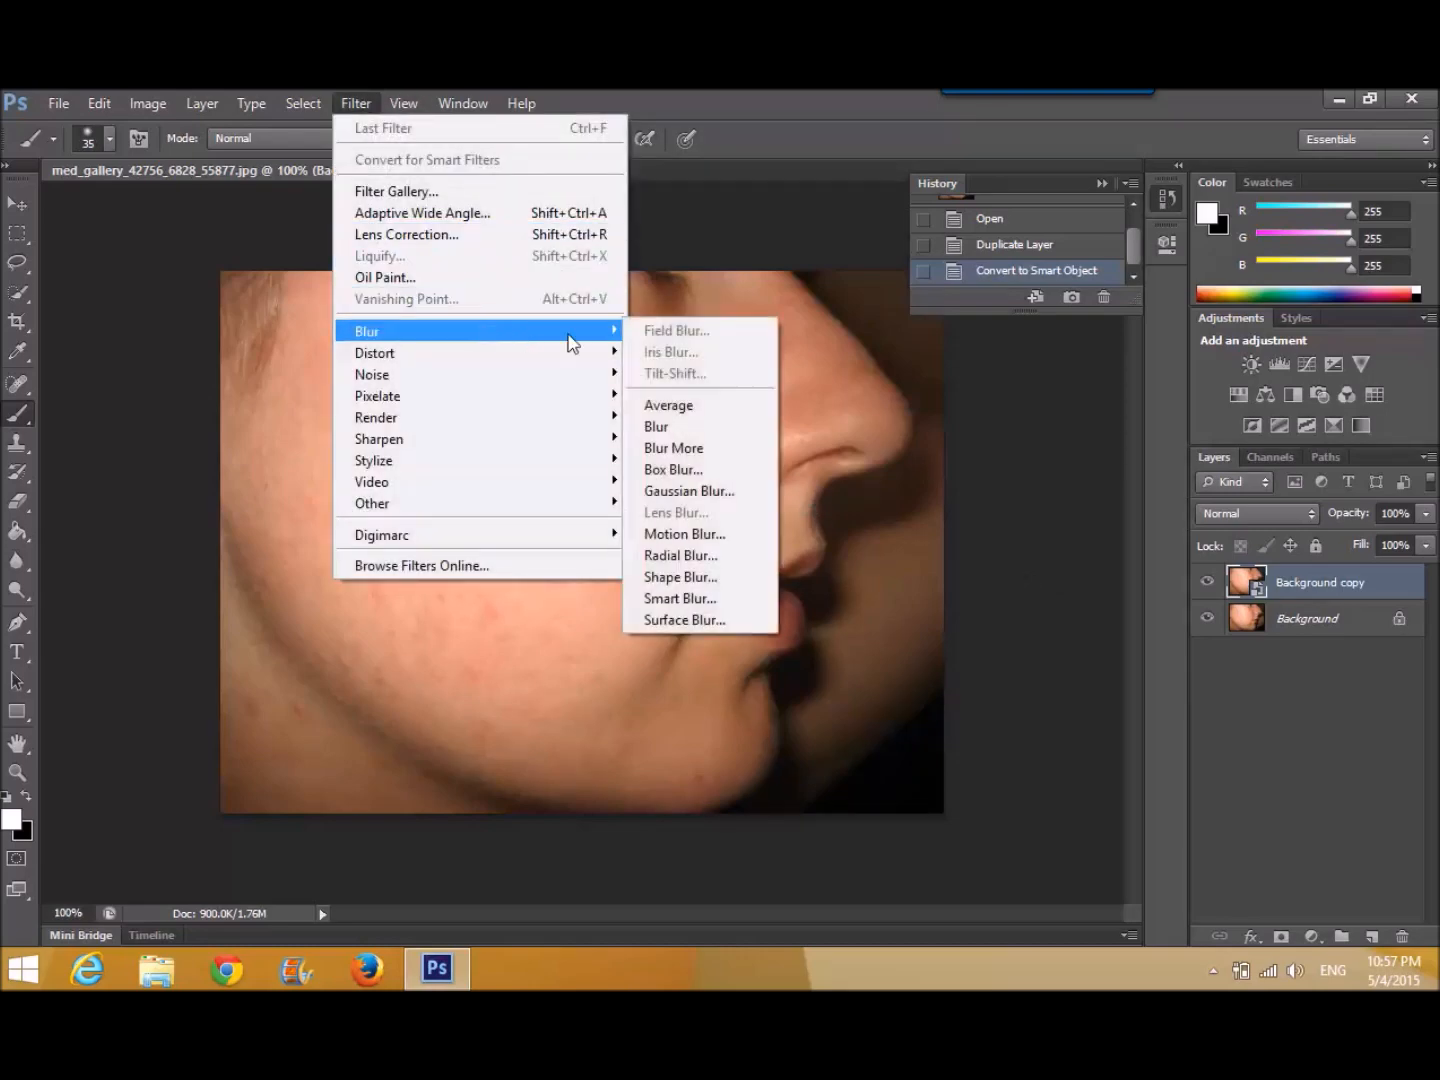
pyautogui.click(688, 492)
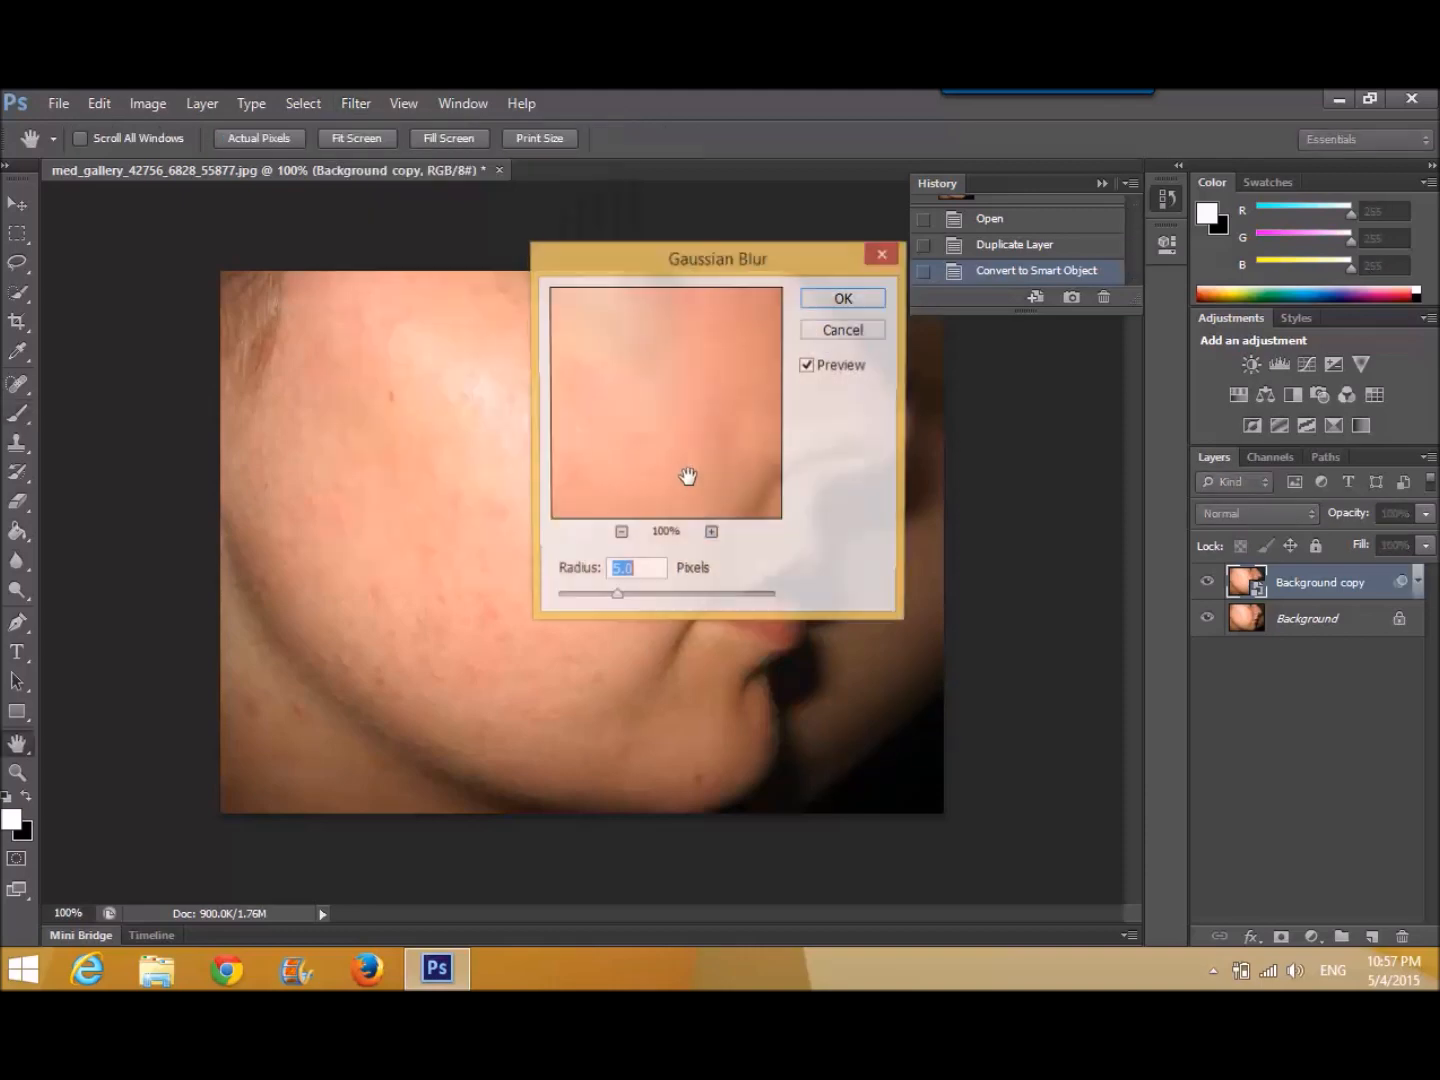
pyautogui.click(620, 534)
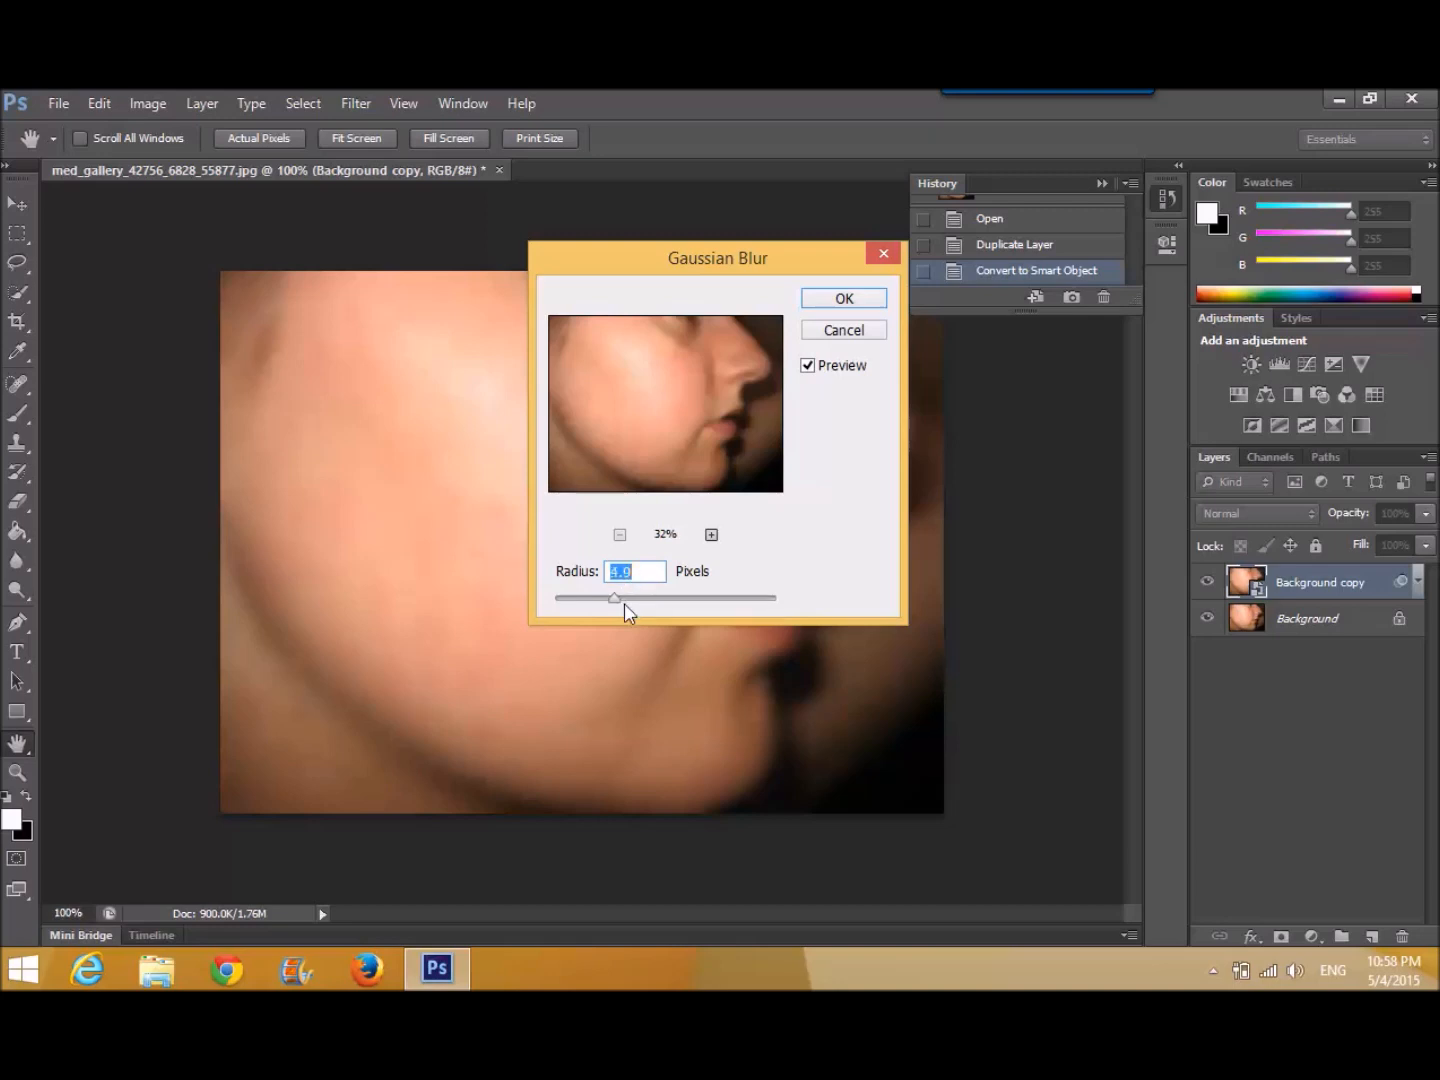
pyautogui.moveTo(614, 596); pyautogui.dragTo(616, 596)
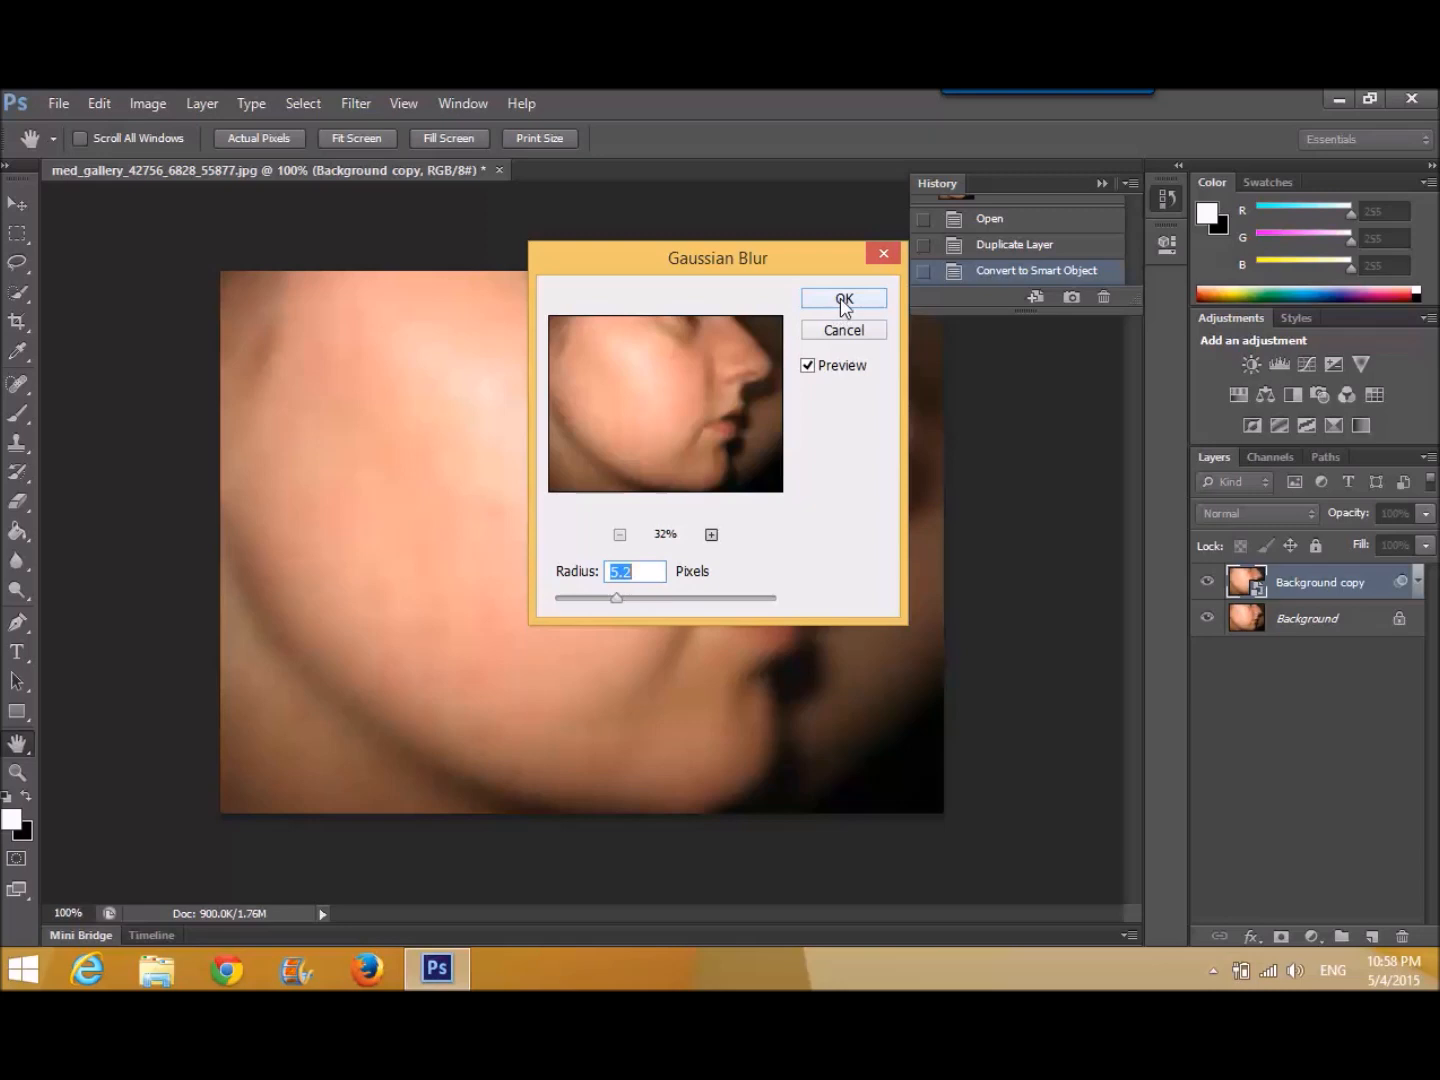
pyautogui.click(844, 300)
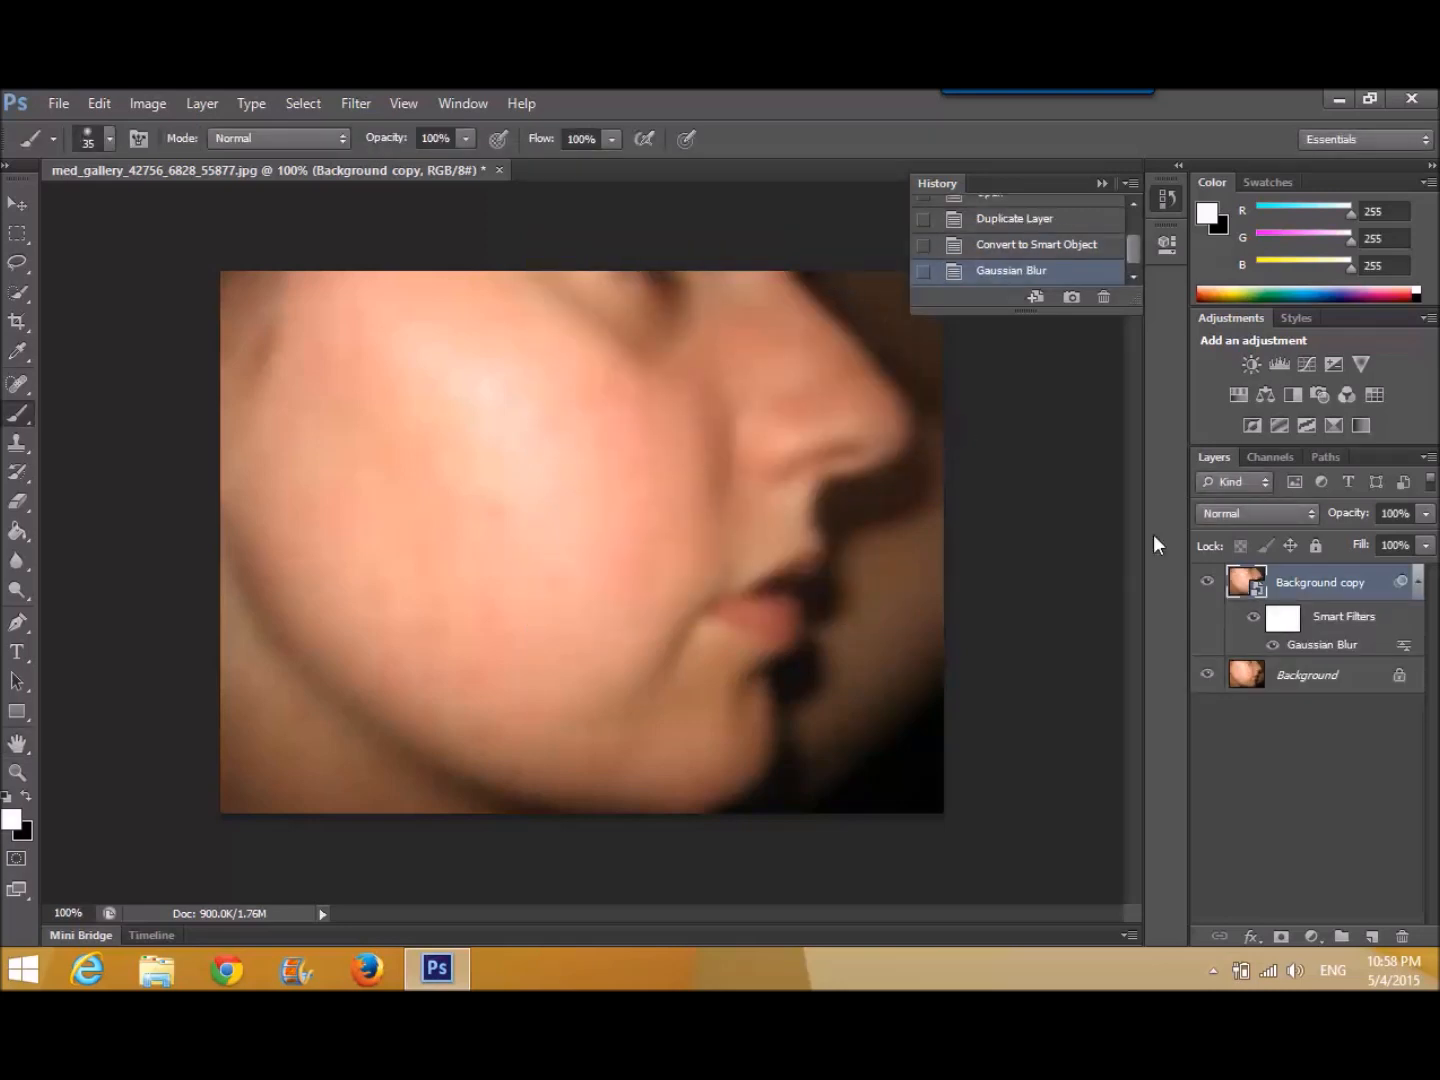
pyautogui.moveTo(276, 768)
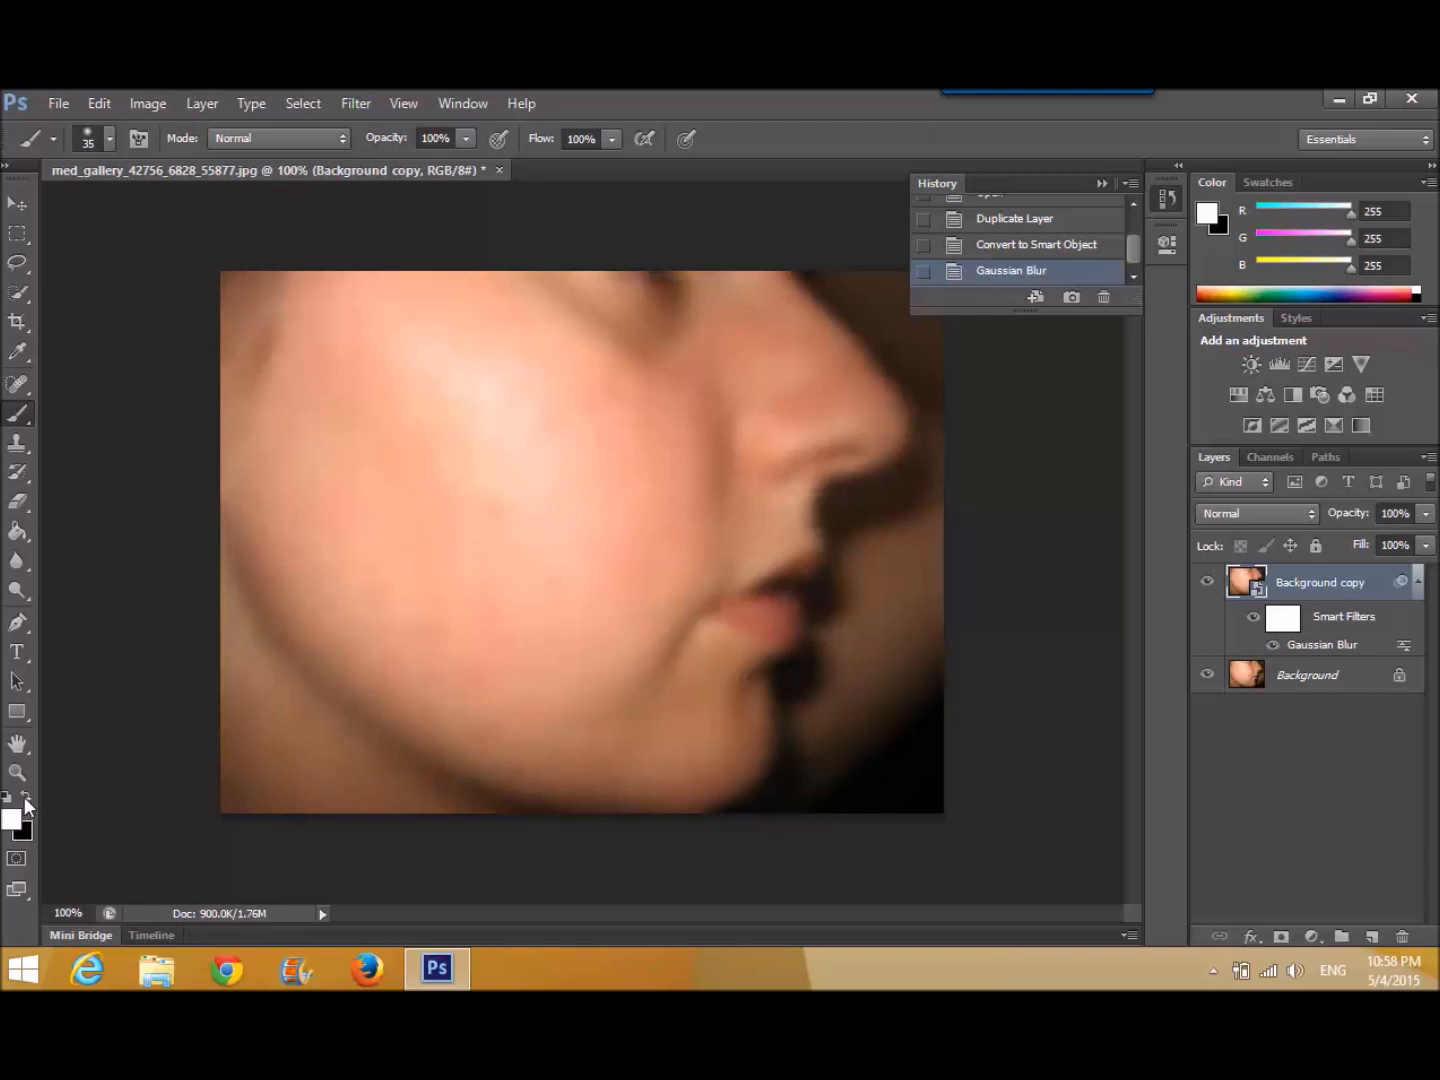
pyautogui.moveTo(16, 824)
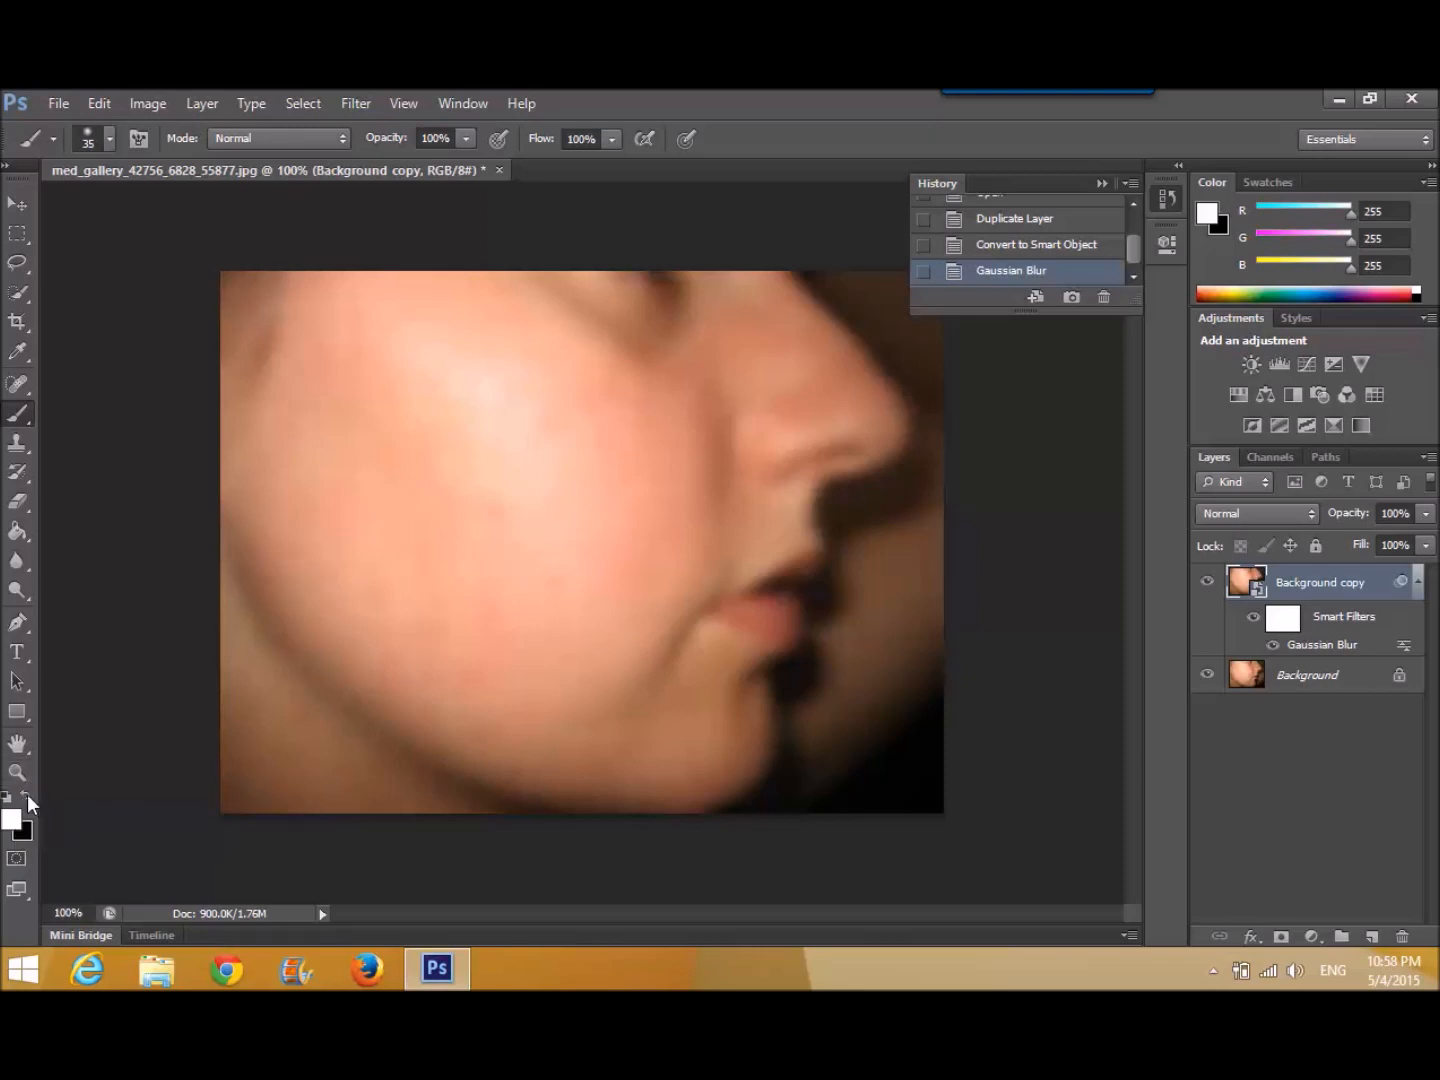
# - Make black the foreground colour and select the fill tool
pyautogui.click(12, 818)
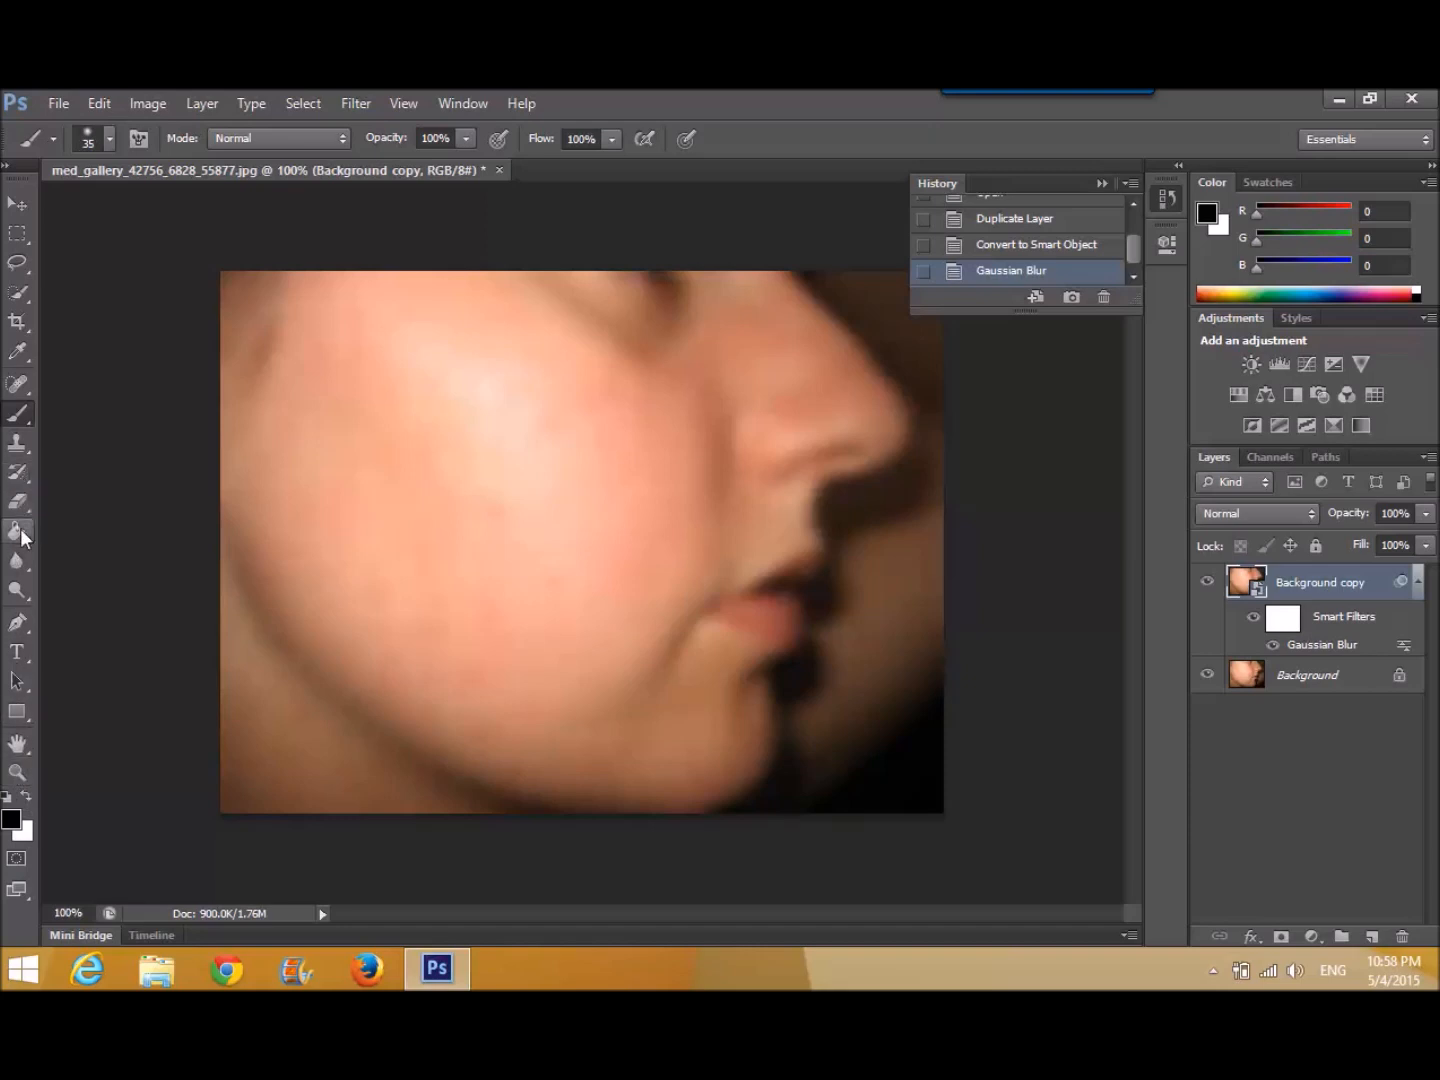
pyautogui.click(18, 532)
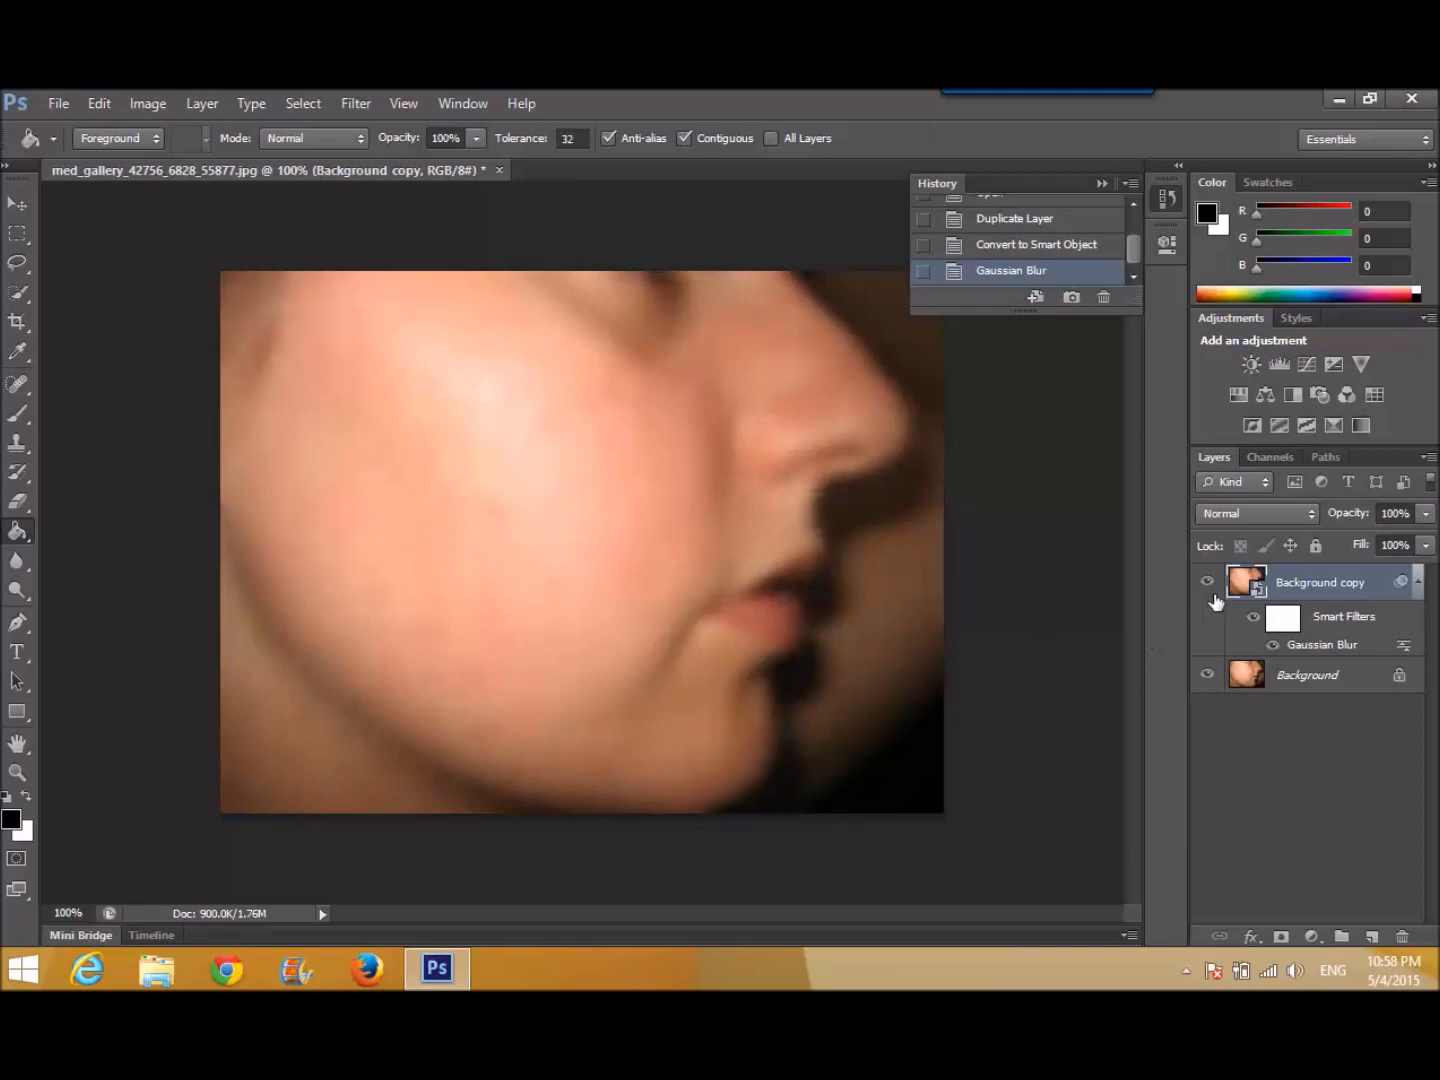
# - Fill the Smart Filters mask with black so the blur is hidden and the face is sharp
pyautogui.click(1284, 616)
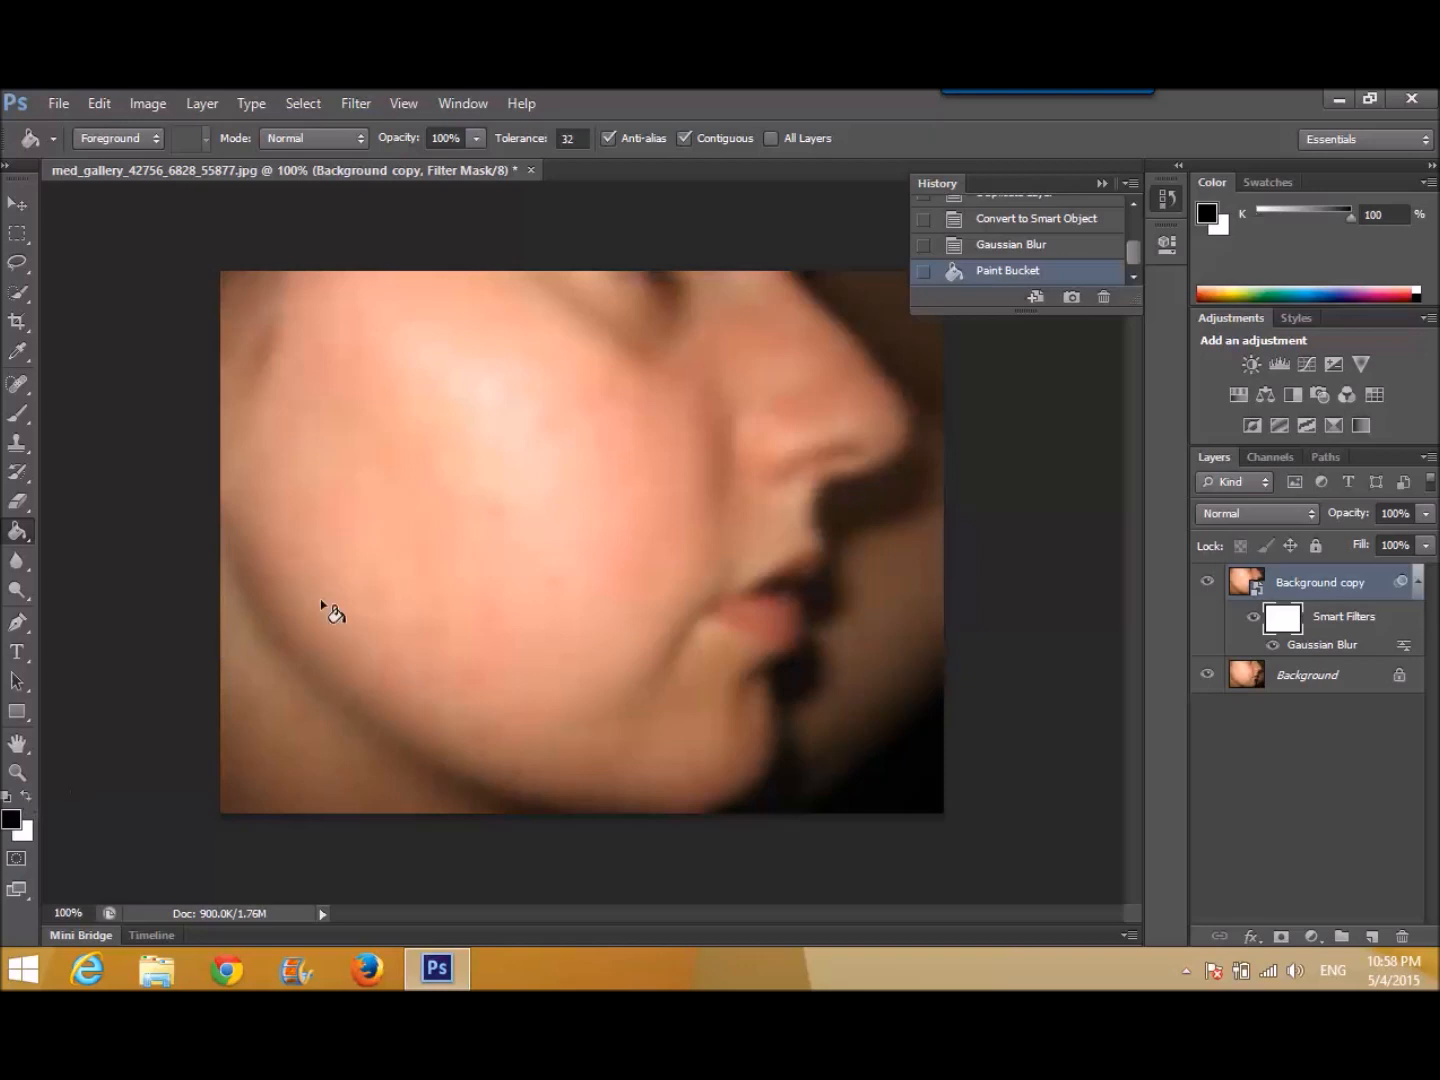
pyautogui.click(264, 790)
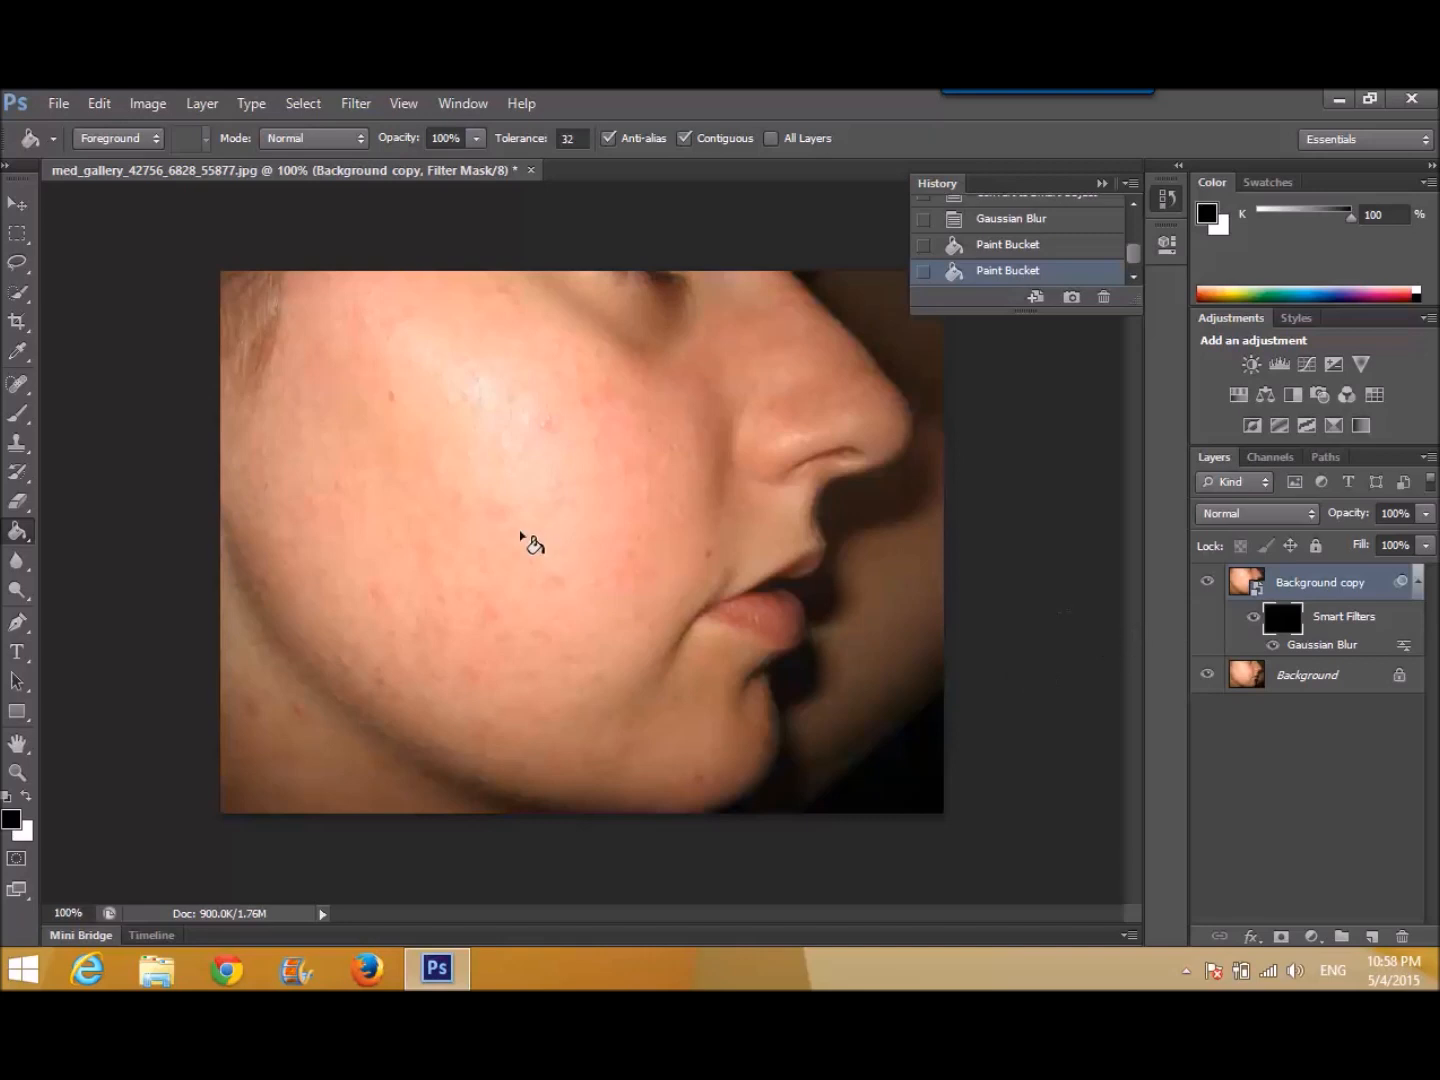
pyautogui.moveTo(568, 560)
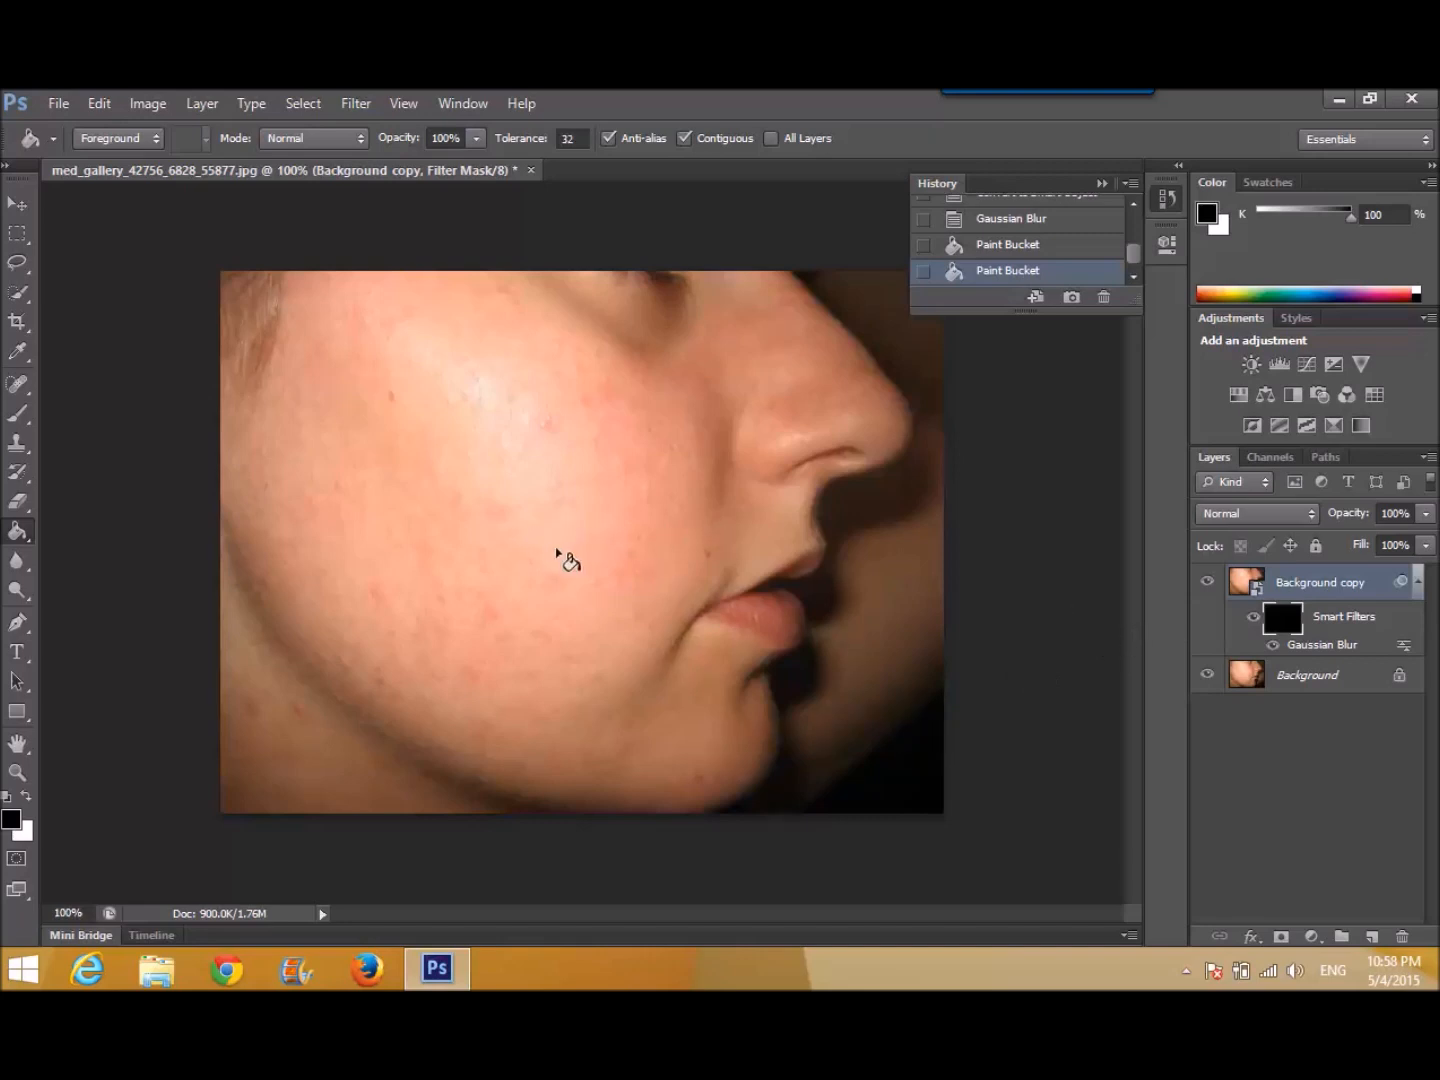
pyautogui.moveTo(472, 588)
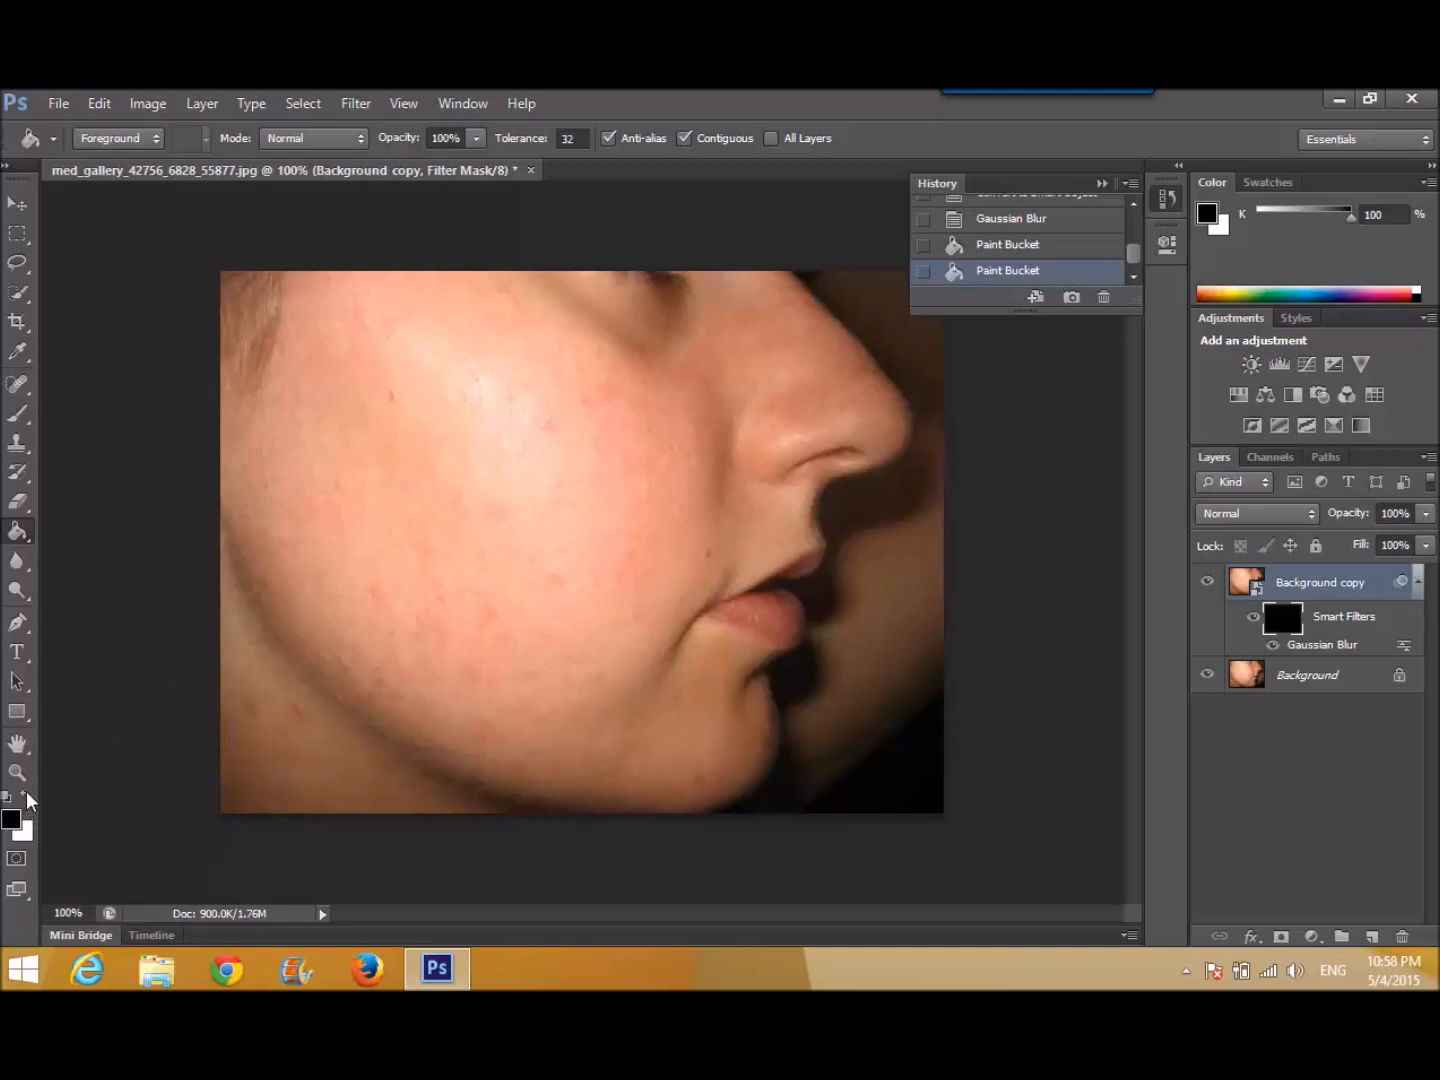
pyautogui.moveTo(22, 800)
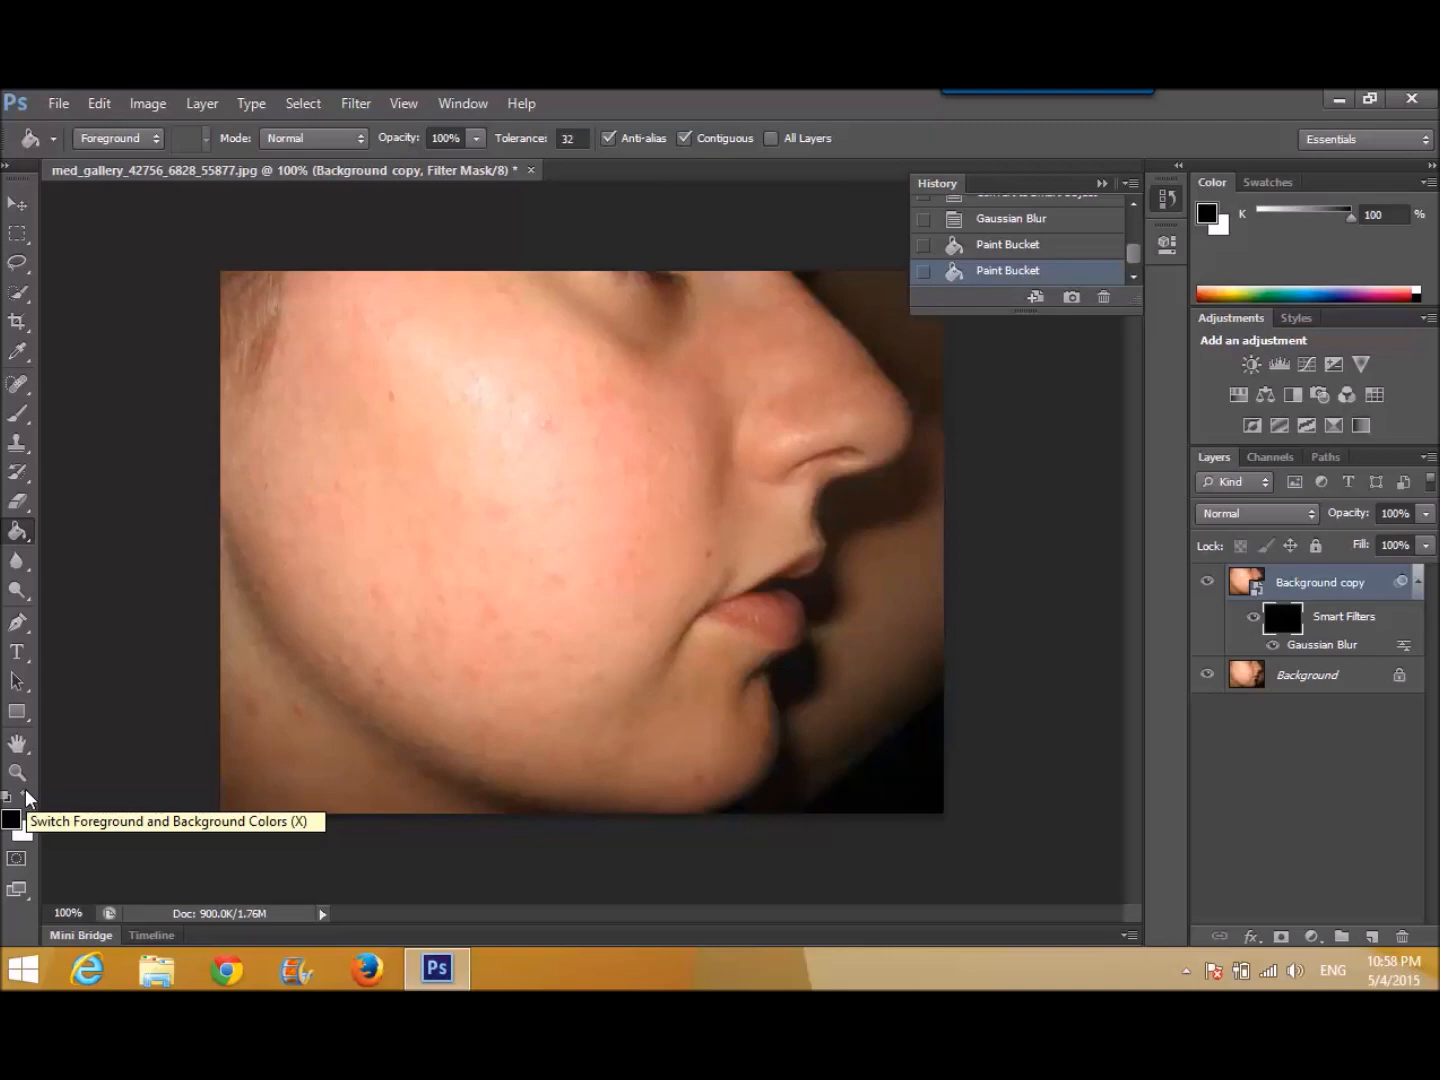
pyautogui.moveTo(20, 800)
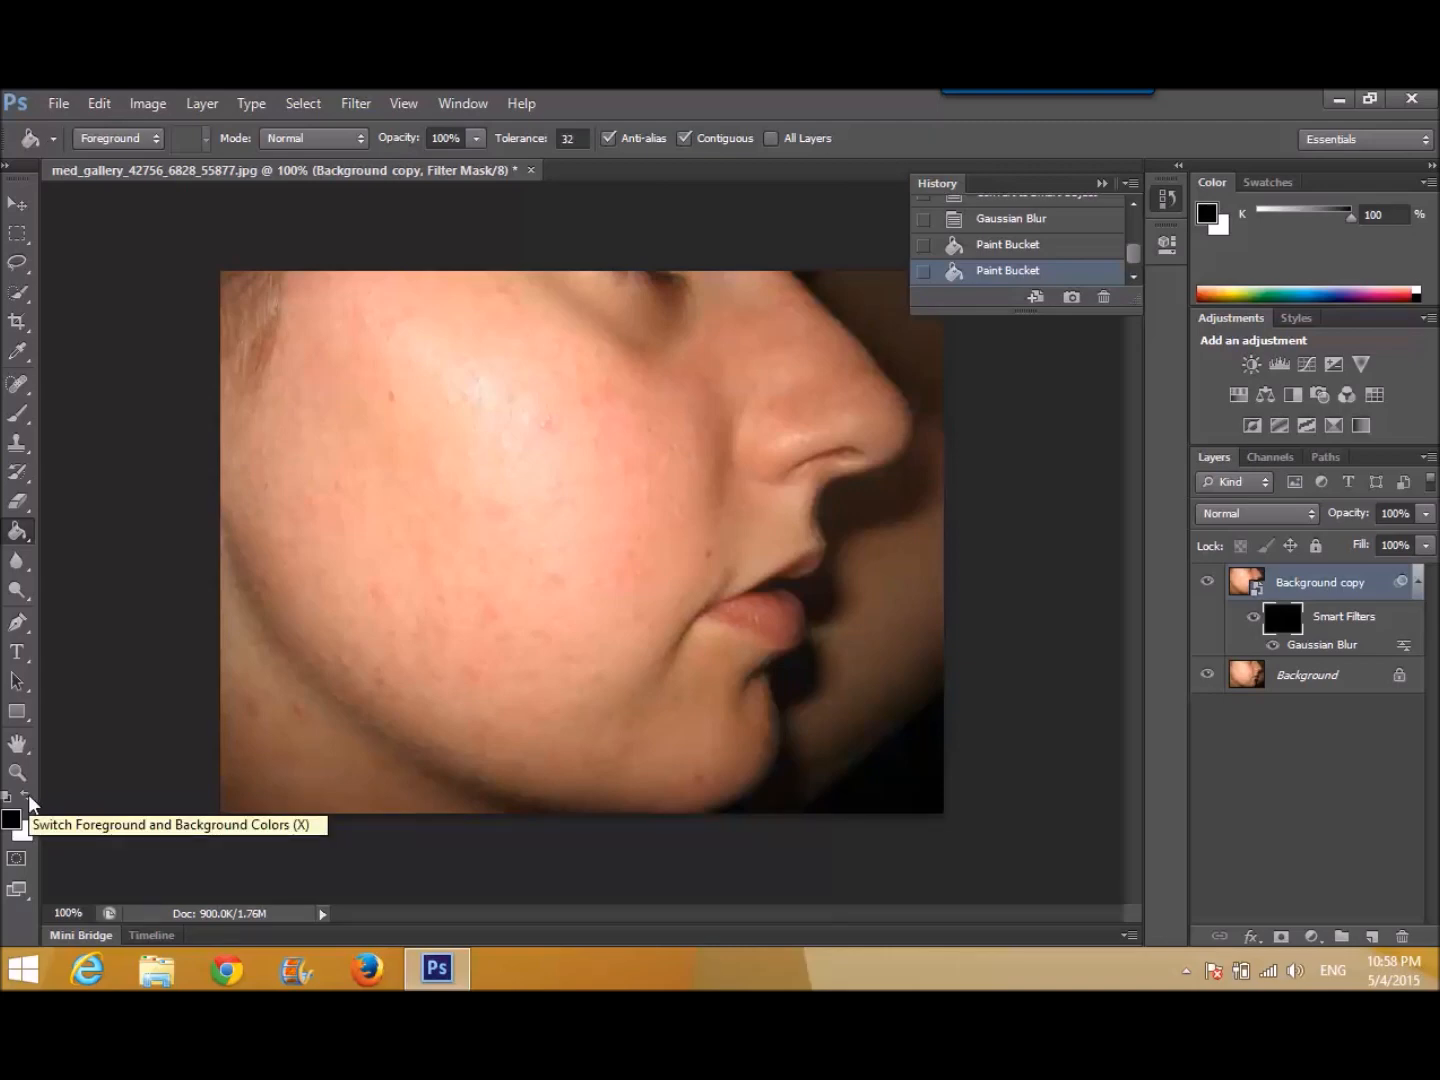
# - Swap colours so white is foreground and black is background
pyautogui.click(28, 800)
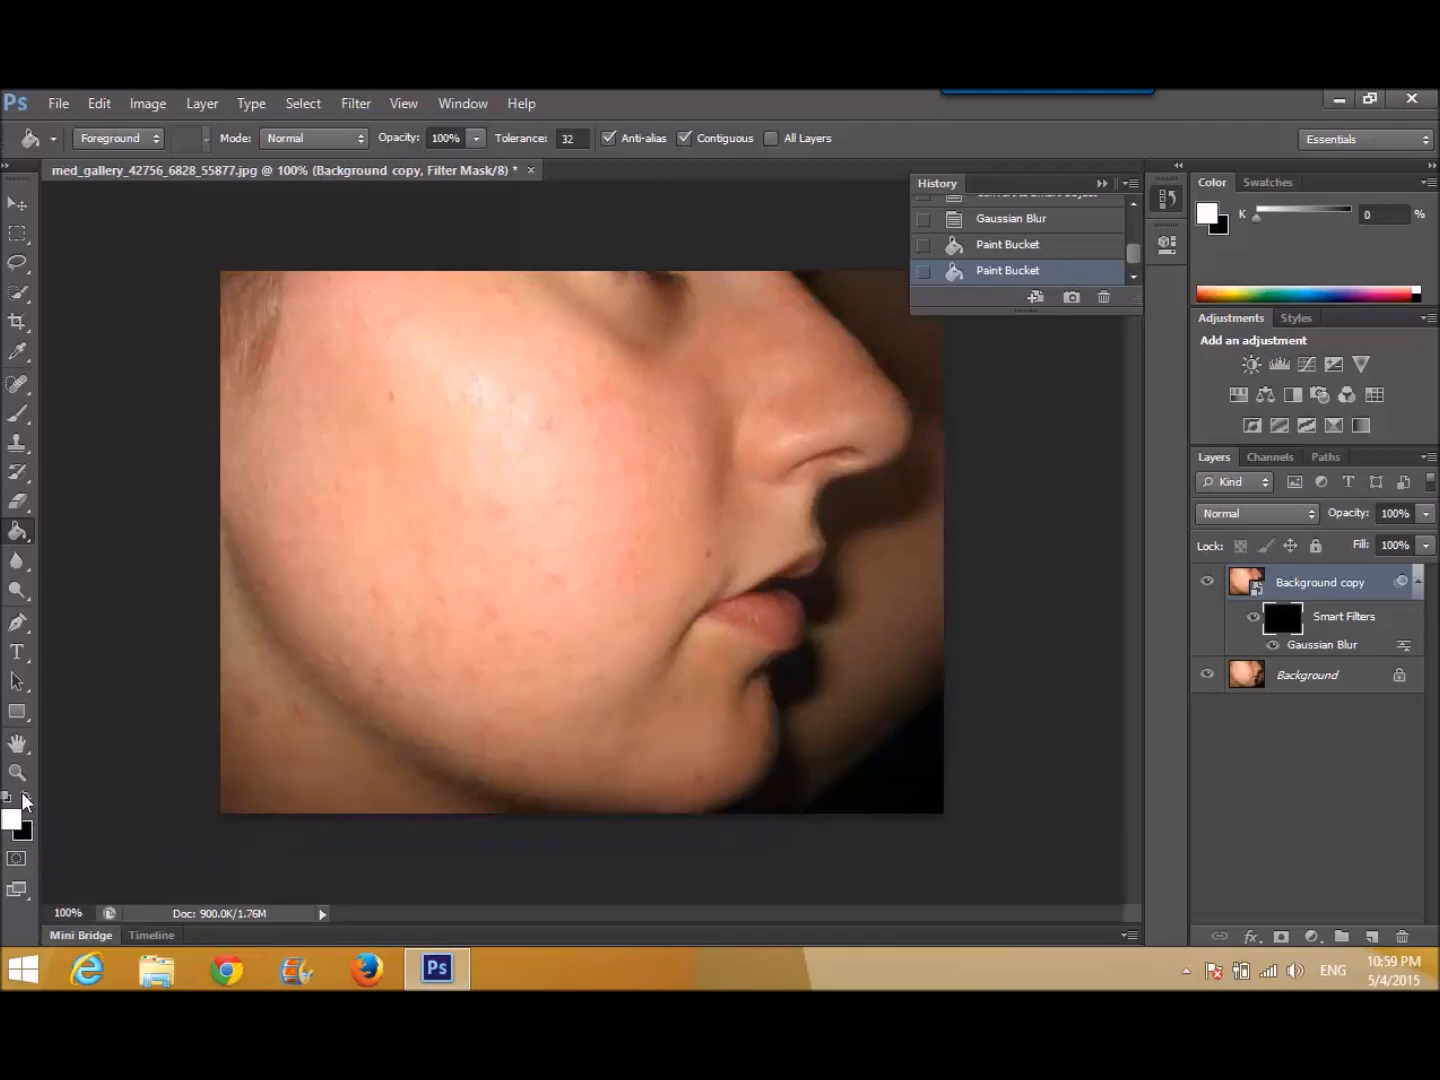
pyautogui.moveTo(1092, 634)
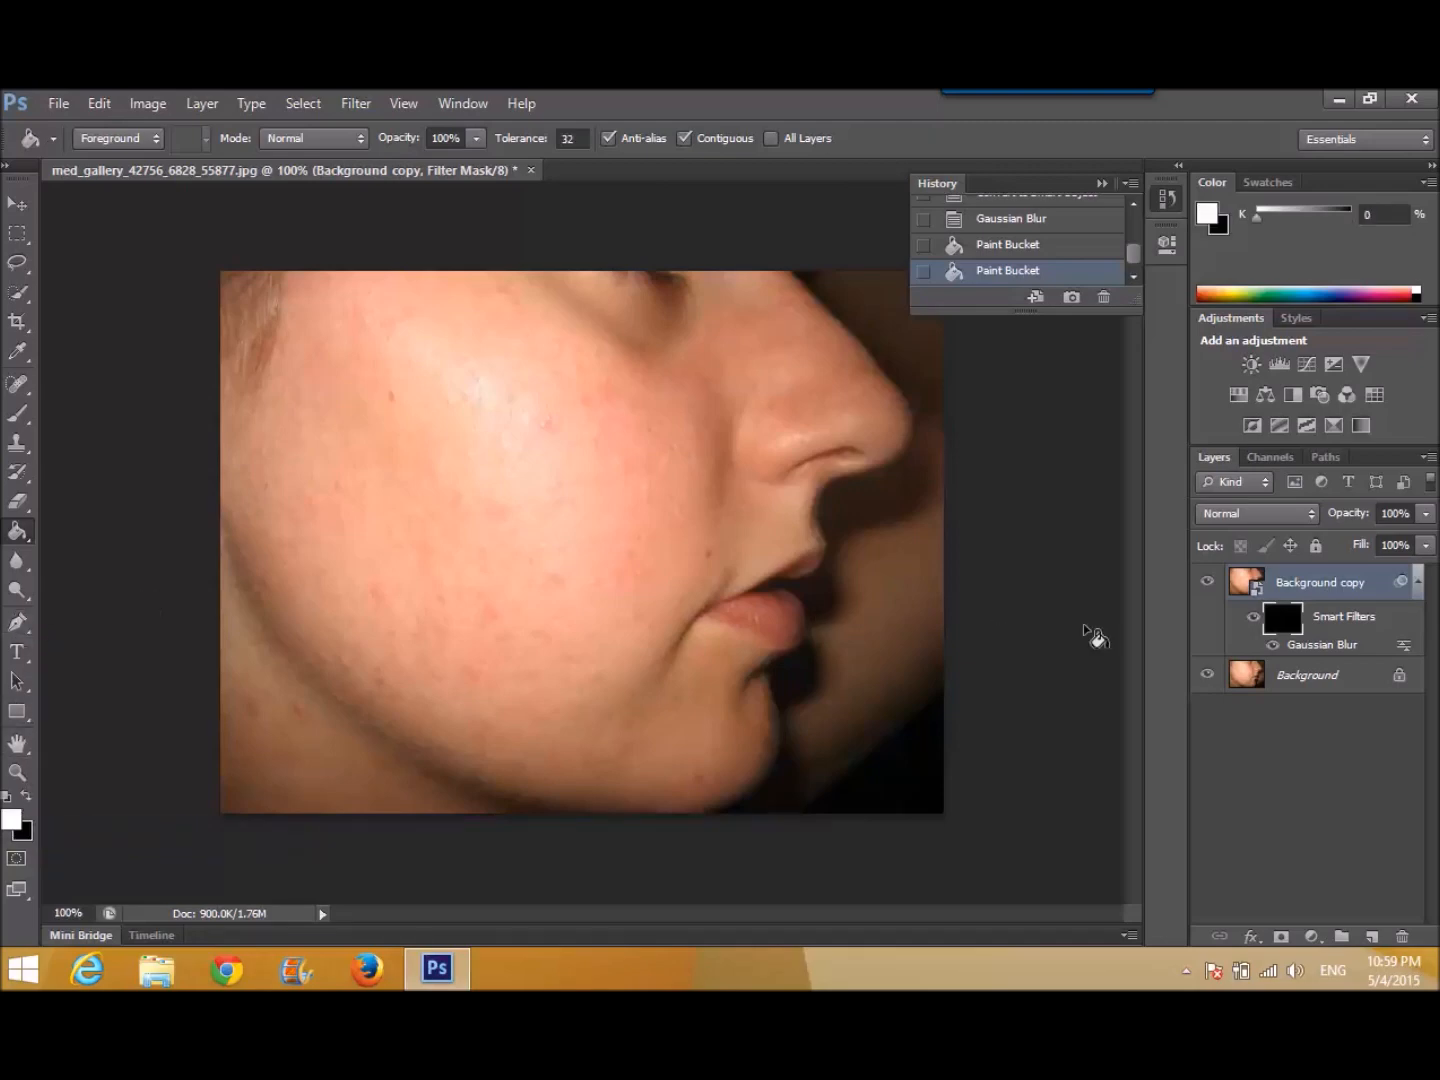
pyautogui.moveTo(30, 464)
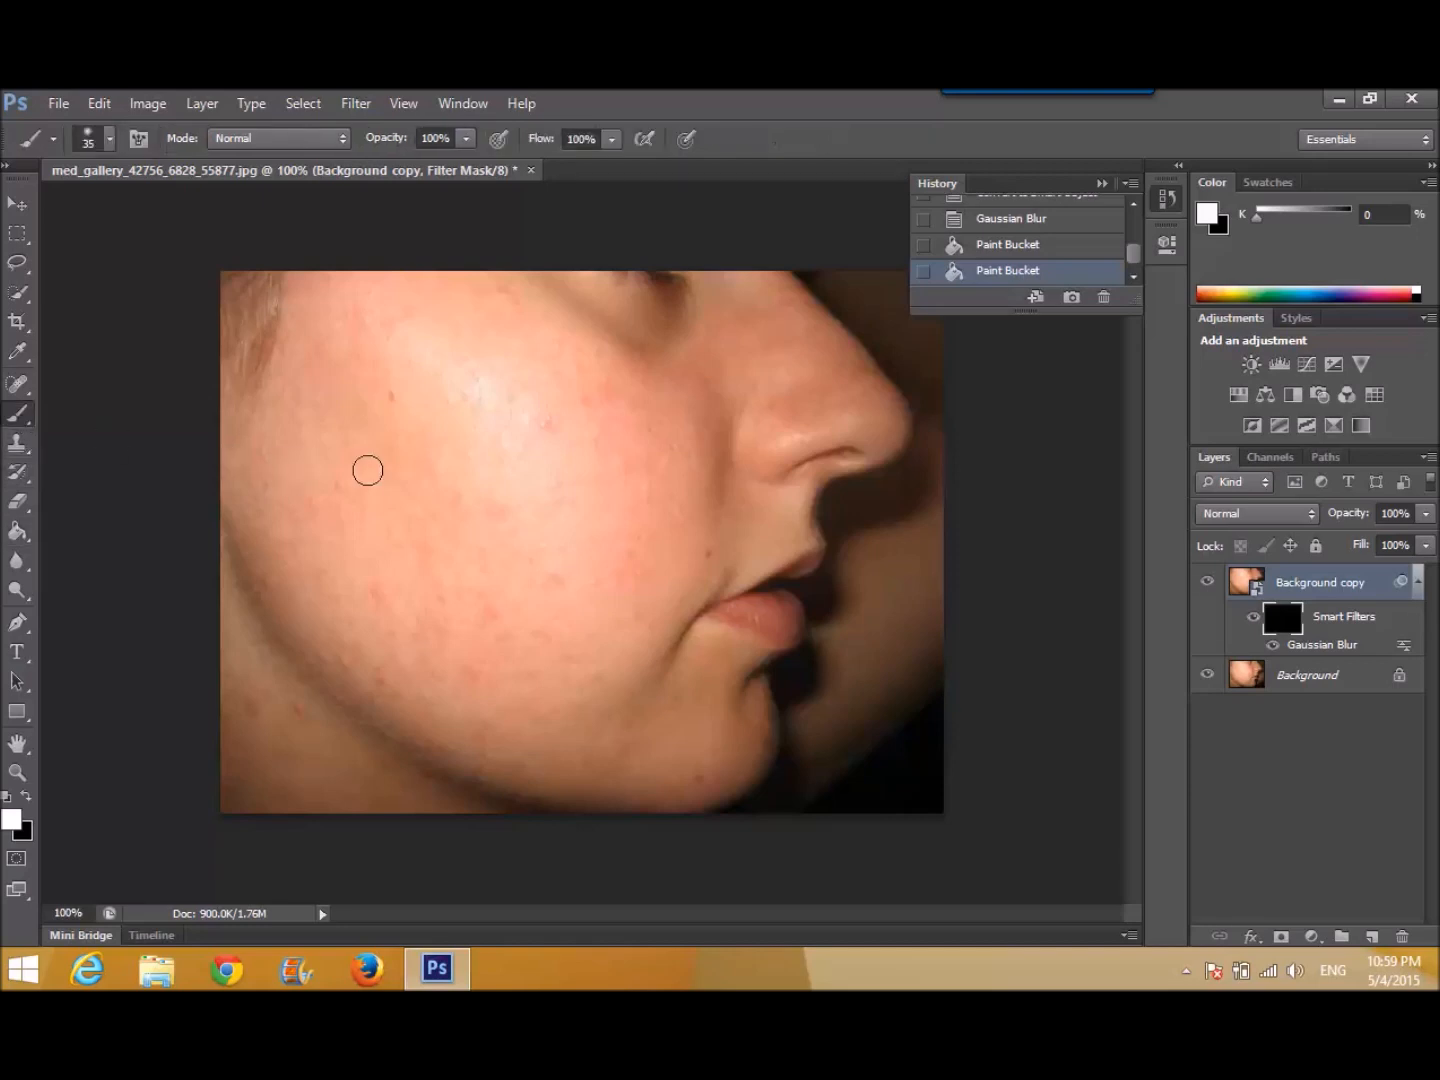
pyautogui.moveTo(428, 476)
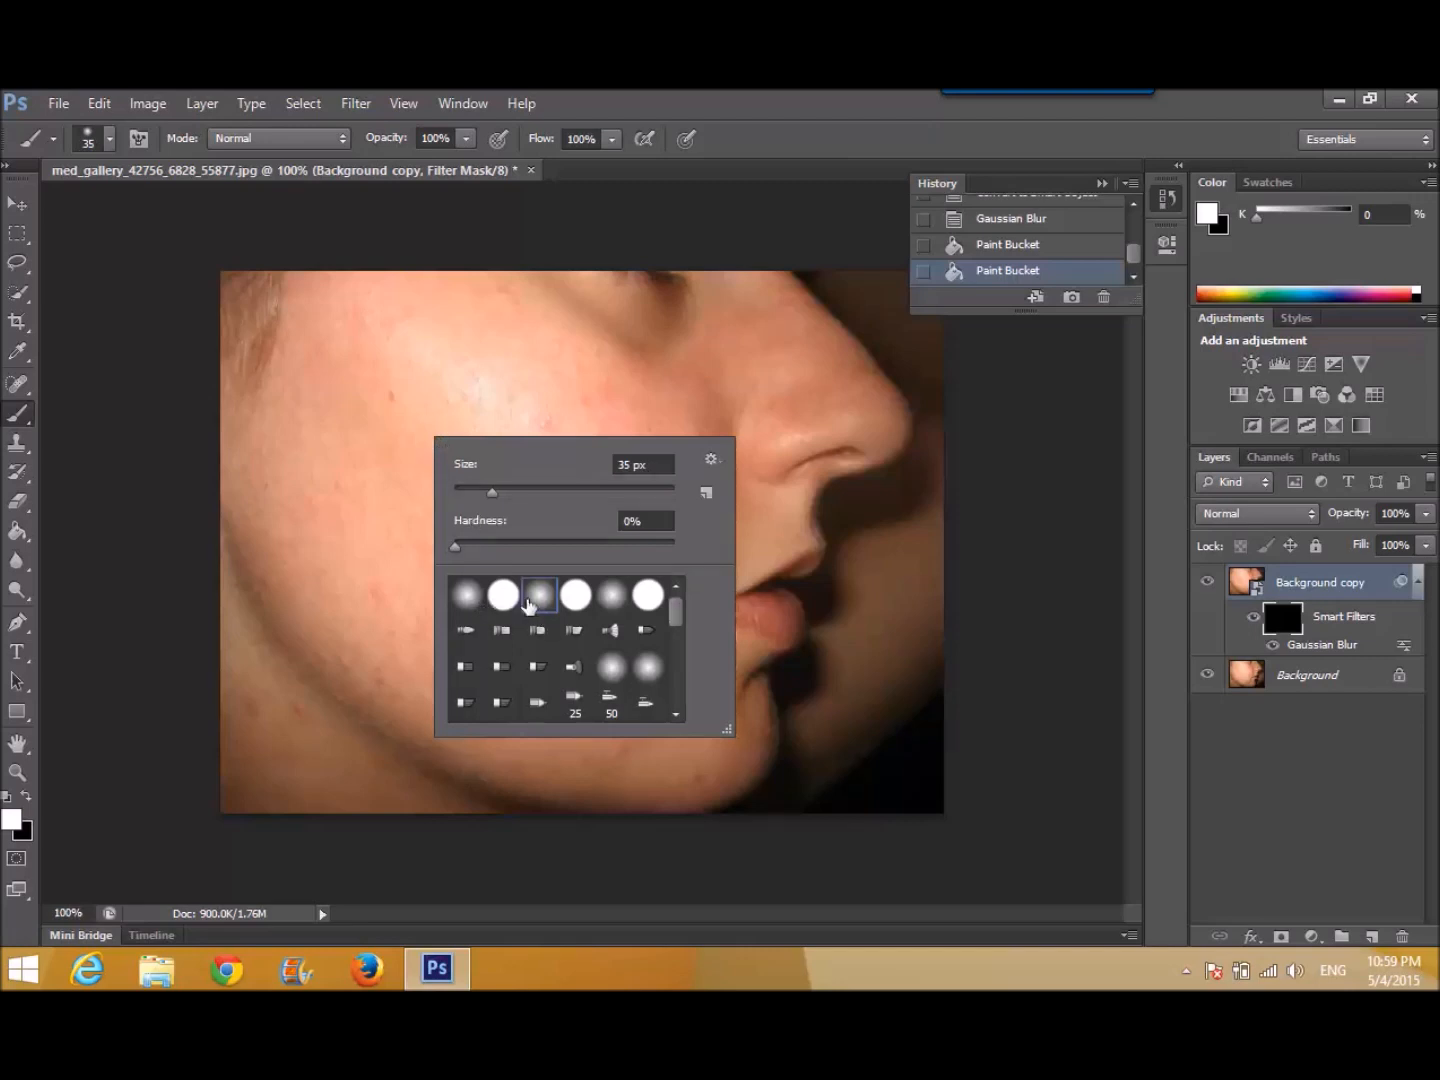
pyautogui.moveTo(478, 612)
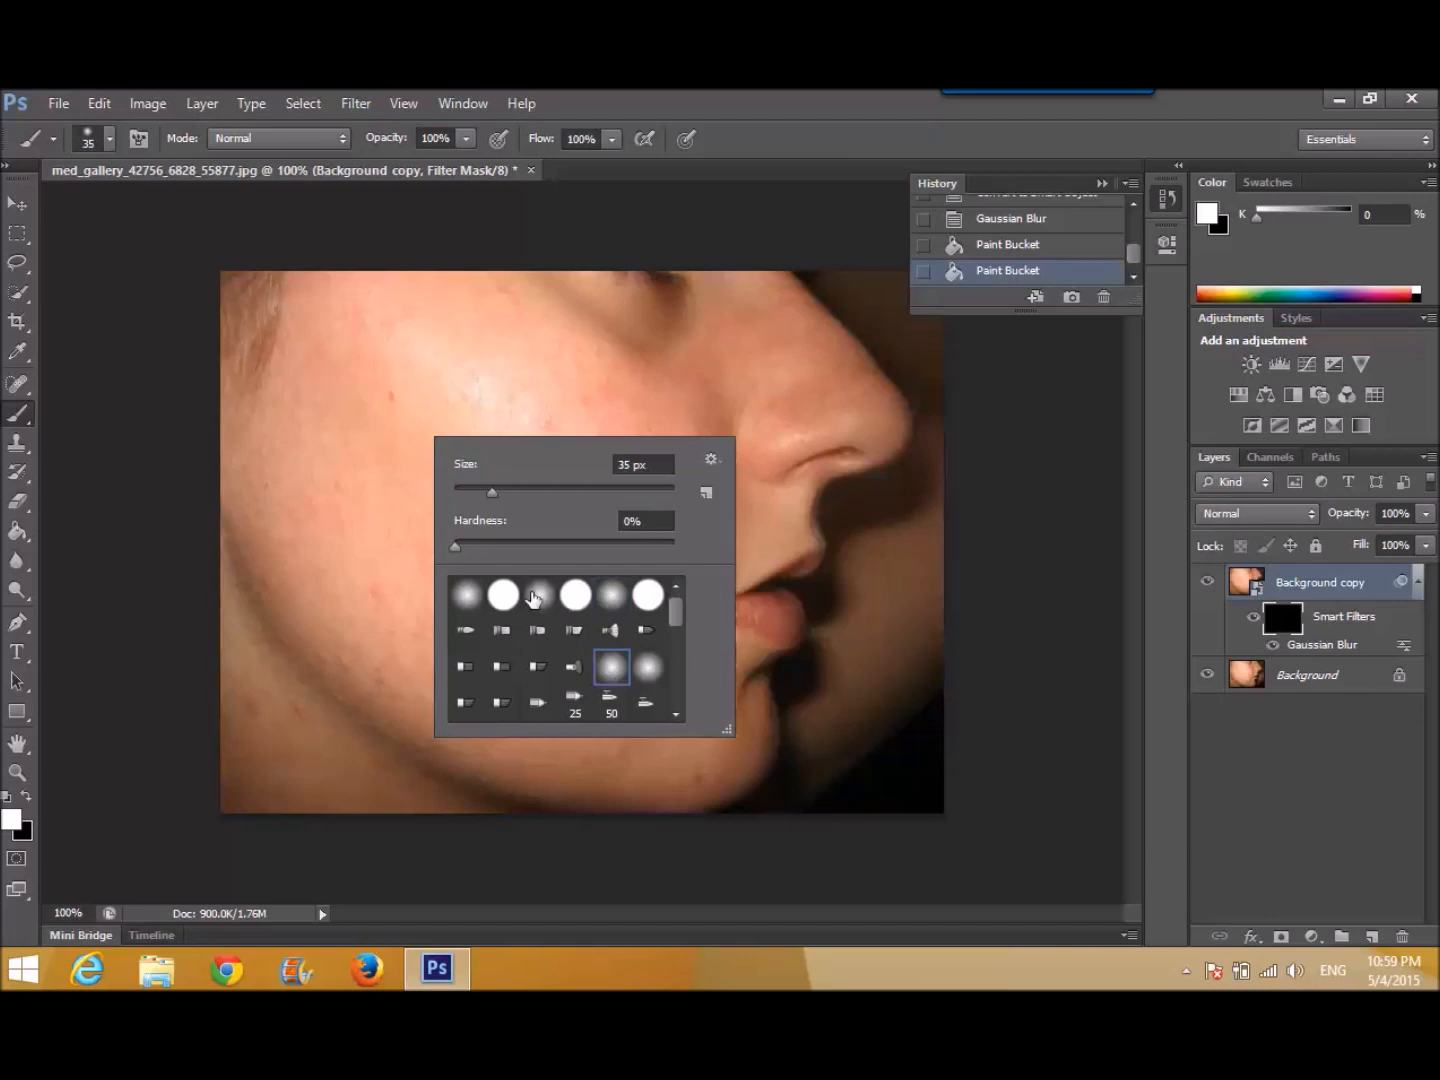
# - Choose a soft round brush tip at 150 px size with 0% hardness
pyautogui.click(538, 594)
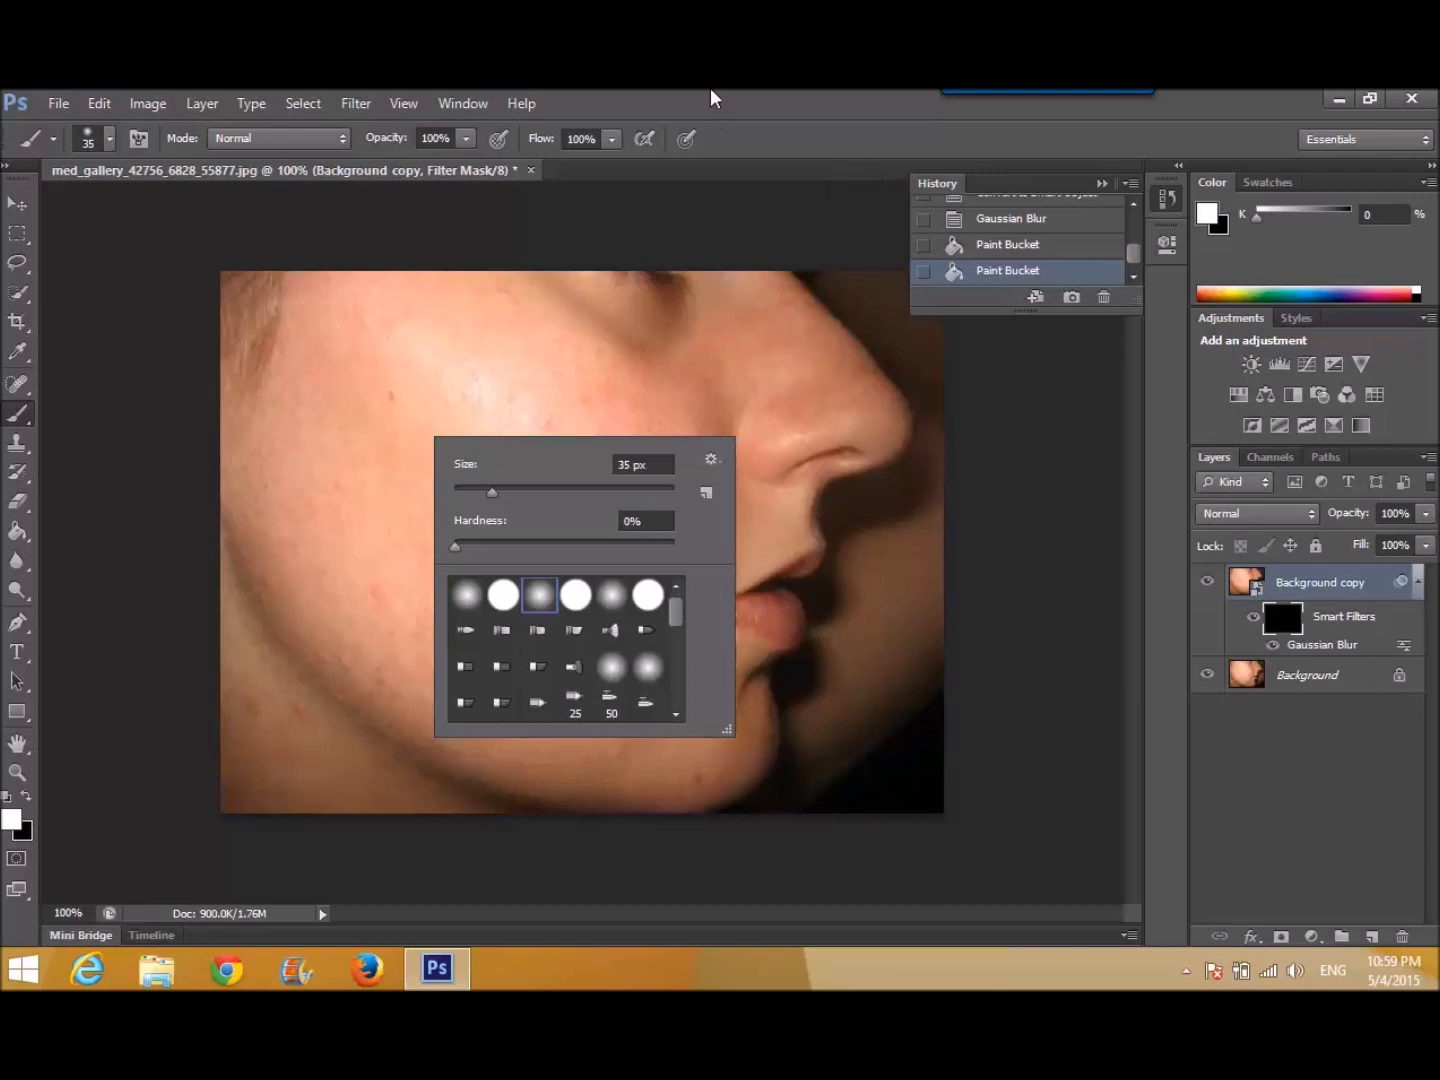
pyautogui.click(476, 464)
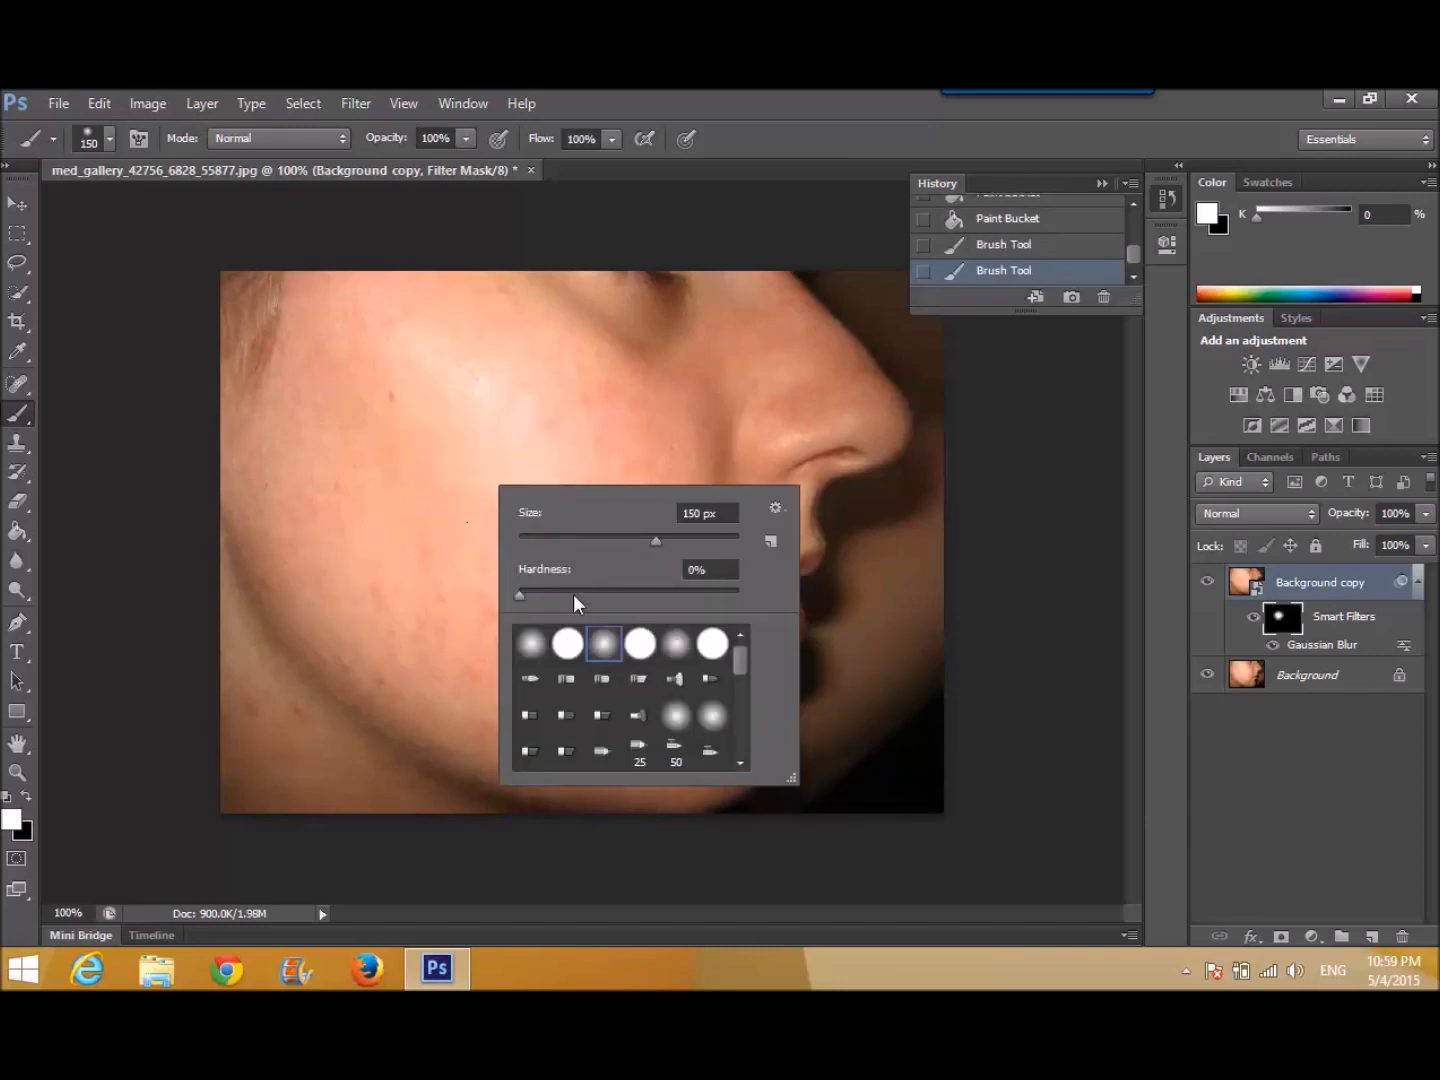
pyautogui.moveTo(504, 422)
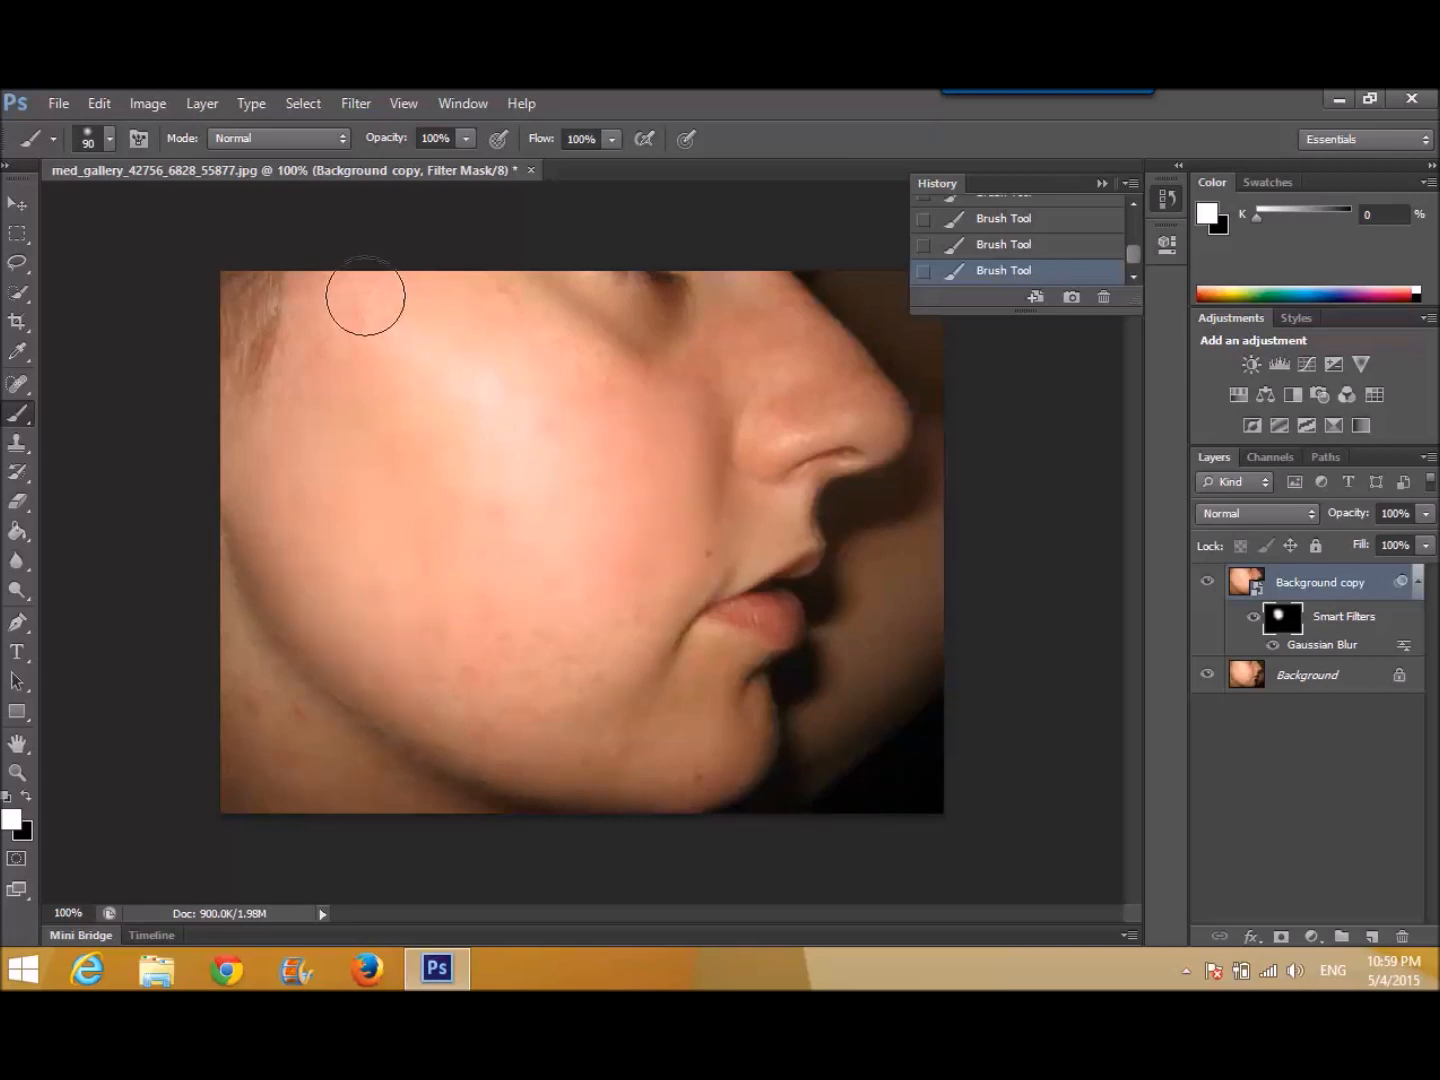
pyautogui.moveTo(376, 352)
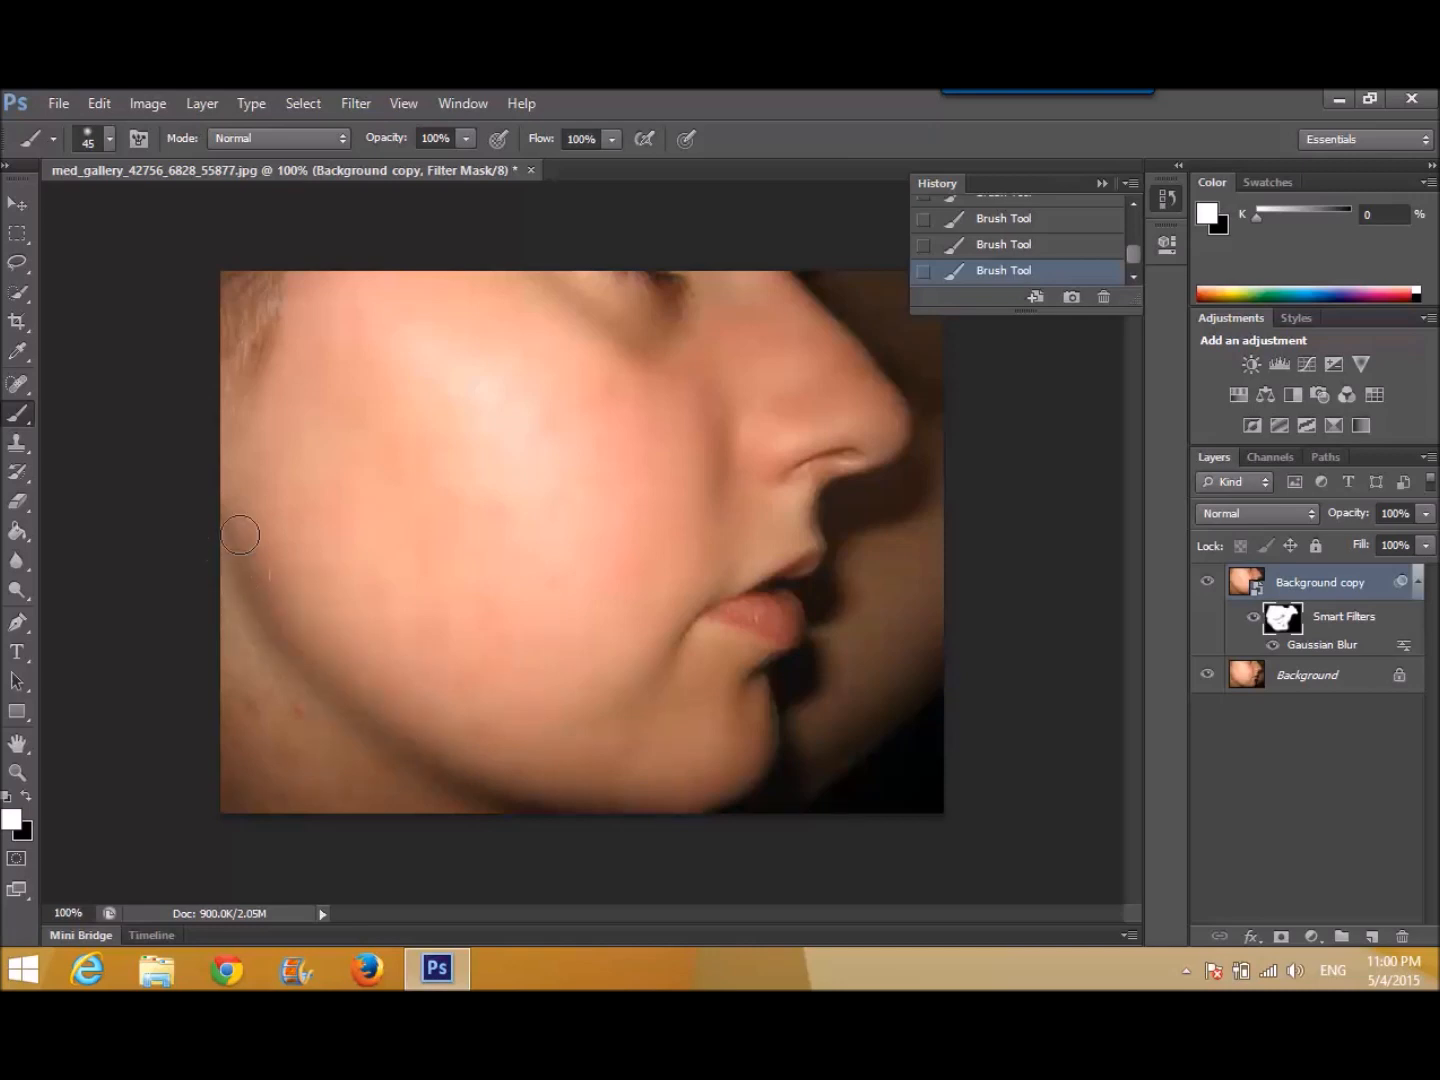
pyautogui.moveTo(300, 740)
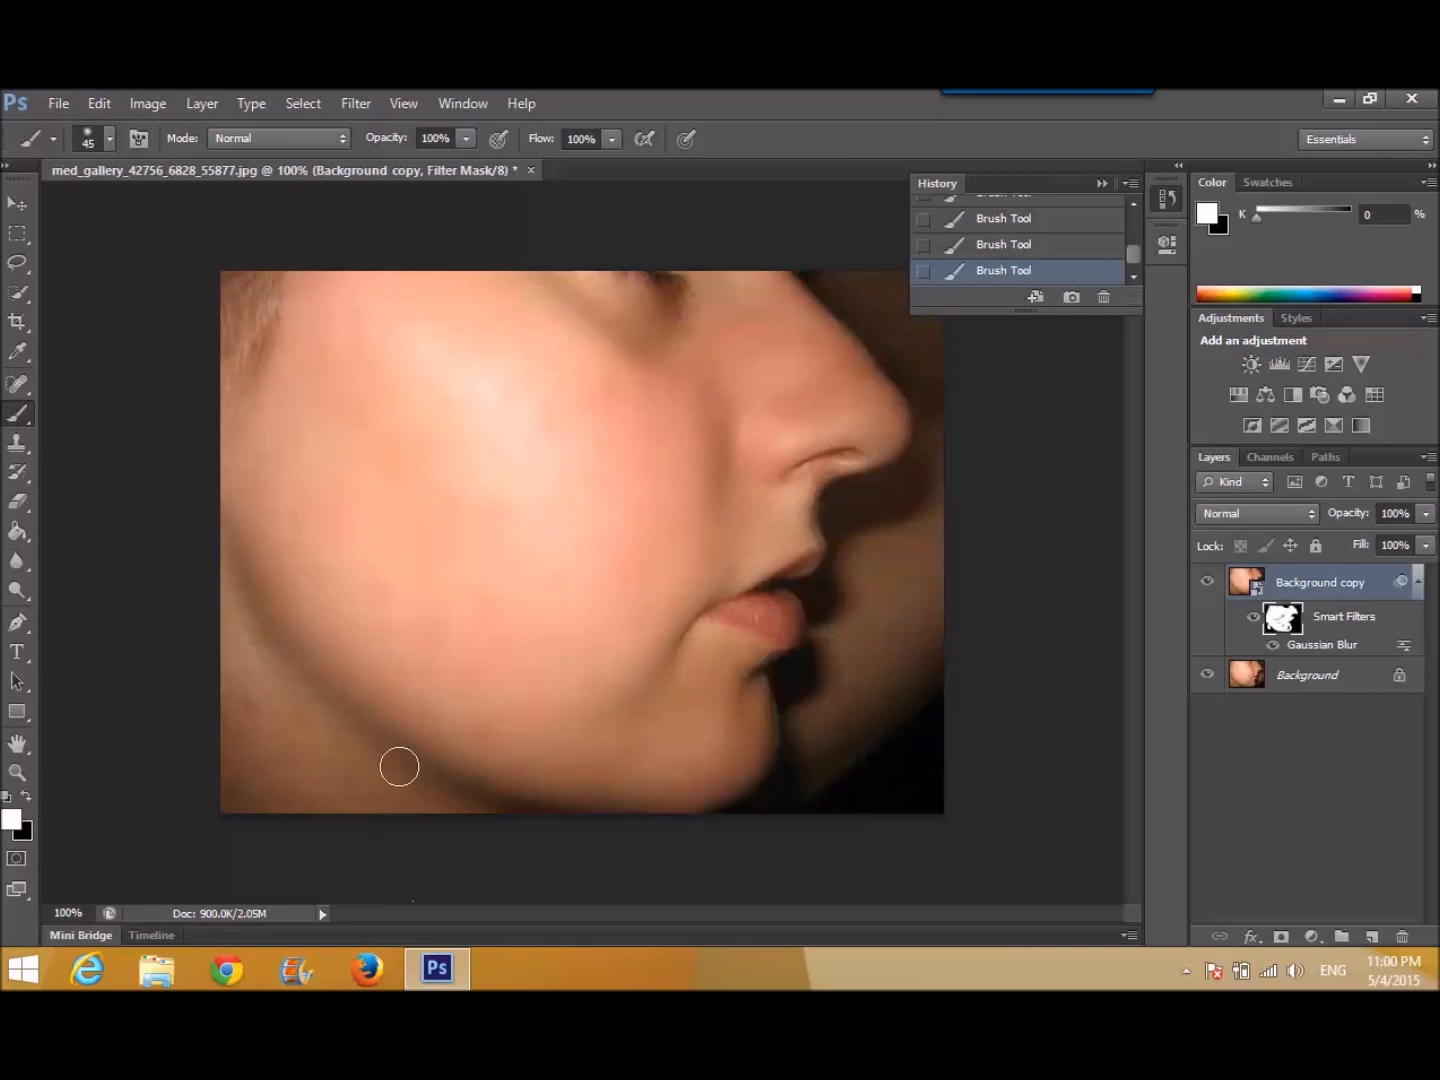
pyautogui.moveTo(252, 654)
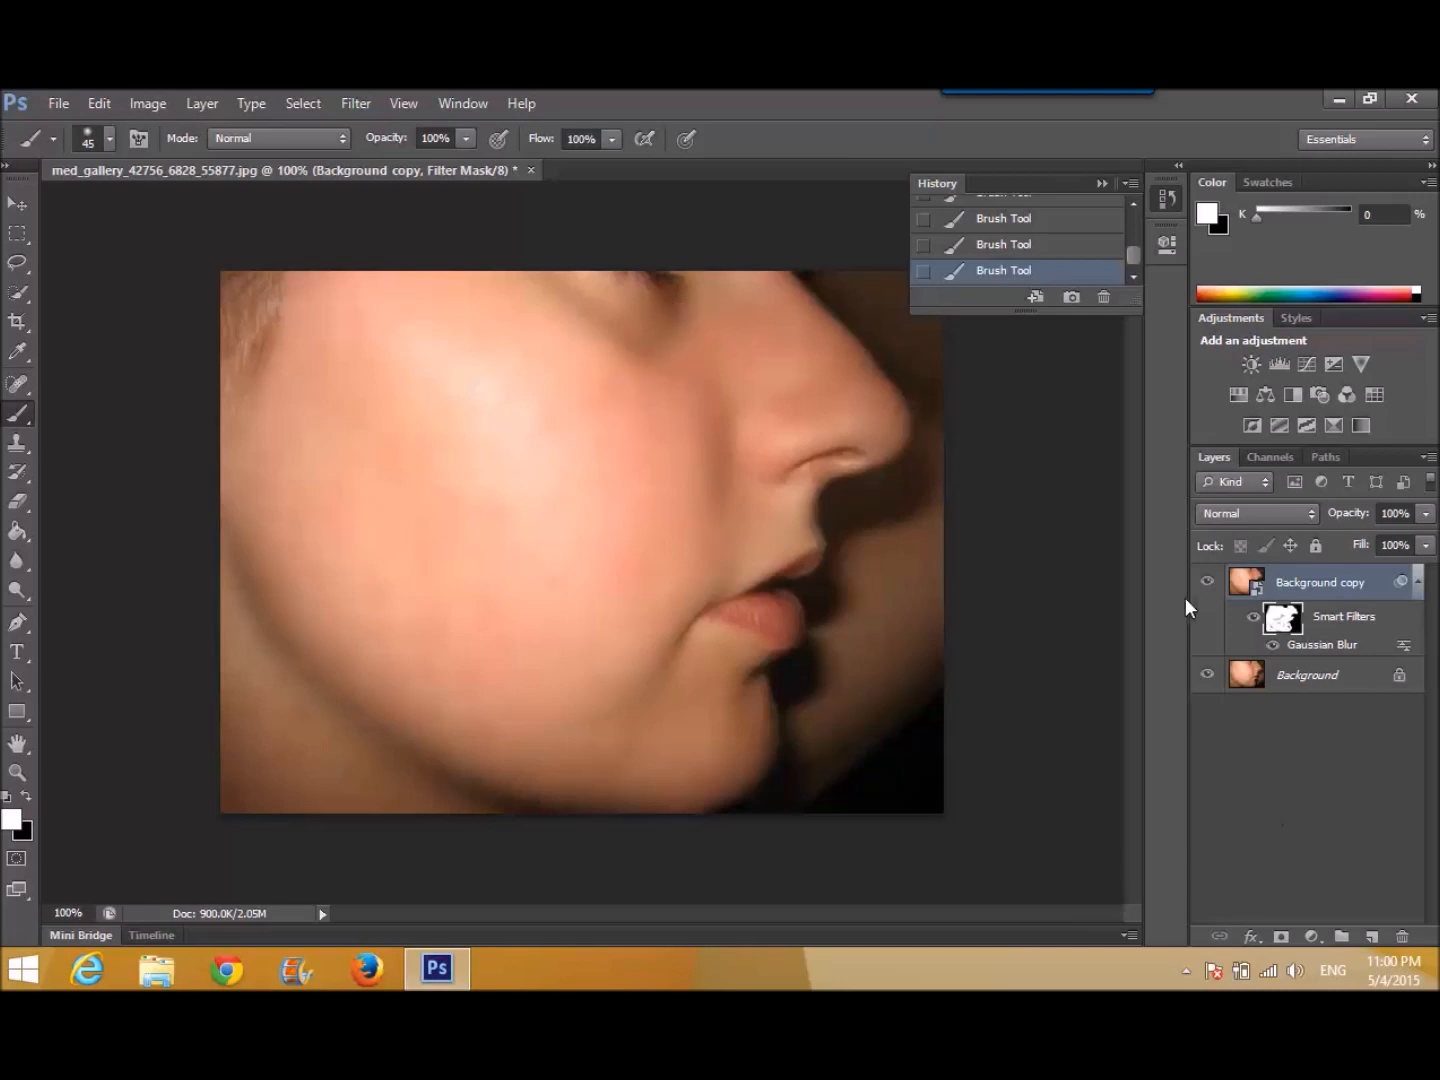
pyautogui.click(1206, 580)
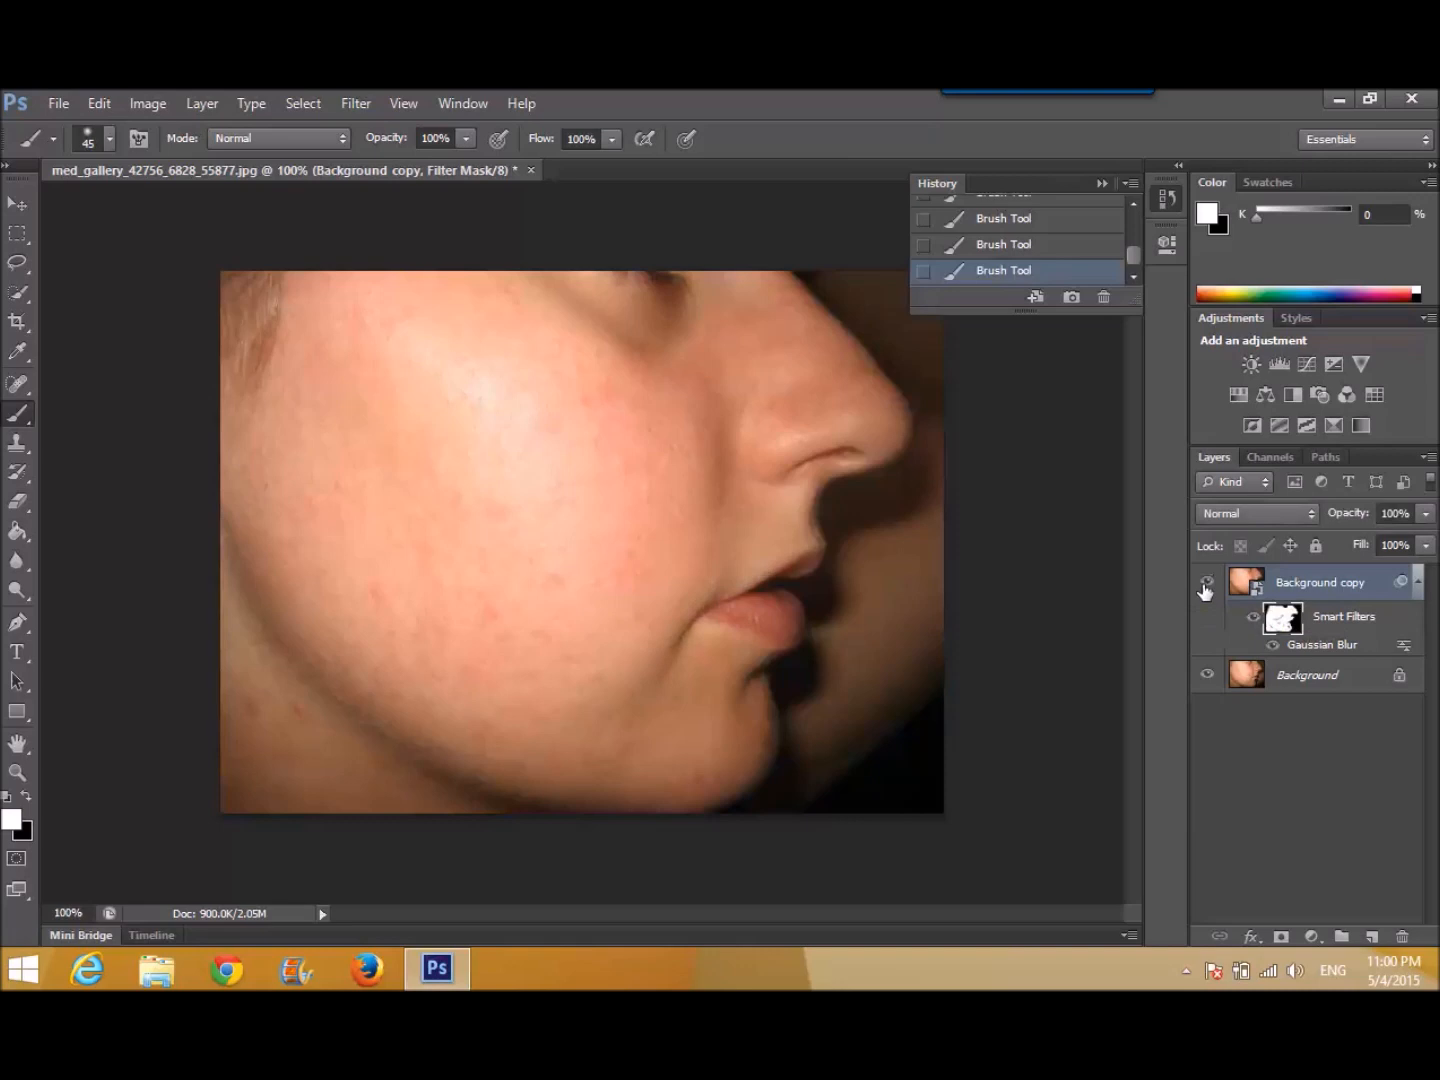
pyautogui.click(1206, 582)
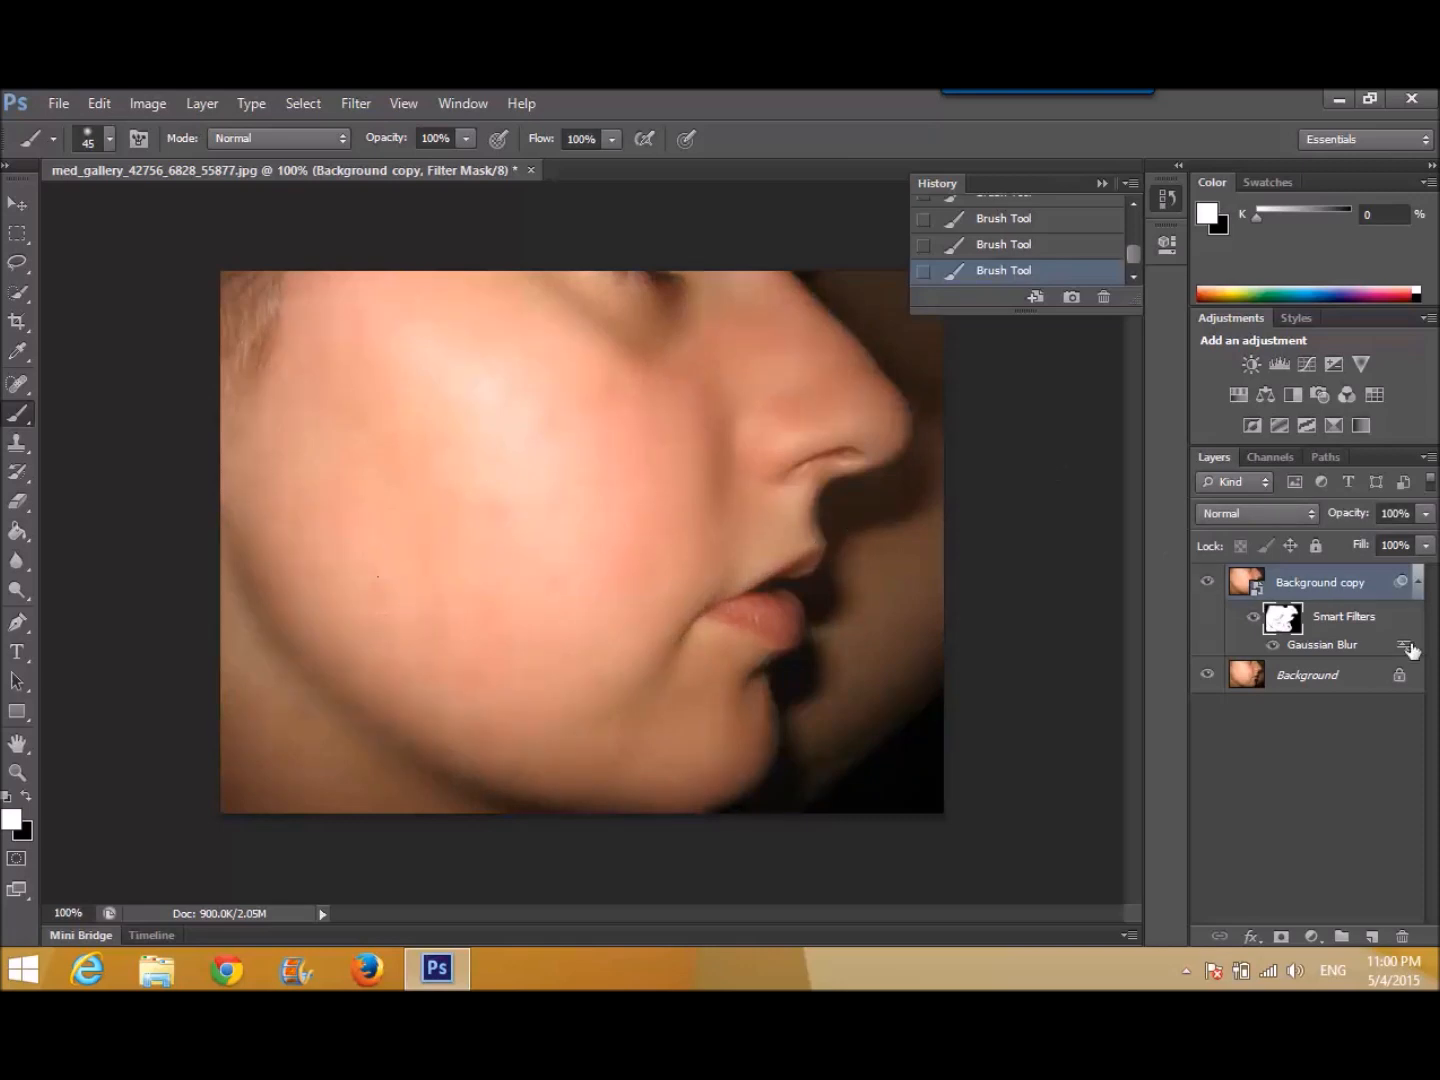
pyautogui.moveTo(1352, 540)
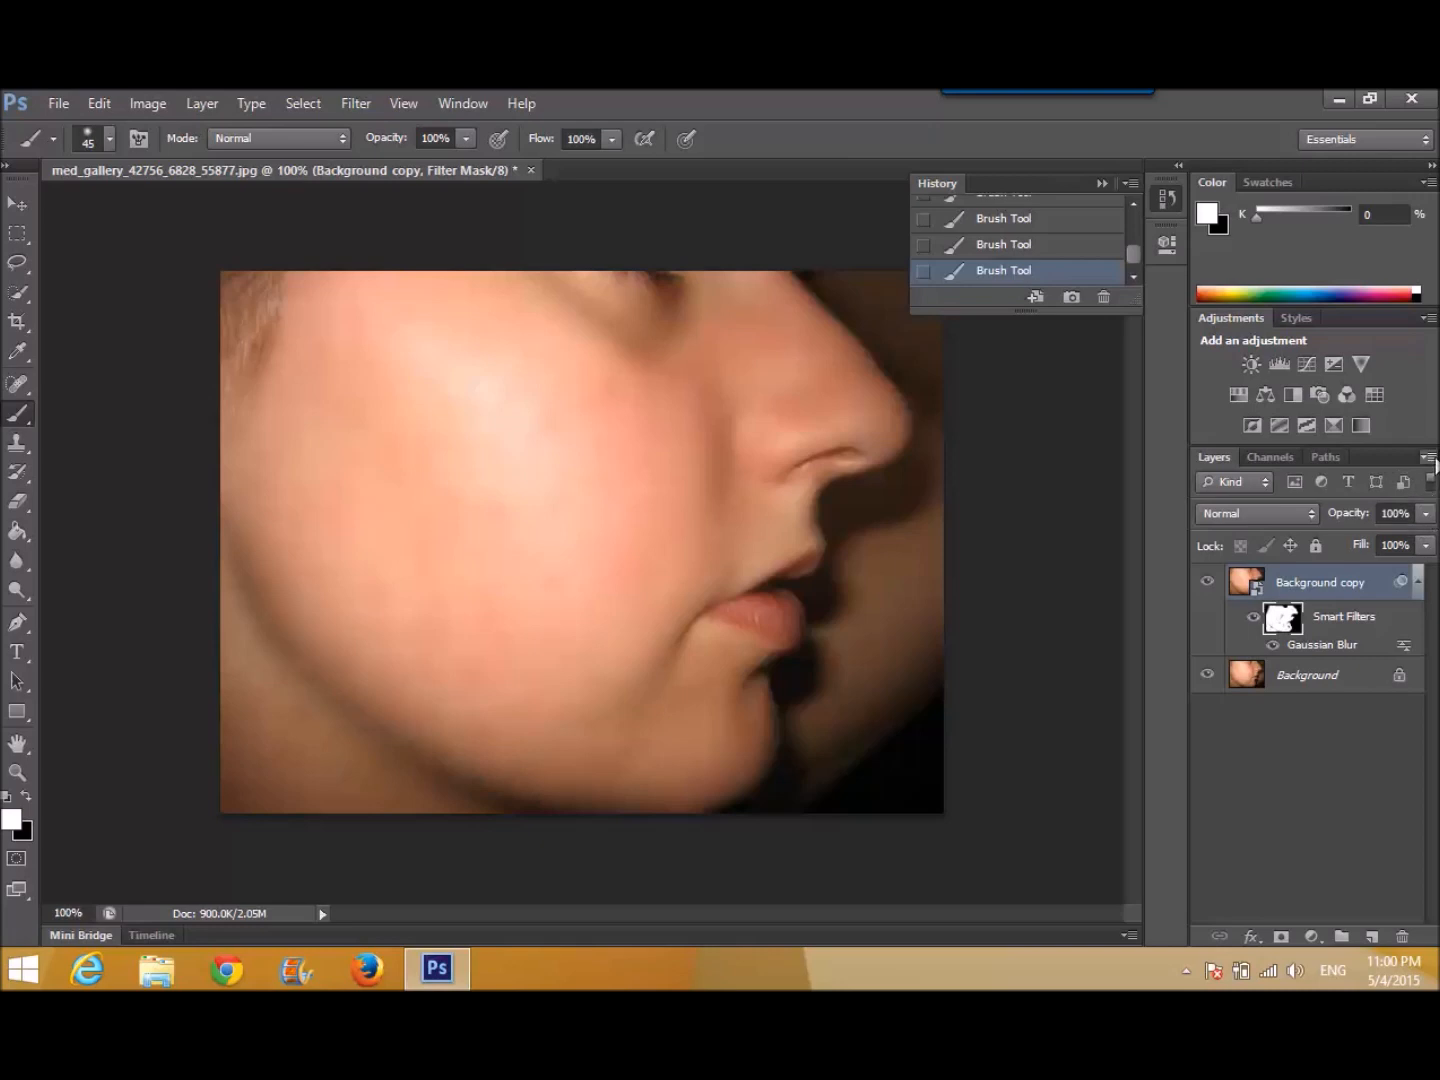
# - Merge Visible so the smoothed copy and original become one Background layer
pyautogui.click(1432, 456)
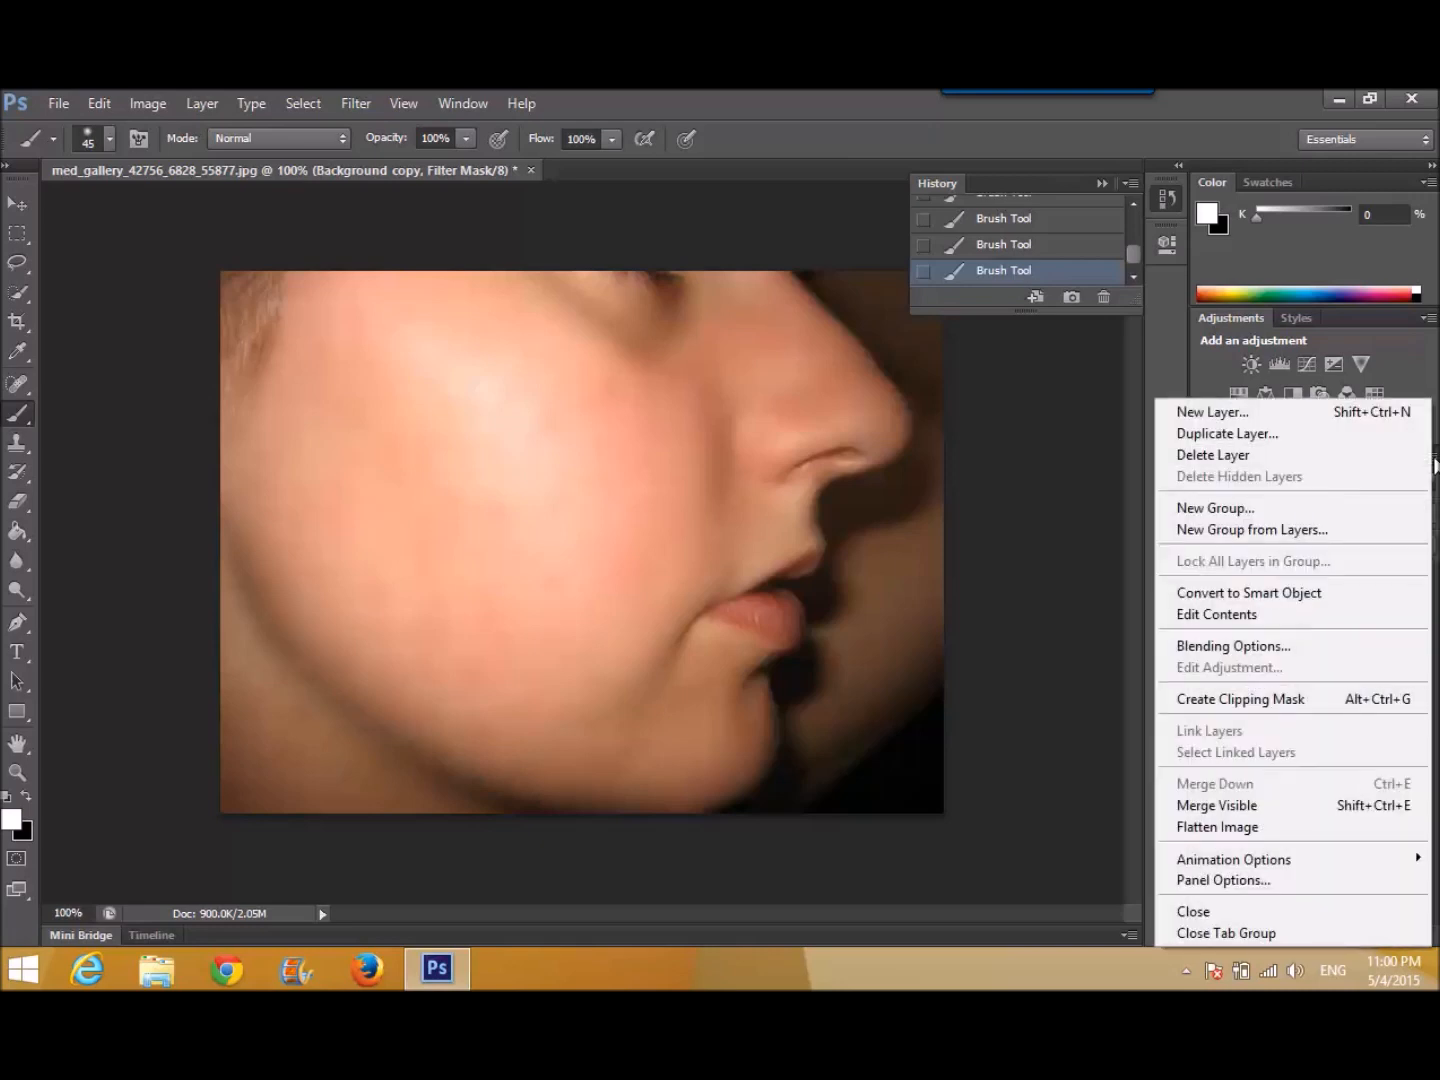
pyautogui.moveTo(1212, 456)
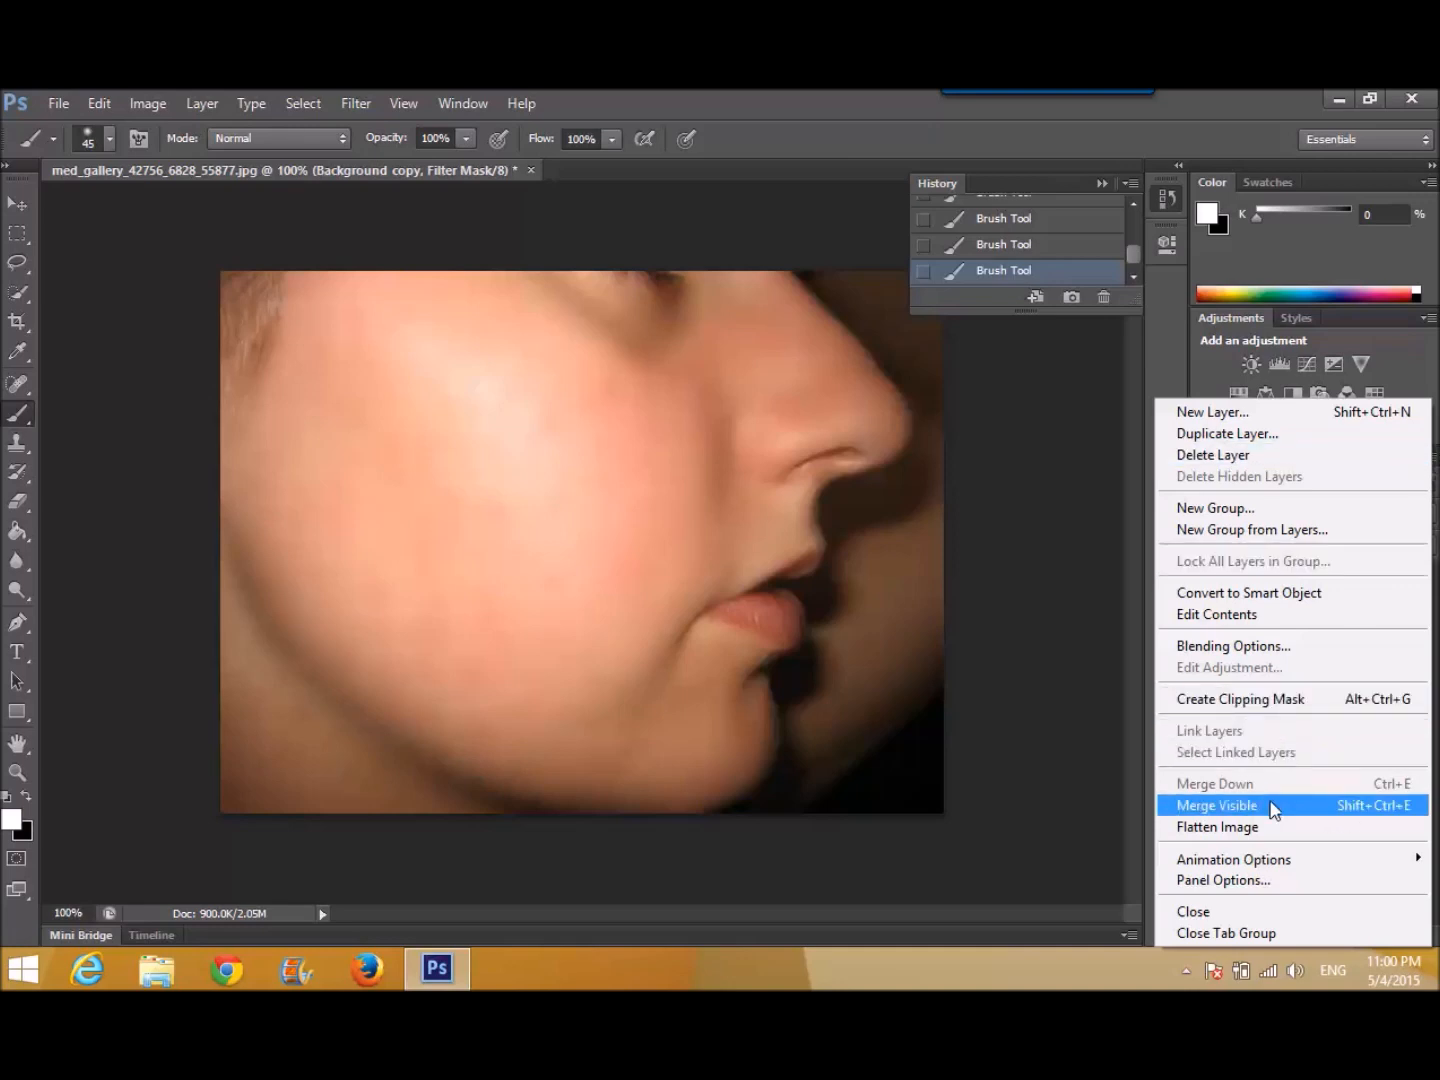
pyautogui.click(1216, 804)
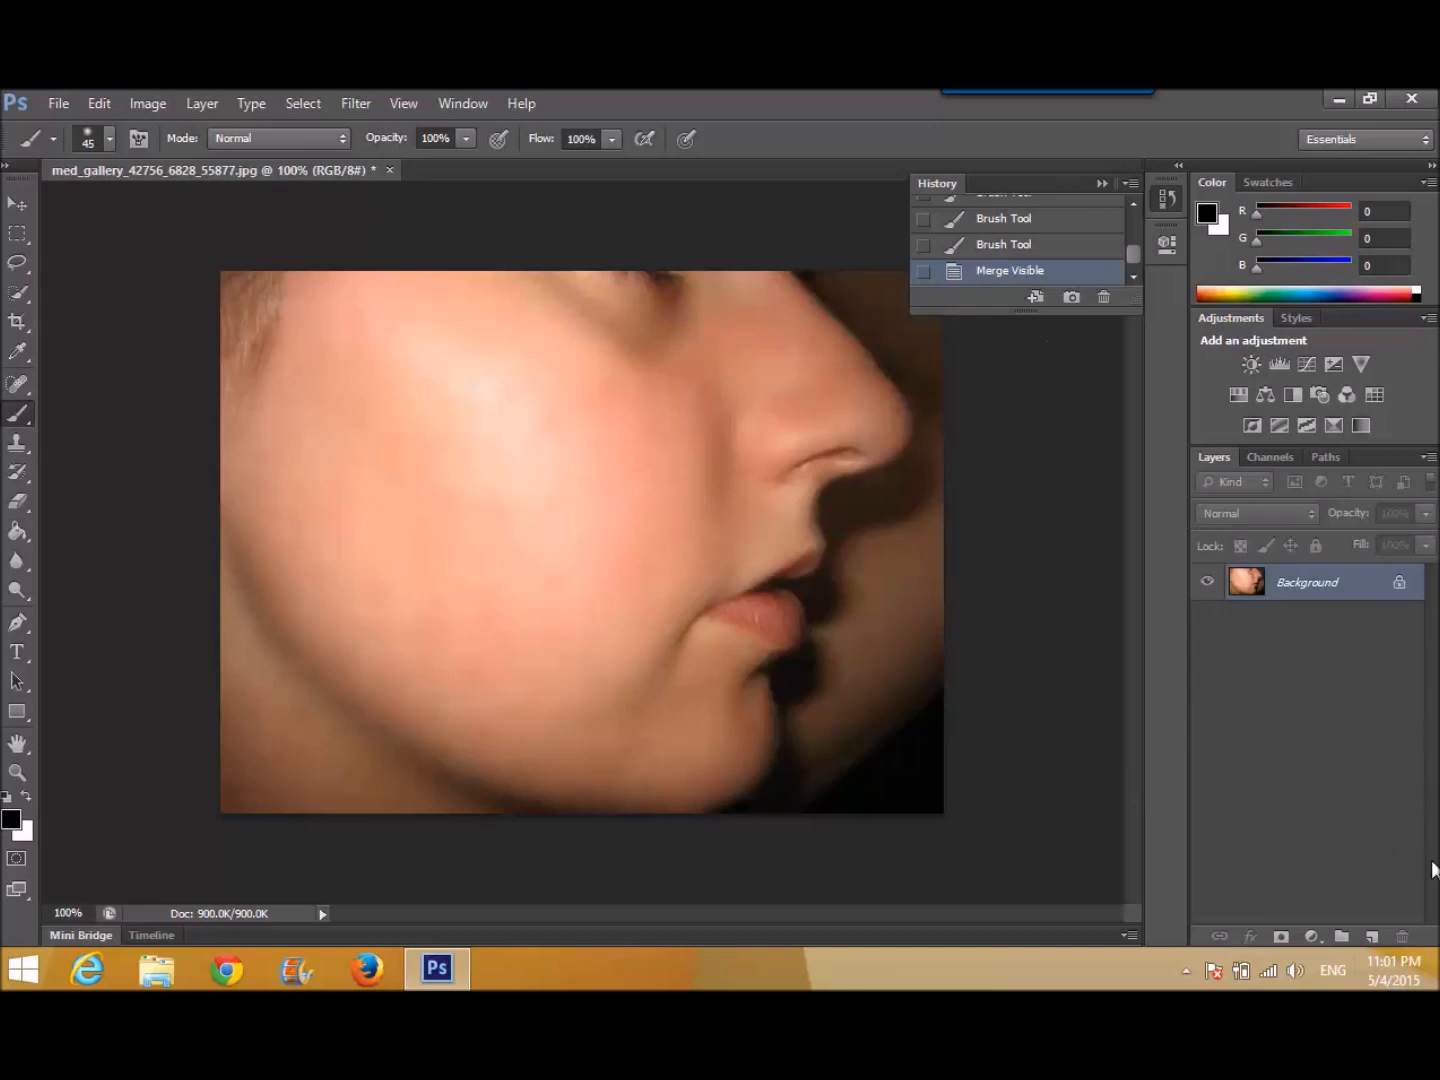
pyautogui.moveTo(1404, 444)
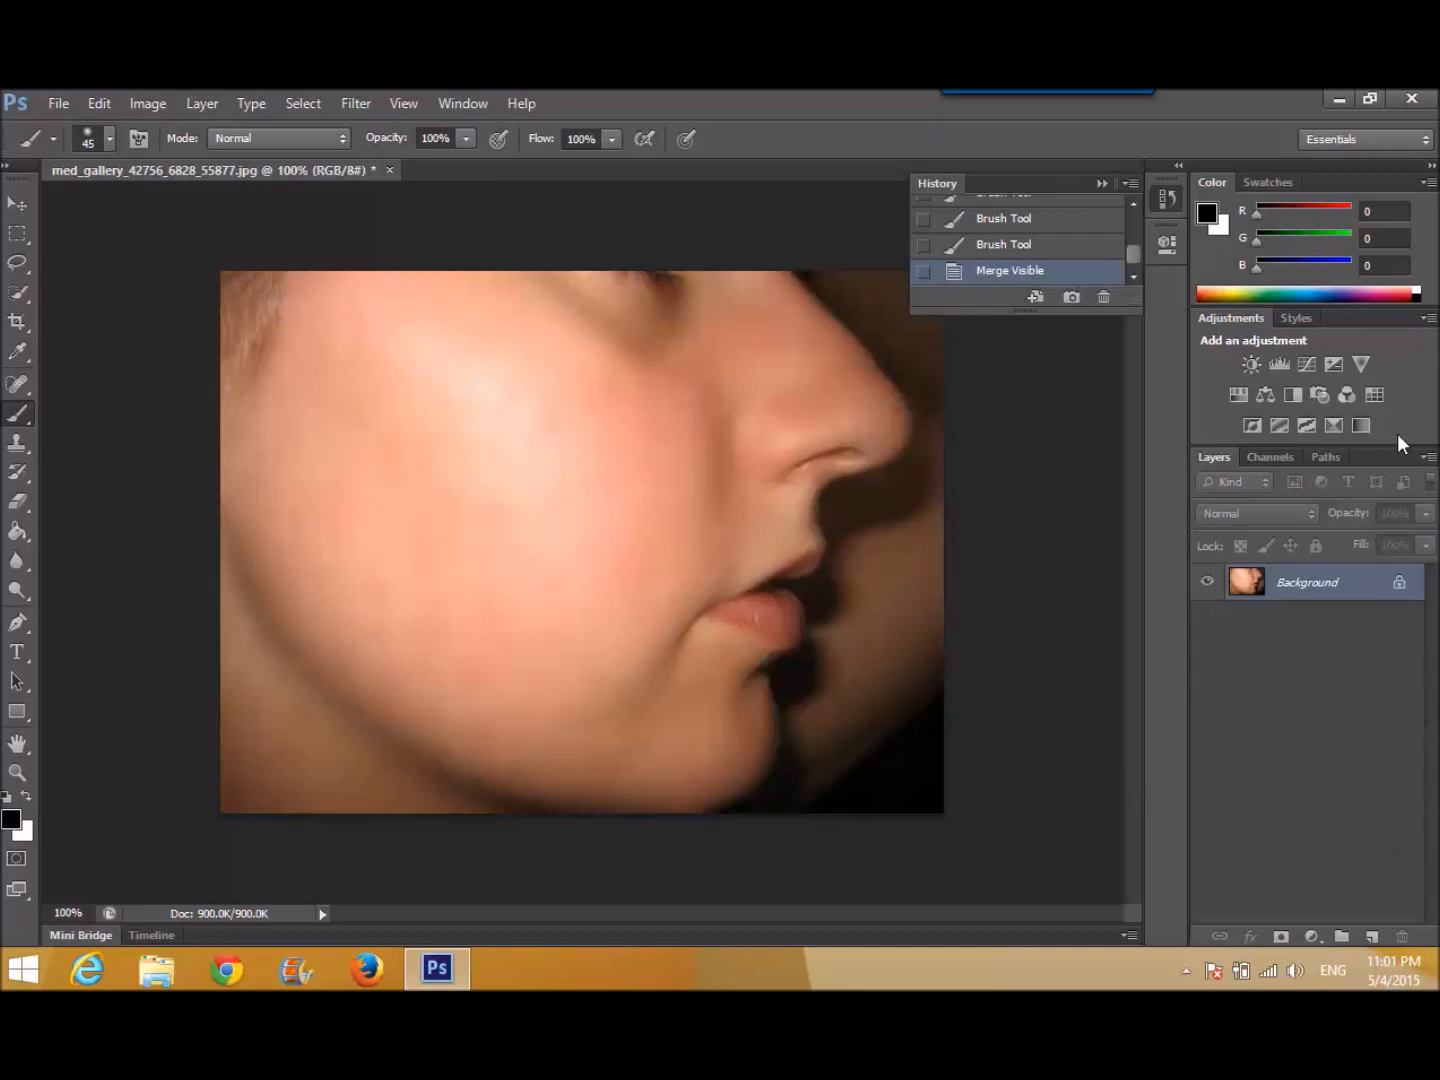